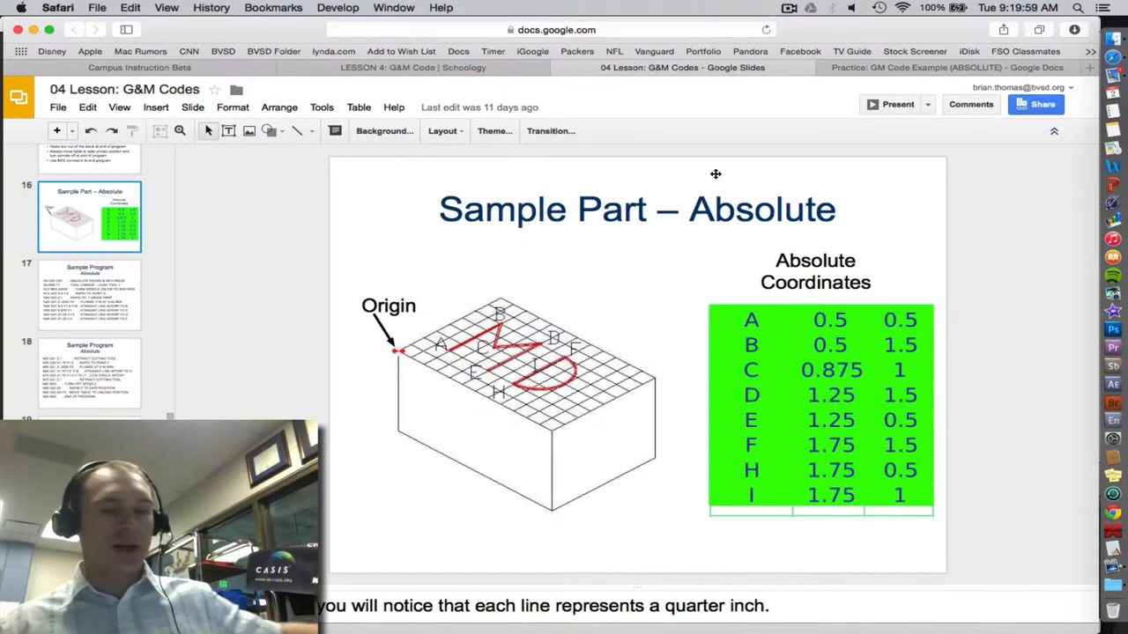
{"action": "mouse_move", "coordinate": [491, 370]}
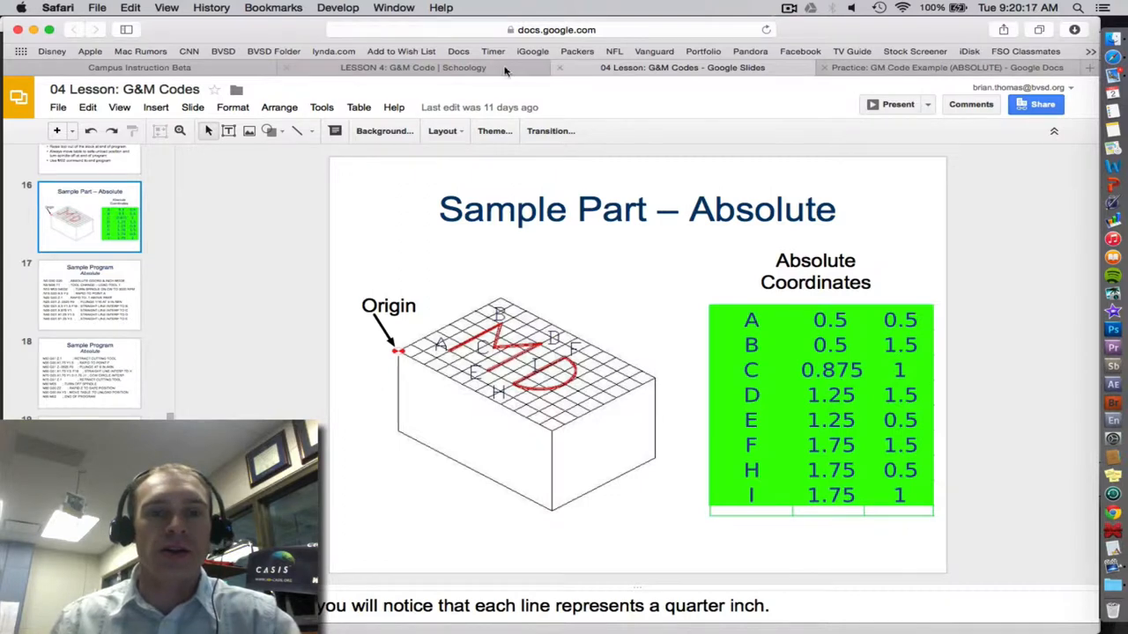
Open the 'G&M Practice (Absolute)' worksheet from the LESSON 4 Schoology page.
{"action": "left_click", "coordinate": [413, 67]}
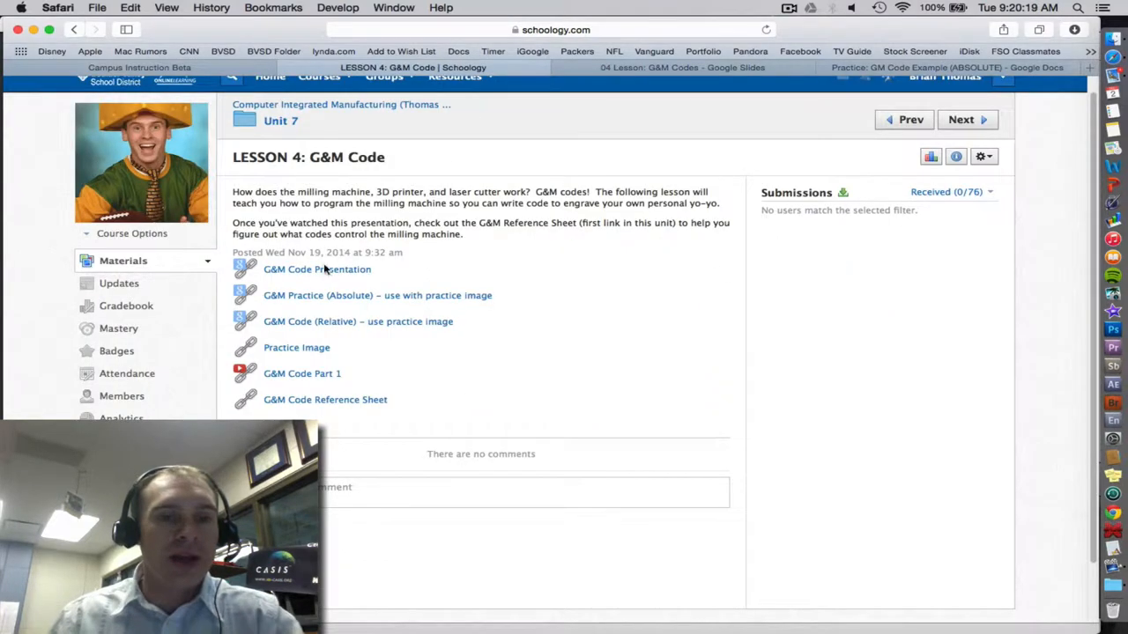
{"action": "mouse_move", "coordinate": [302, 374]}
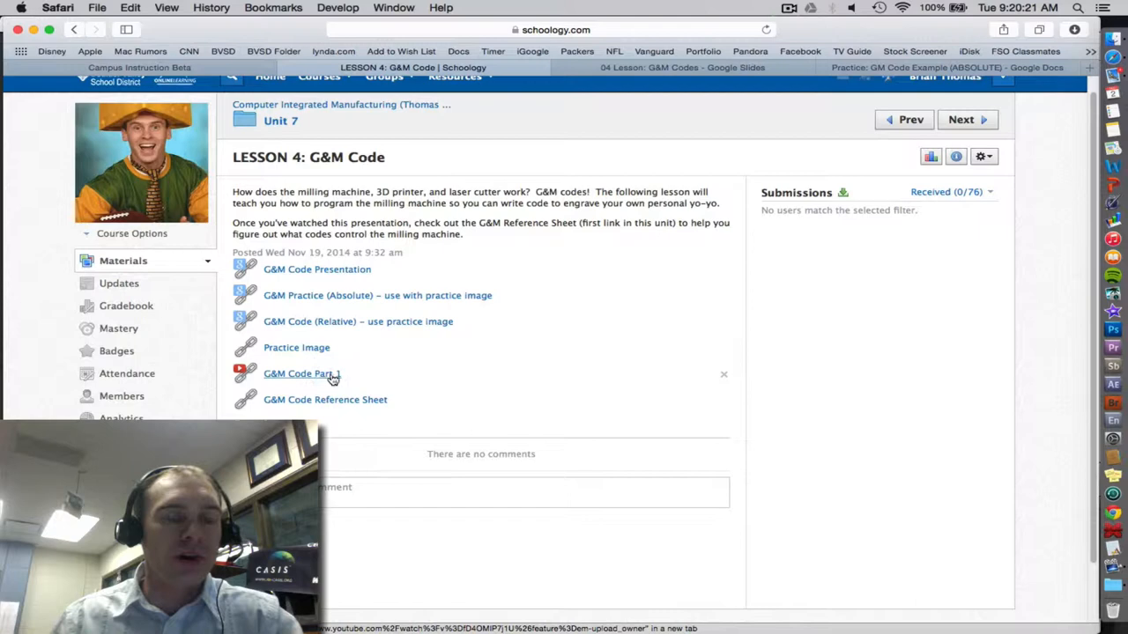
{"action": "mouse_move", "coordinate": [353, 380]}
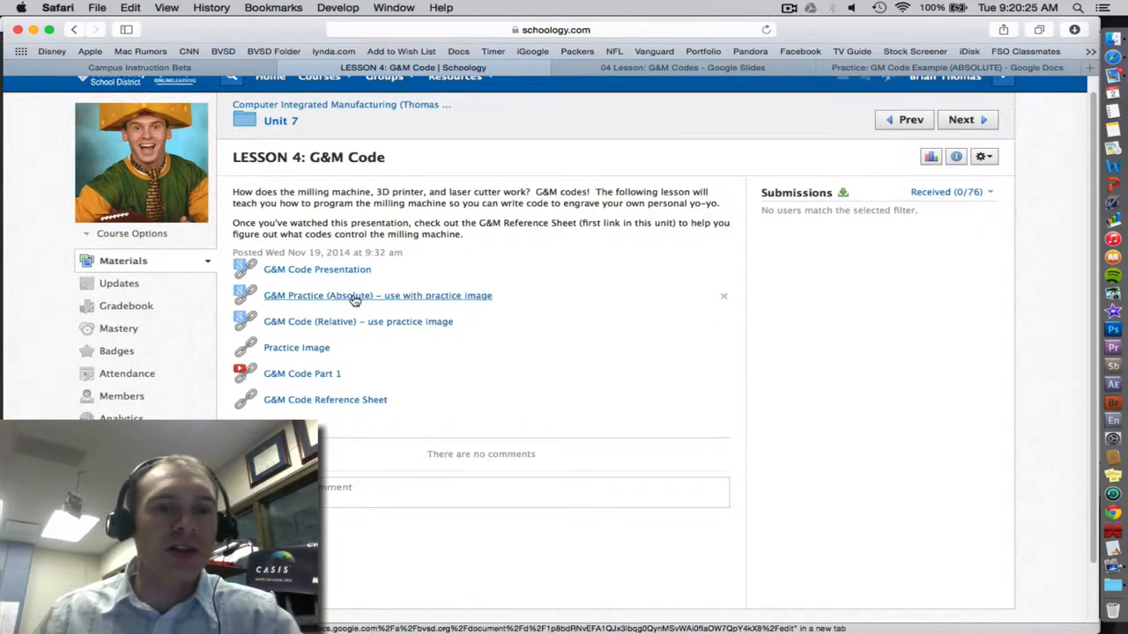
{"action": "mouse_move", "coordinate": [297, 347]}
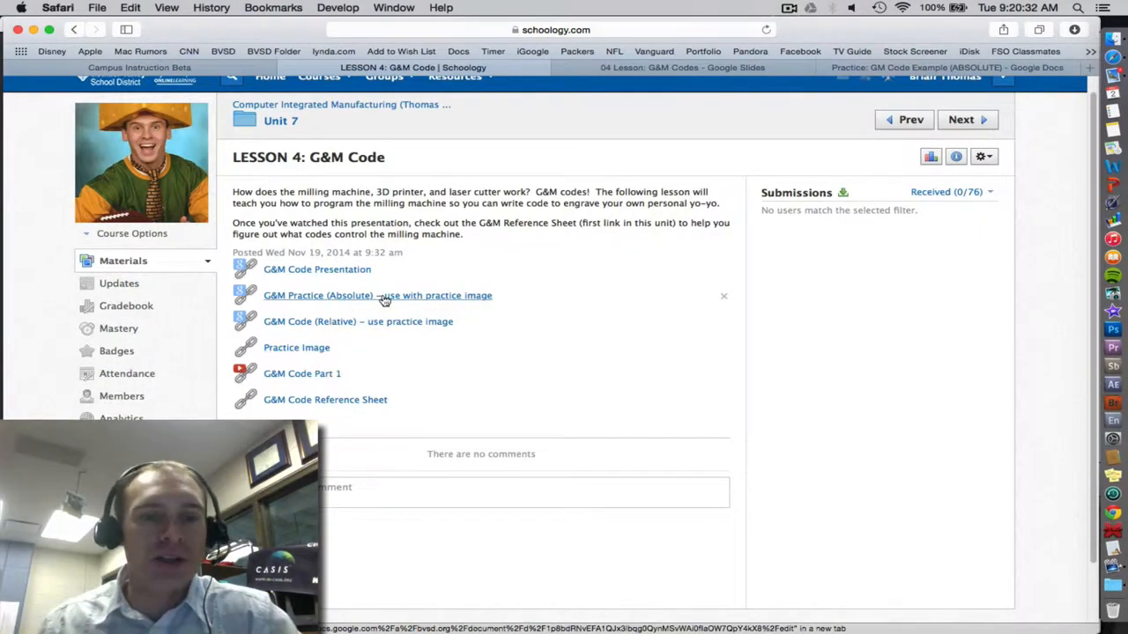
{"action": "left_click", "coordinate": [376, 295]}
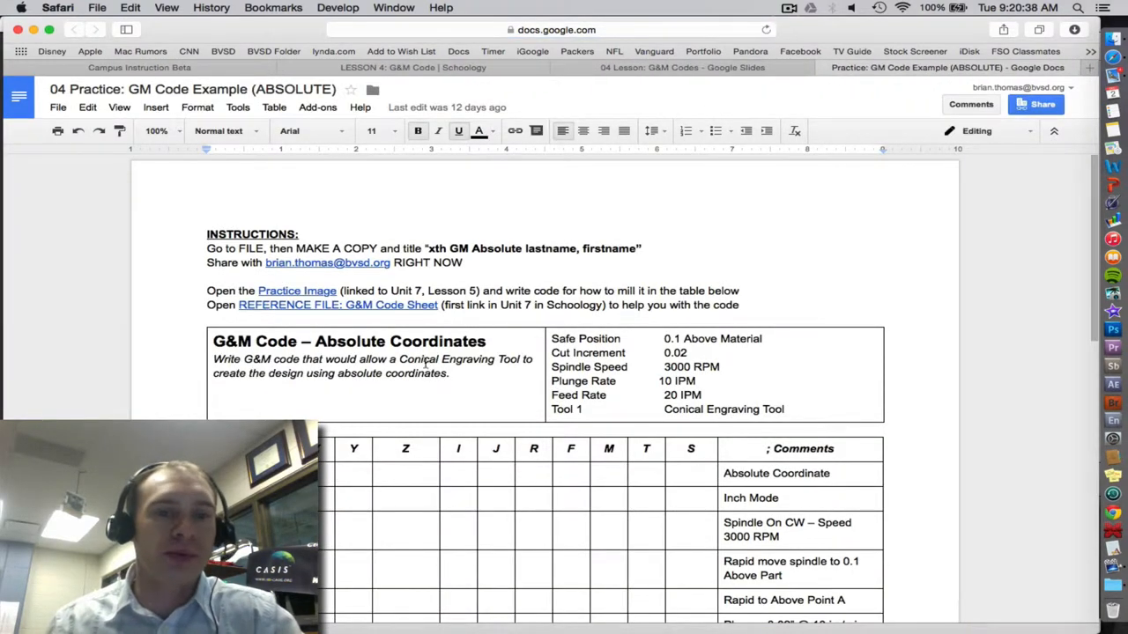
{"action": "left_click", "coordinate": [58, 106]}
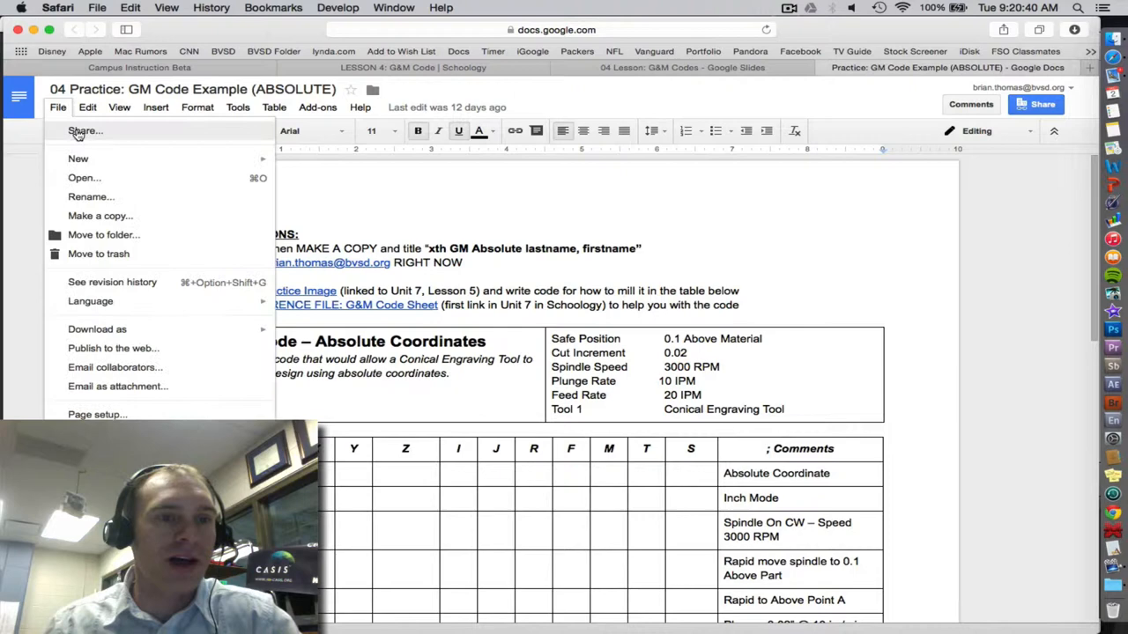
{"action": "mouse_move", "coordinate": [100, 216]}
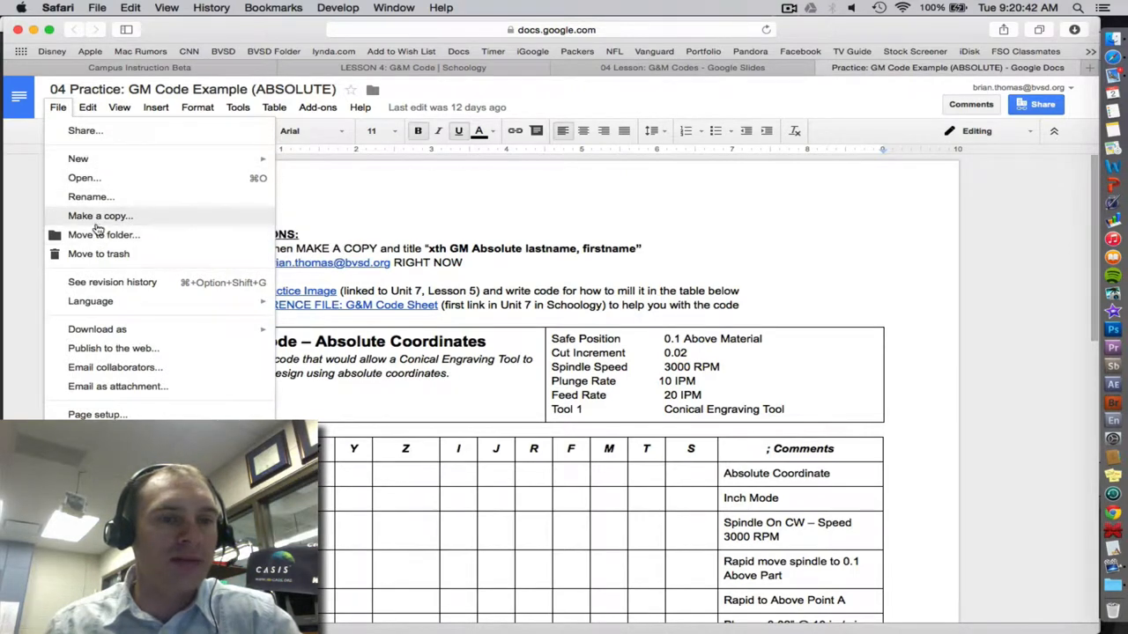
{"action": "left_click", "coordinate": [100, 215]}
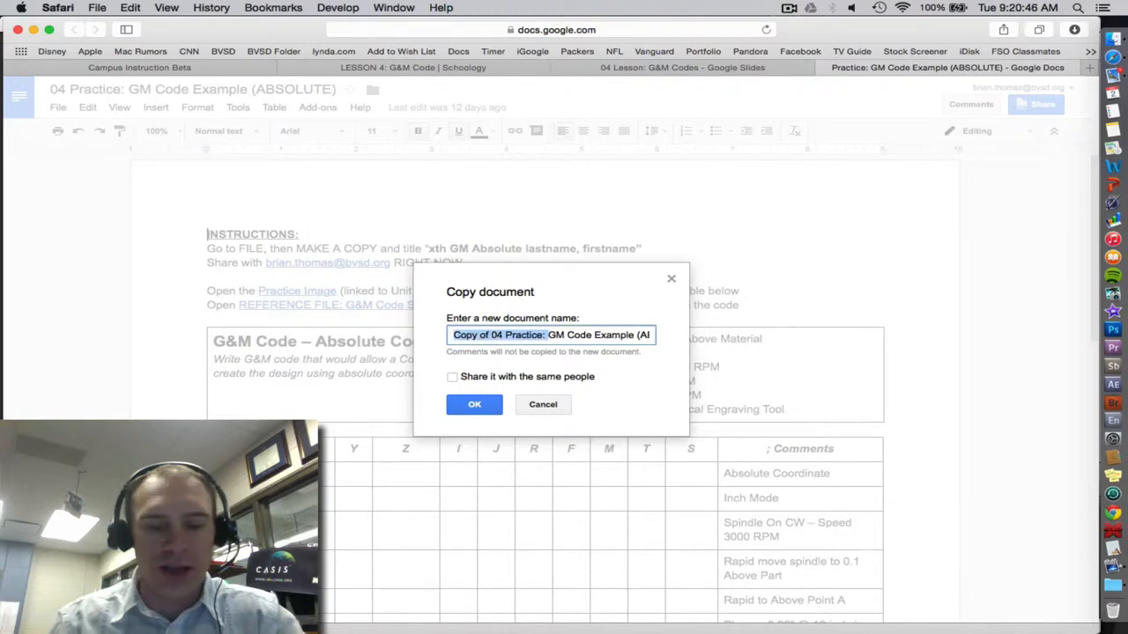
{"action": "left_click", "coordinate": [474, 405]}
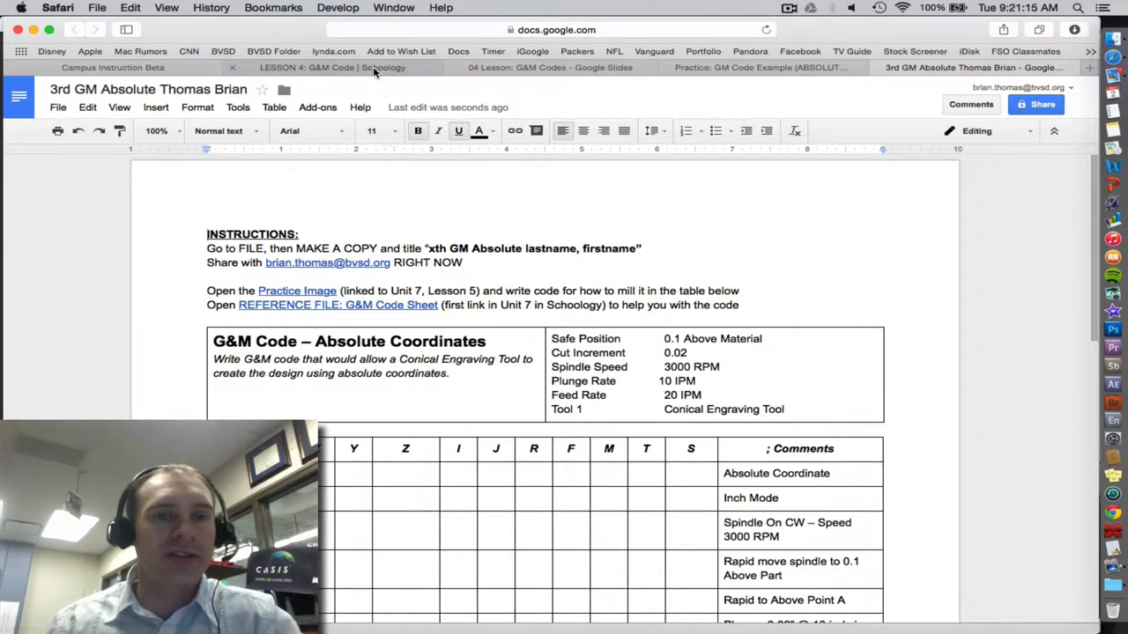
{"action": "left_click", "coordinate": [332, 68]}
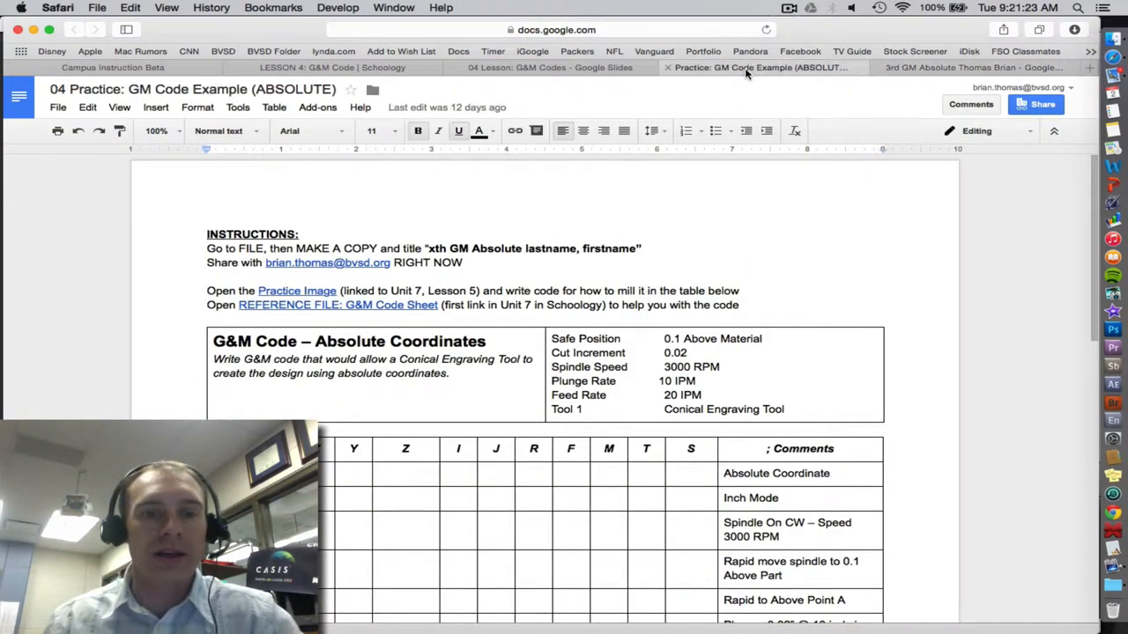
{"action": "left_click", "coordinate": [551, 67]}
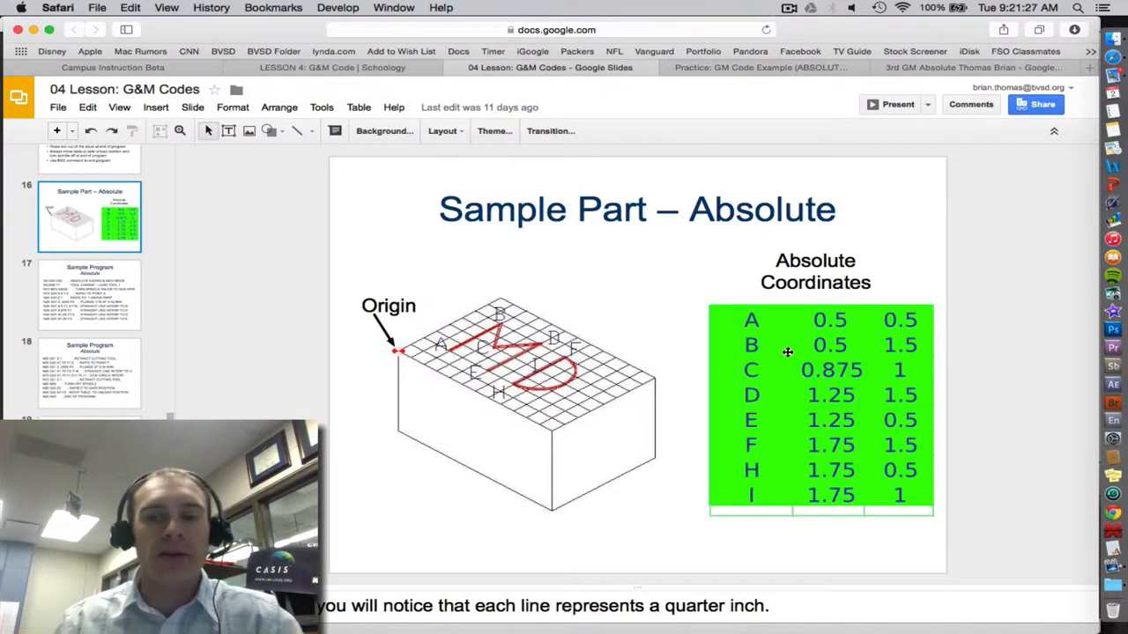
{"action": "left_click", "coordinate": [969, 67]}
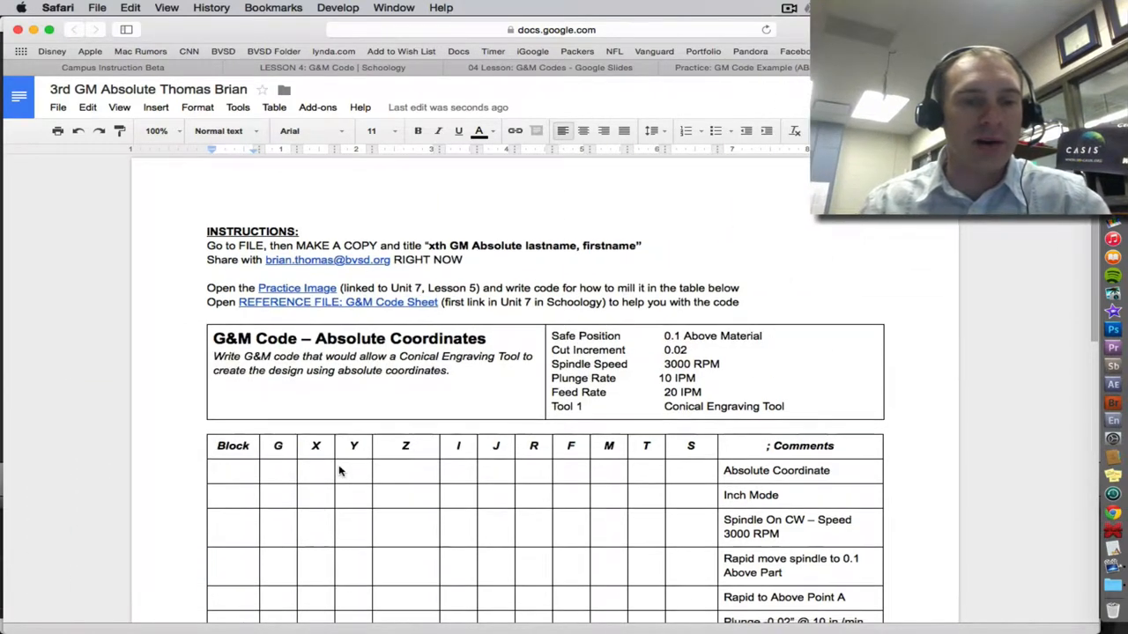
{"action": "scroll", "scroll_direction": "down", "scroll_amount": 3}
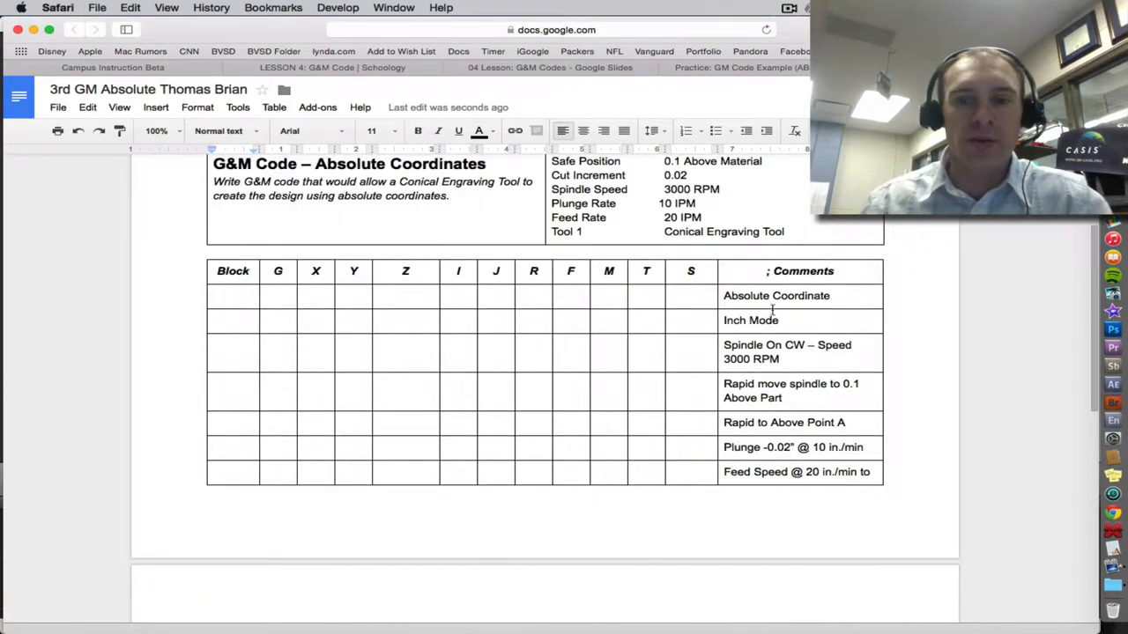
{"action": "left_click", "coordinate": [234, 295]}
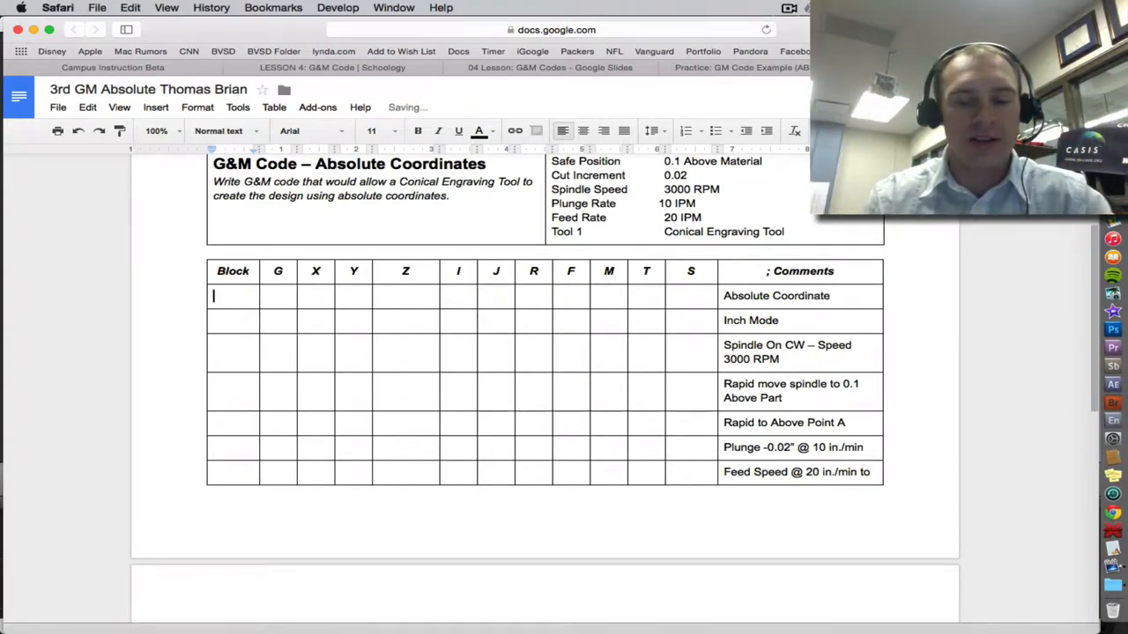
Number the first block N00 and give it G90 from the reference sheet.
{"action": "type", "text": "N"}
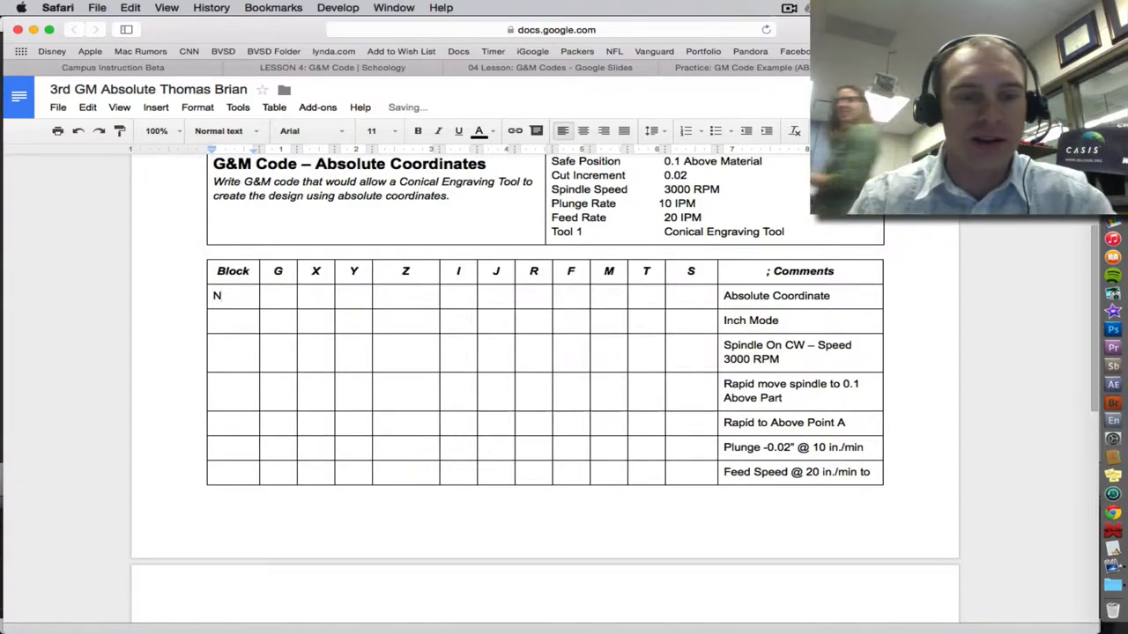
{"action": "type", "text": "00"}
{"action": "type", "text": "N02"}
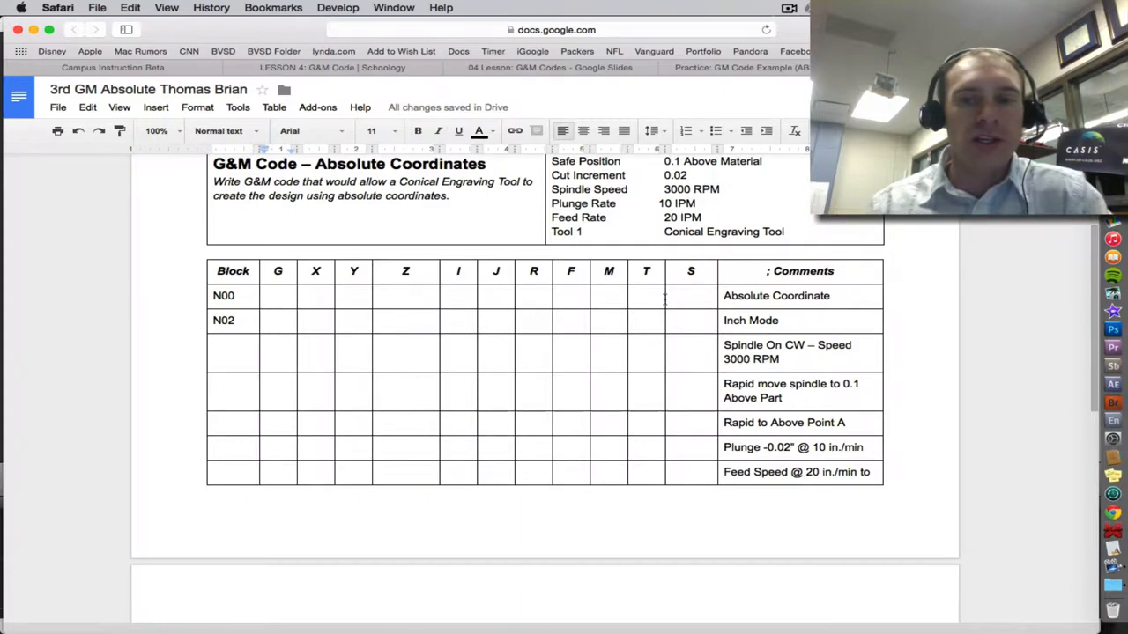
{"action": "left_click", "coordinate": [333, 67]}
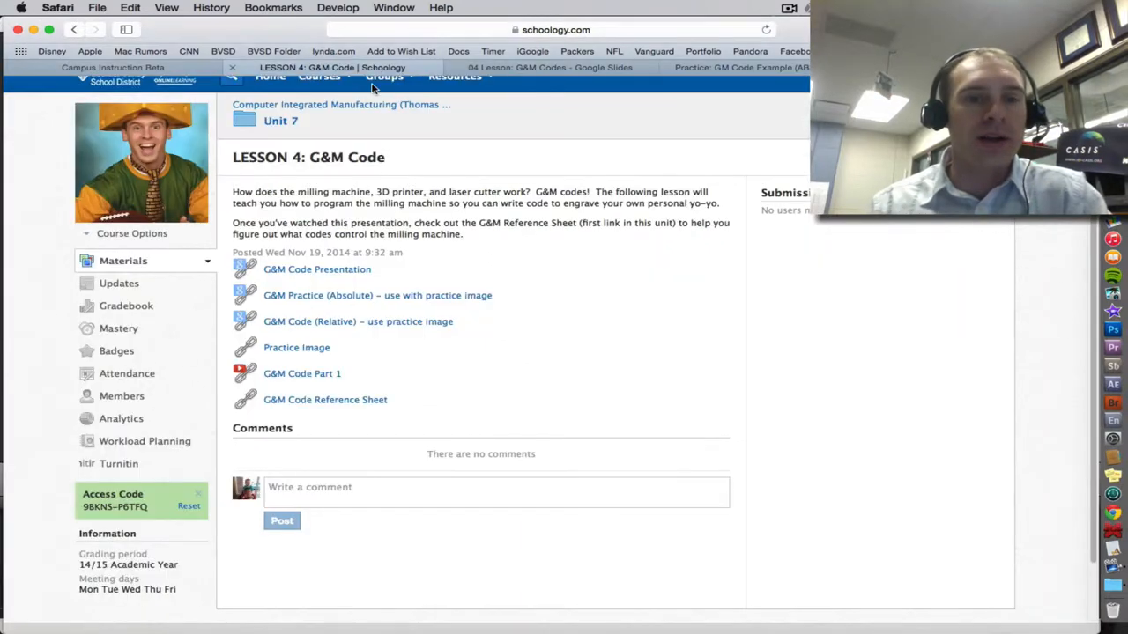
{"action": "mouse_move", "coordinate": [317, 269]}
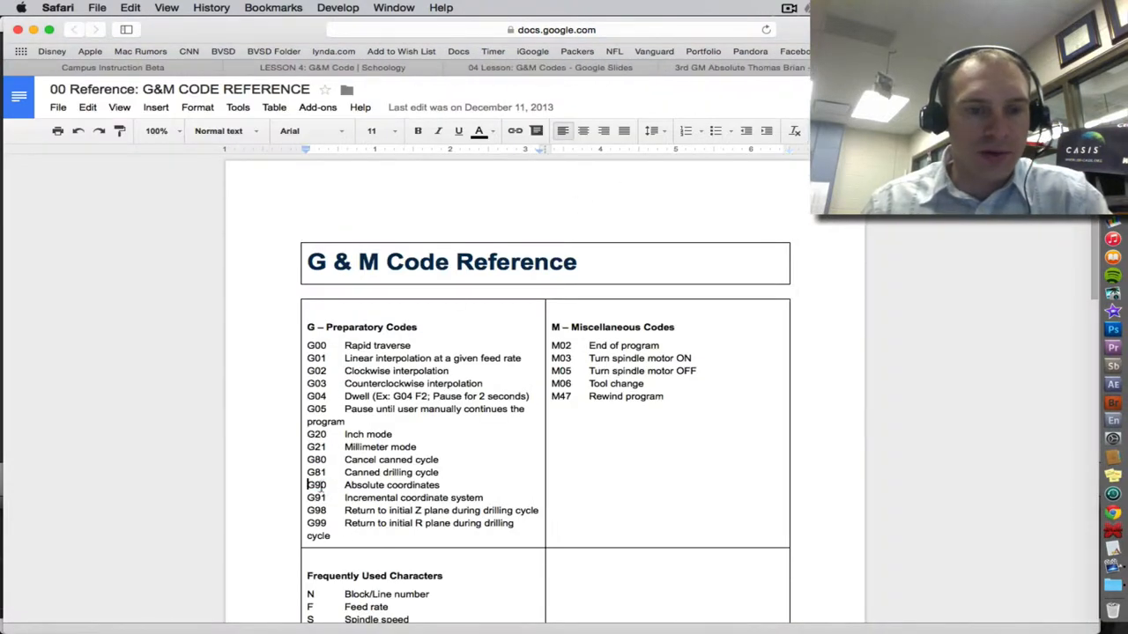
{"action": "double_click", "coordinate": [316, 484]}
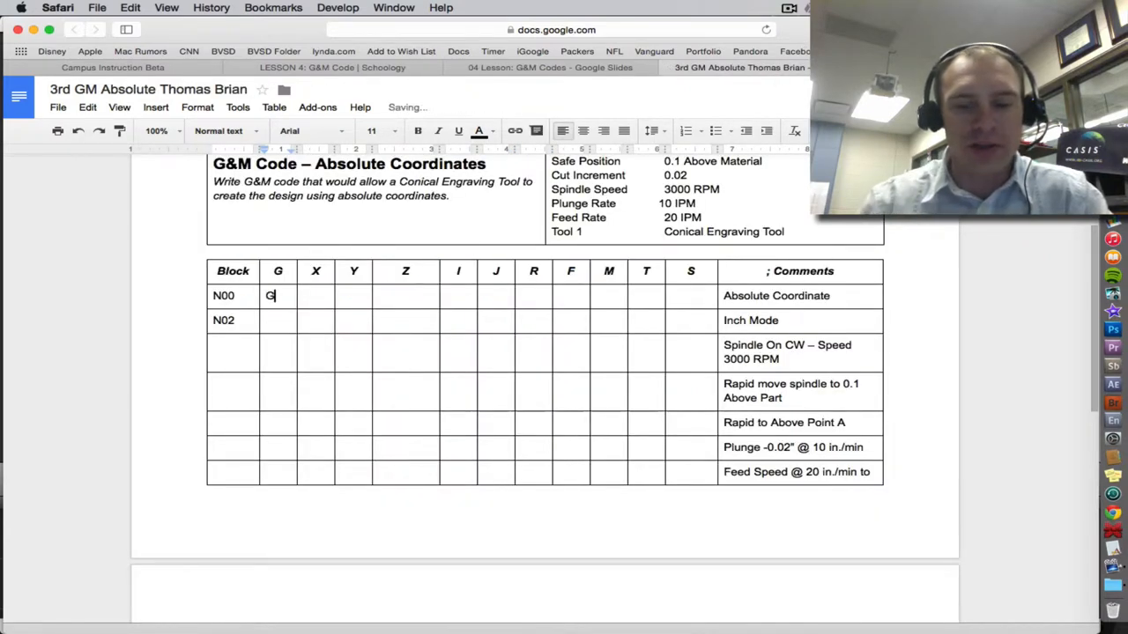
{"action": "type", "text": "90"}
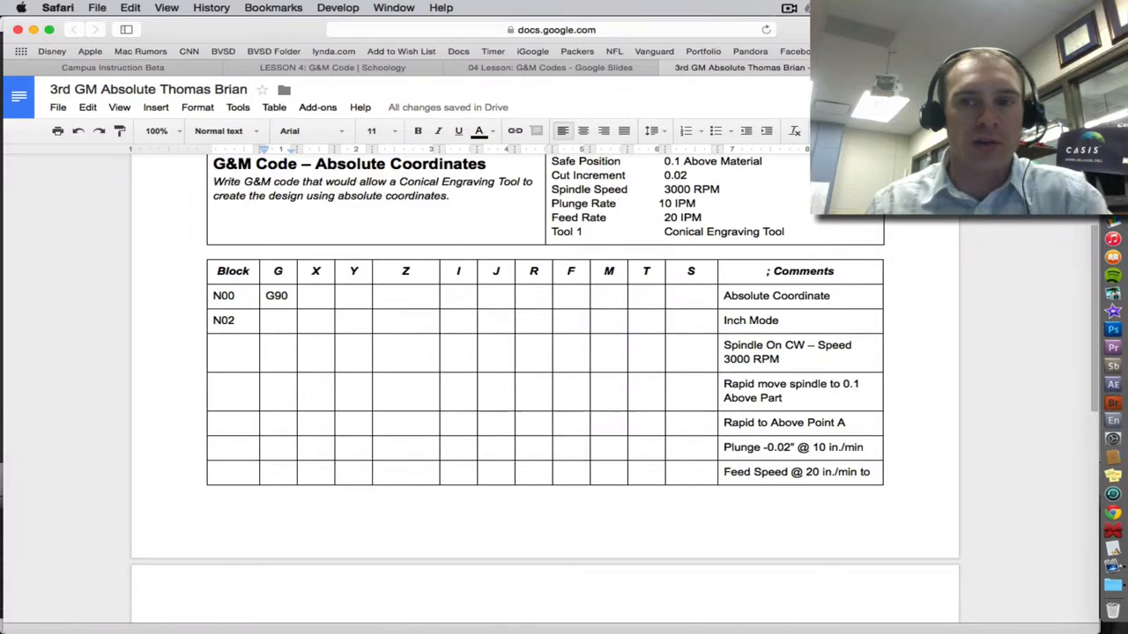
Give block N02 G20 for inch mode and number the next block N04.
{"action": "left_click", "coordinate": [740, 67]}
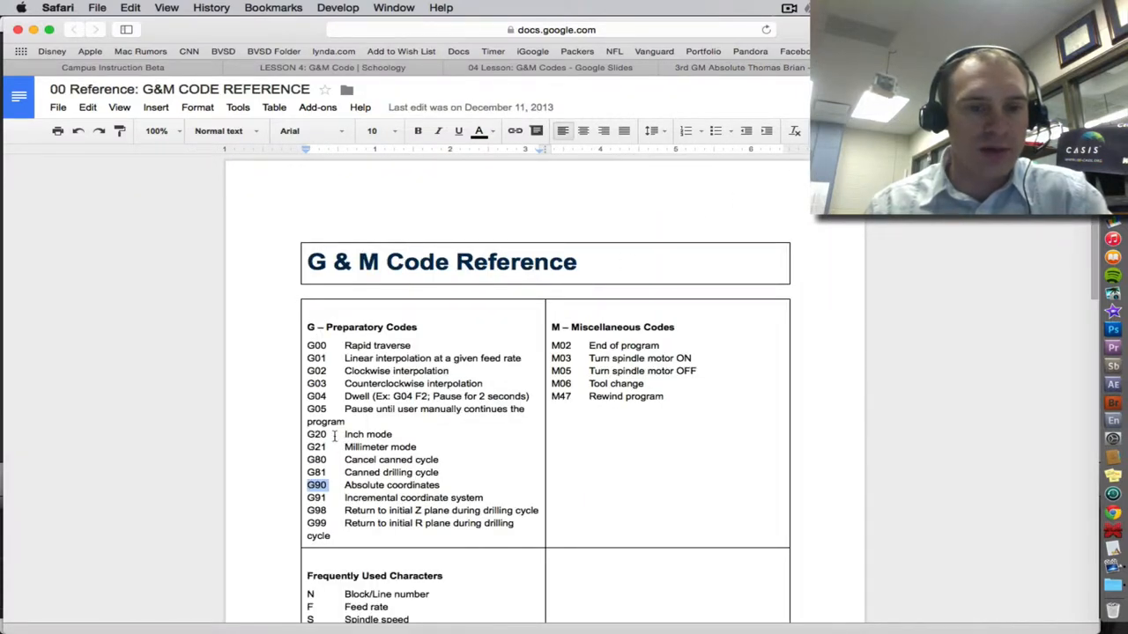
{"action": "left_click", "coordinate": [739, 67]}
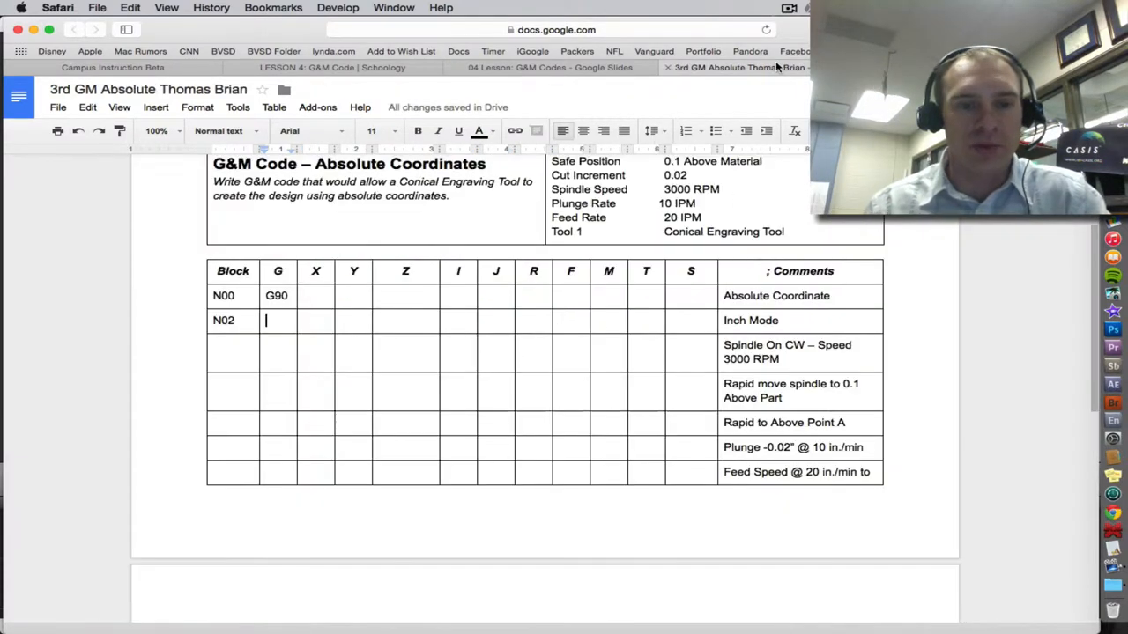
{"action": "type", "text": "G20"}
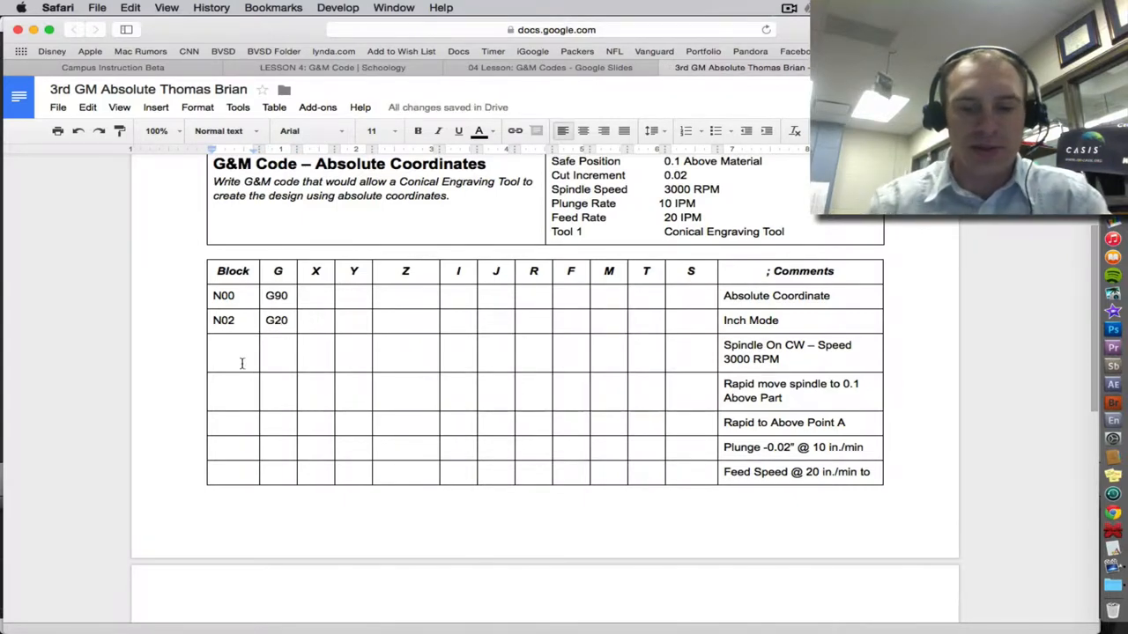
{"action": "type", "text": "N04"}
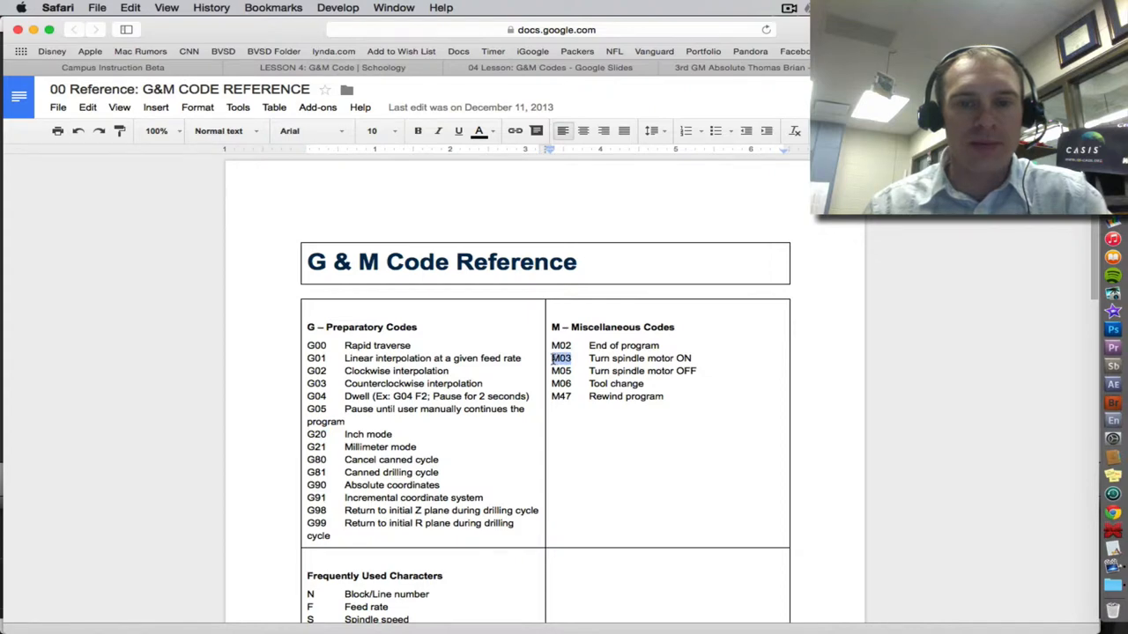
Add spindle speed S3000 to block N04 and number the next block N06.
{"action": "left_click", "coordinate": [739, 68]}
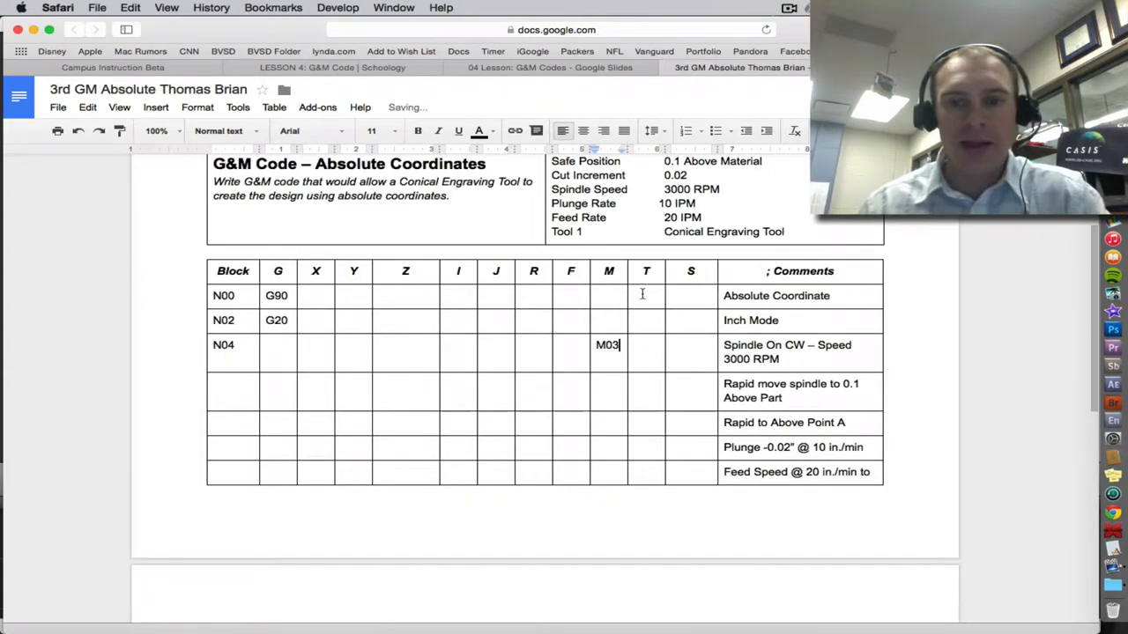
{"action": "left_click", "coordinate": [690, 345]}
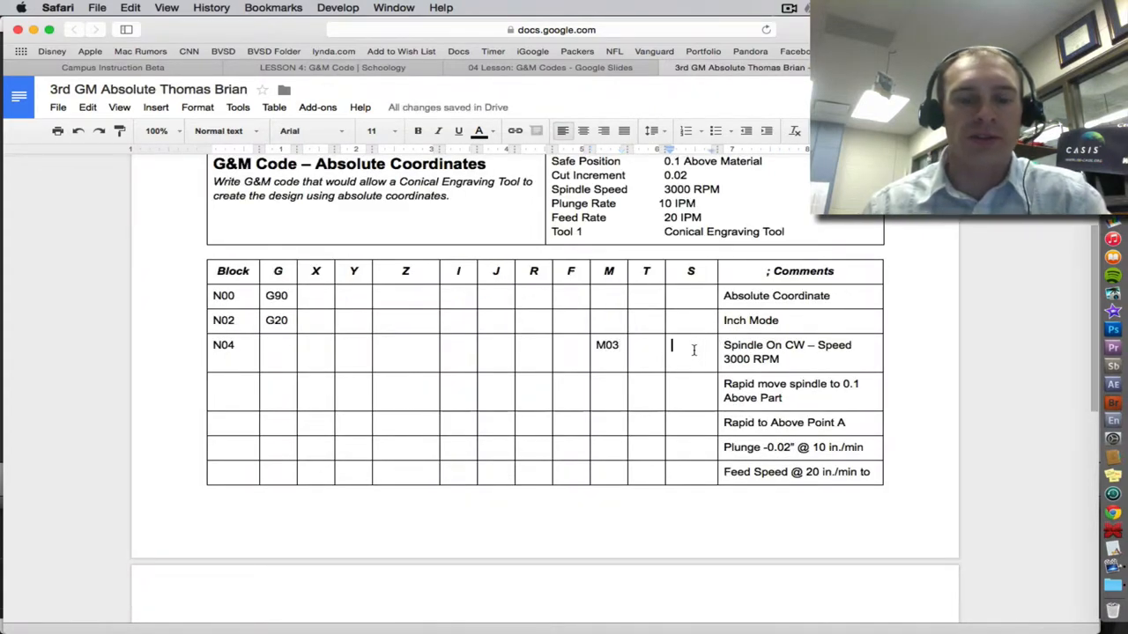
{"action": "type", "text": "S"}
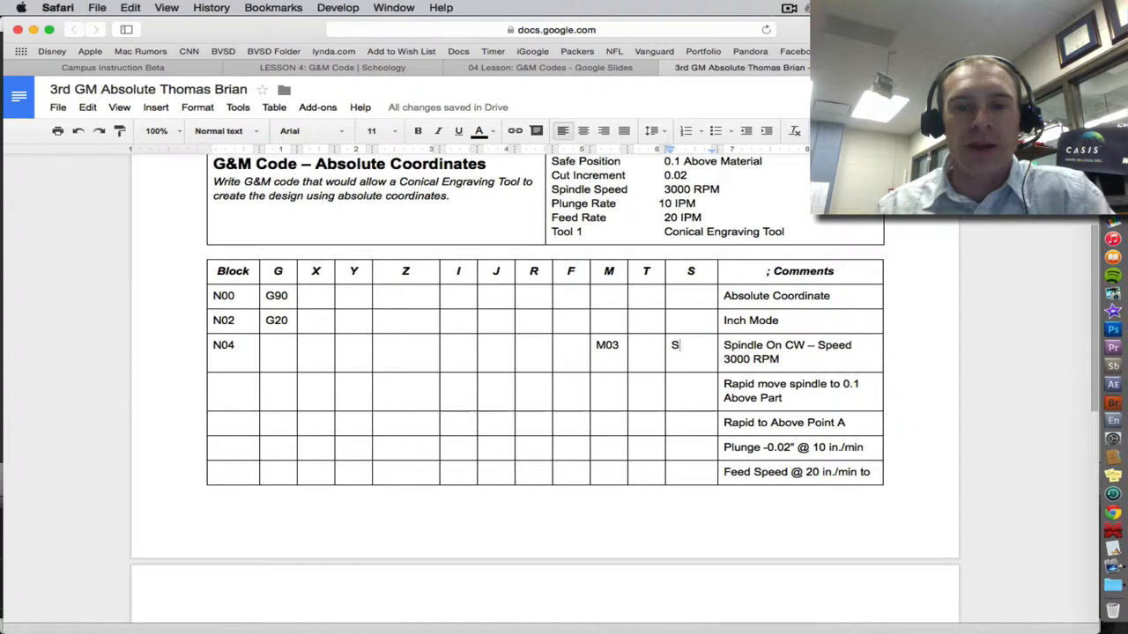
{"action": "type", "text": "3000"}
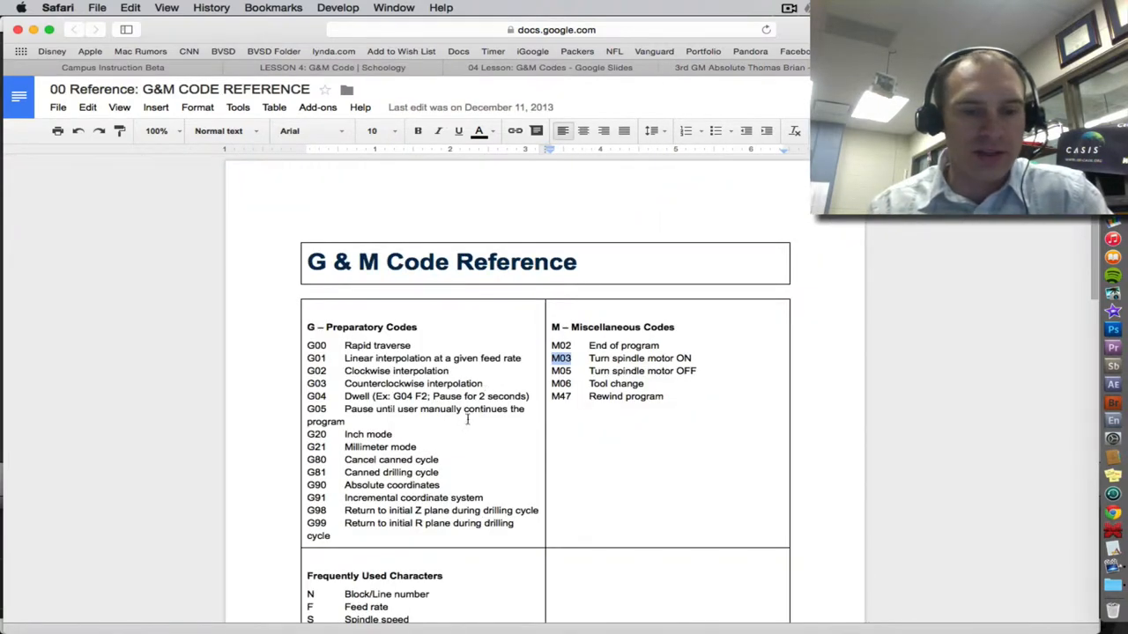
{"action": "scroll", "scroll_direction": "down", "scroll_amount": 3}
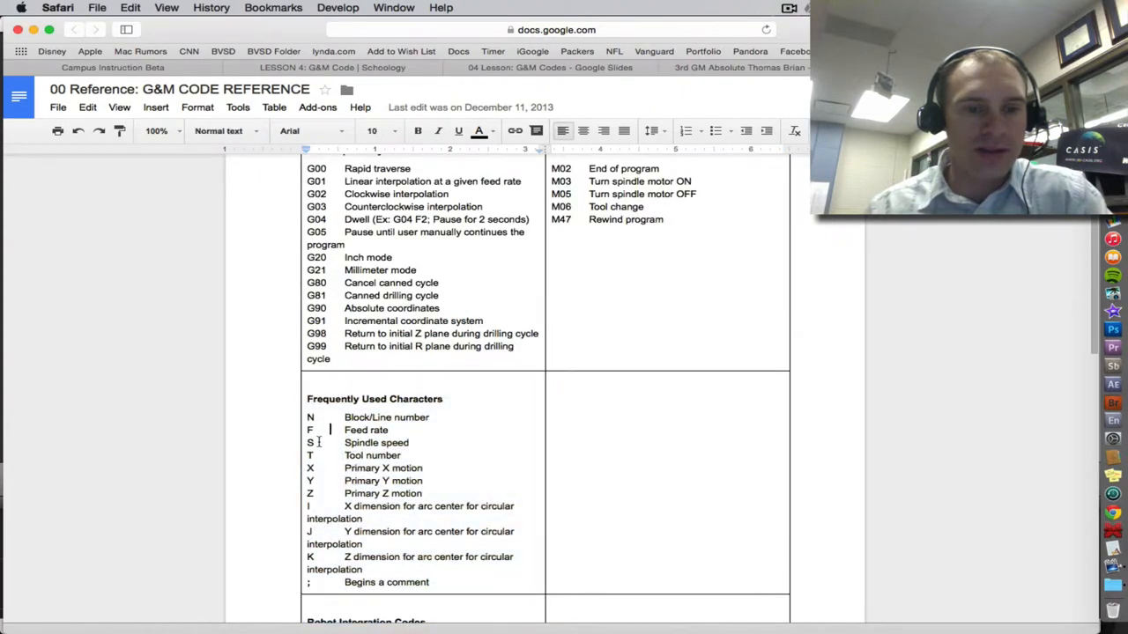
{"action": "left_click", "coordinate": [739, 68]}
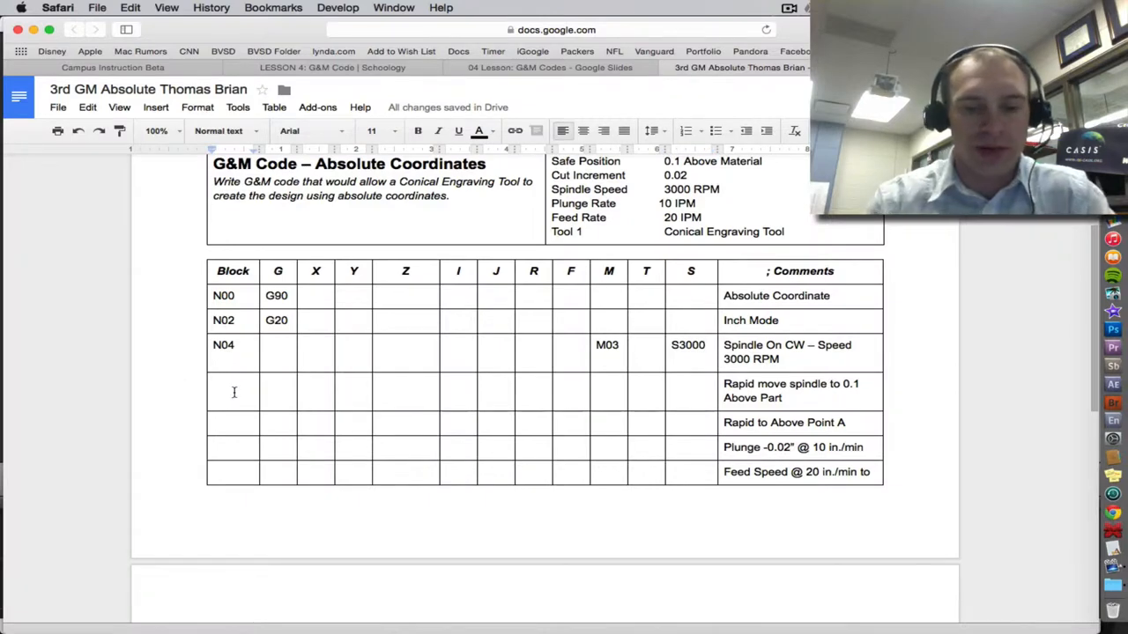
{"action": "type", "text": "N06"}
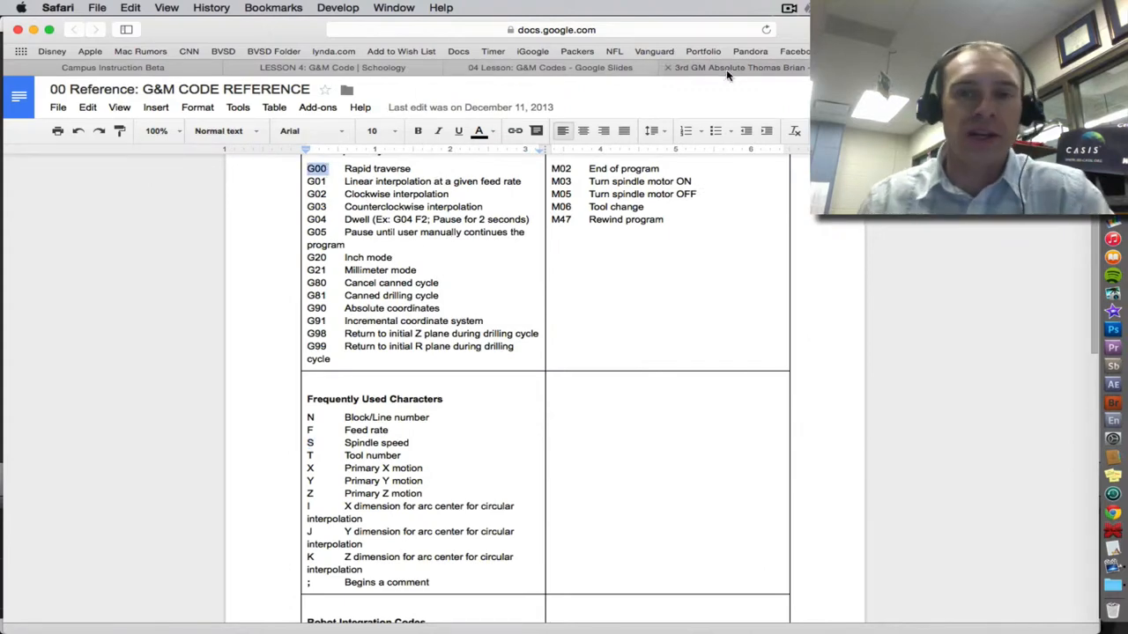
Fill block N06 with rapid move G00 to Z.1 and number block N08.
{"action": "left_click", "coordinate": [736, 67]}
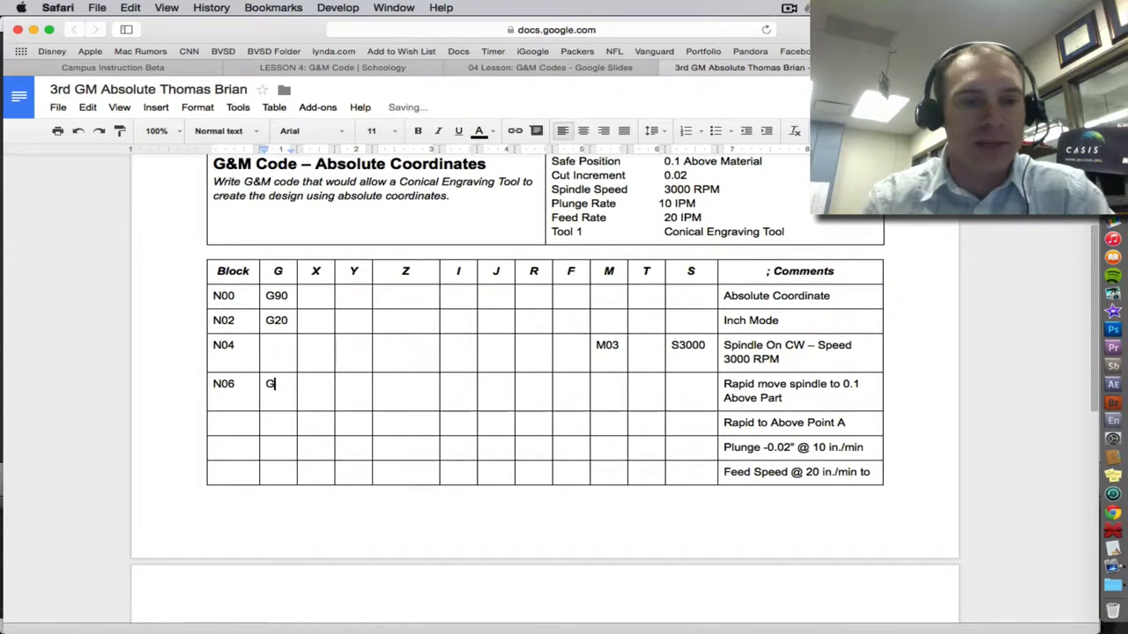
{"action": "type", "text": "00"}
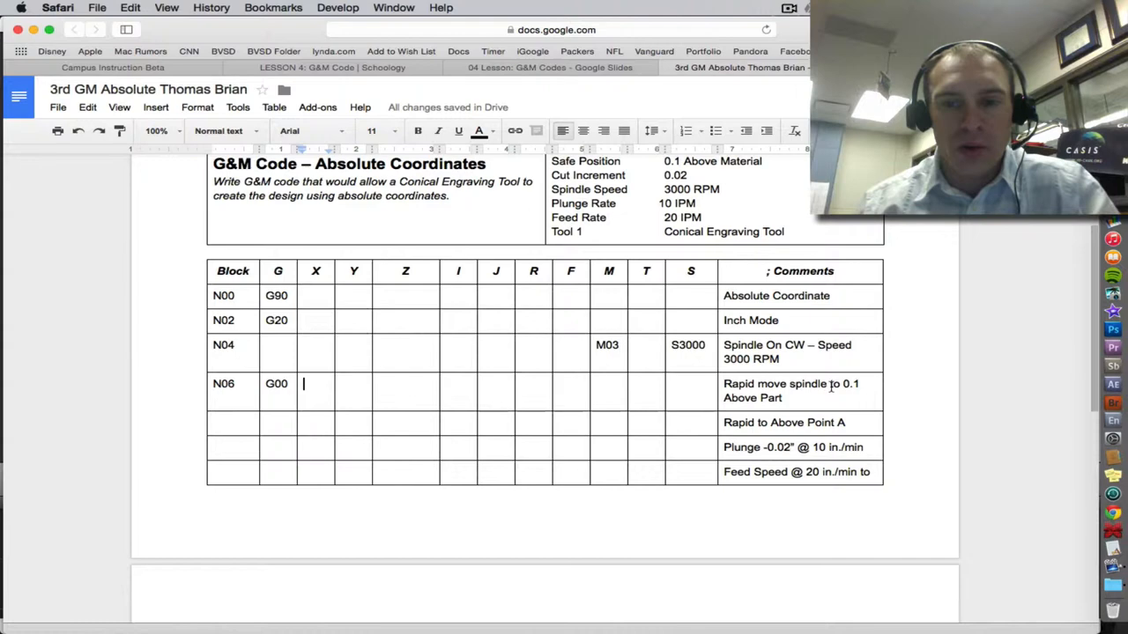
{"action": "left_click", "coordinate": [405, 383]}
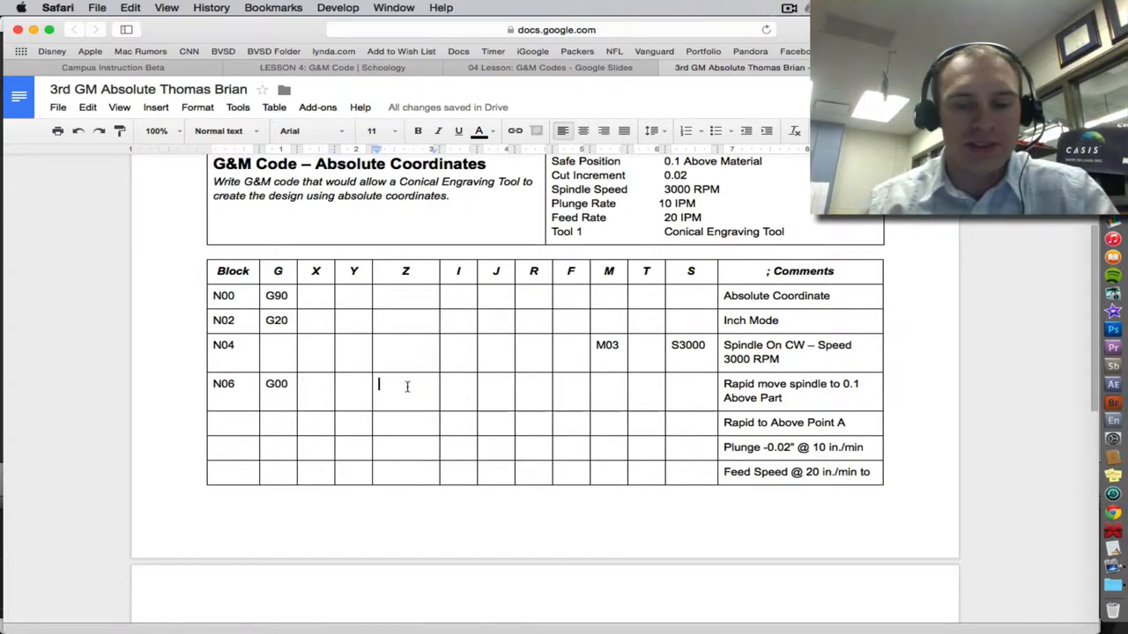
{"action": "type", "text": "Z"}
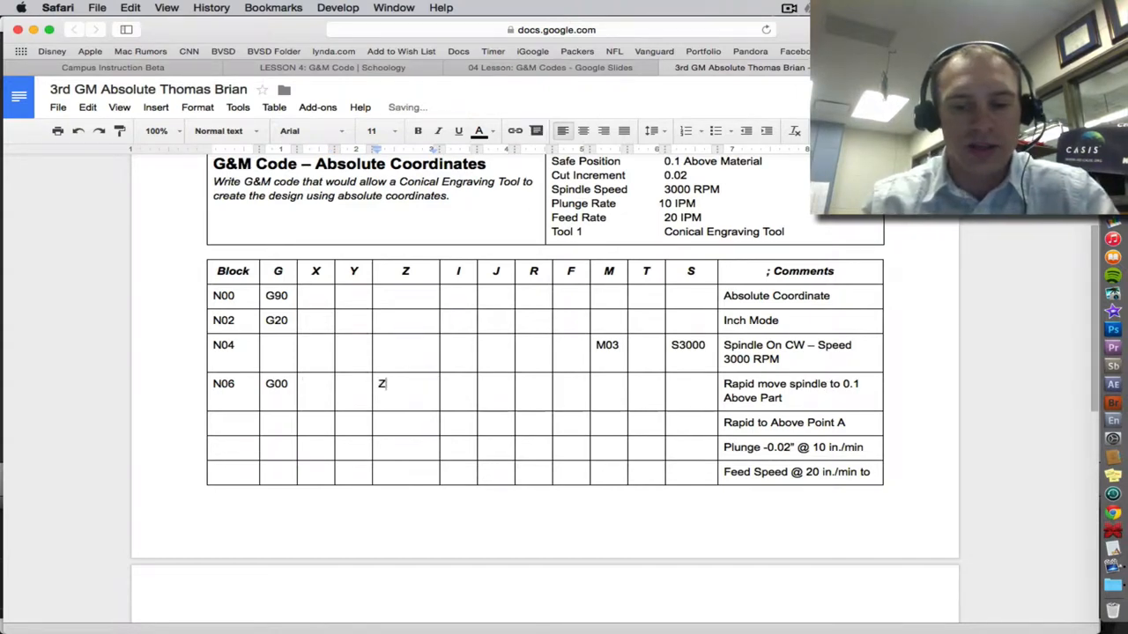
{"action": "type", "text": ".1"}
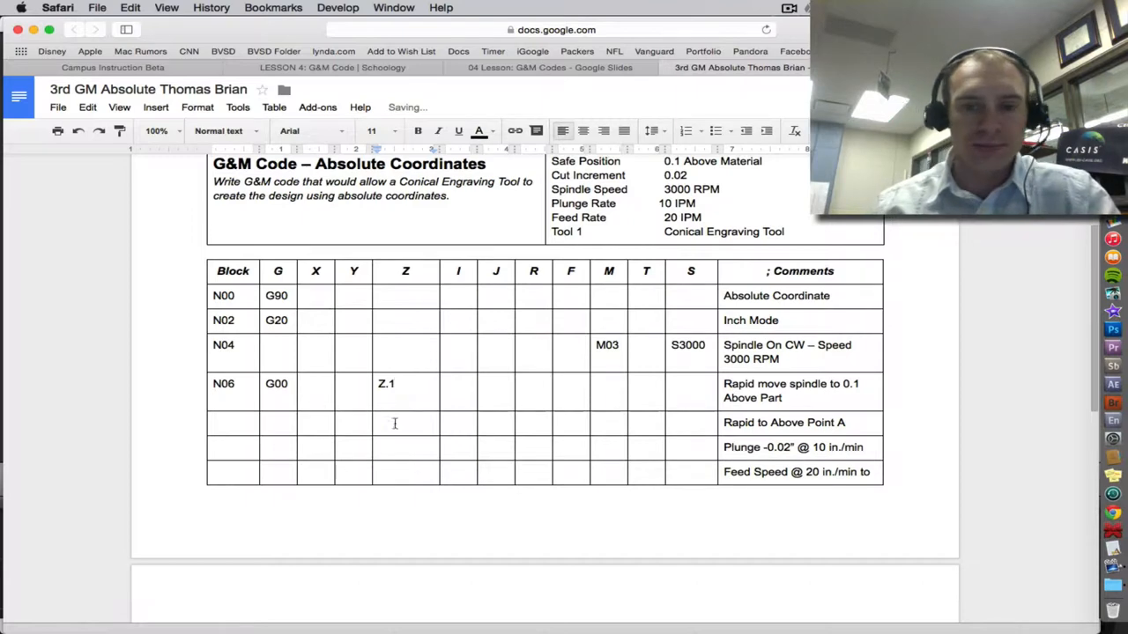
{"action": "type", "text": "N0"}
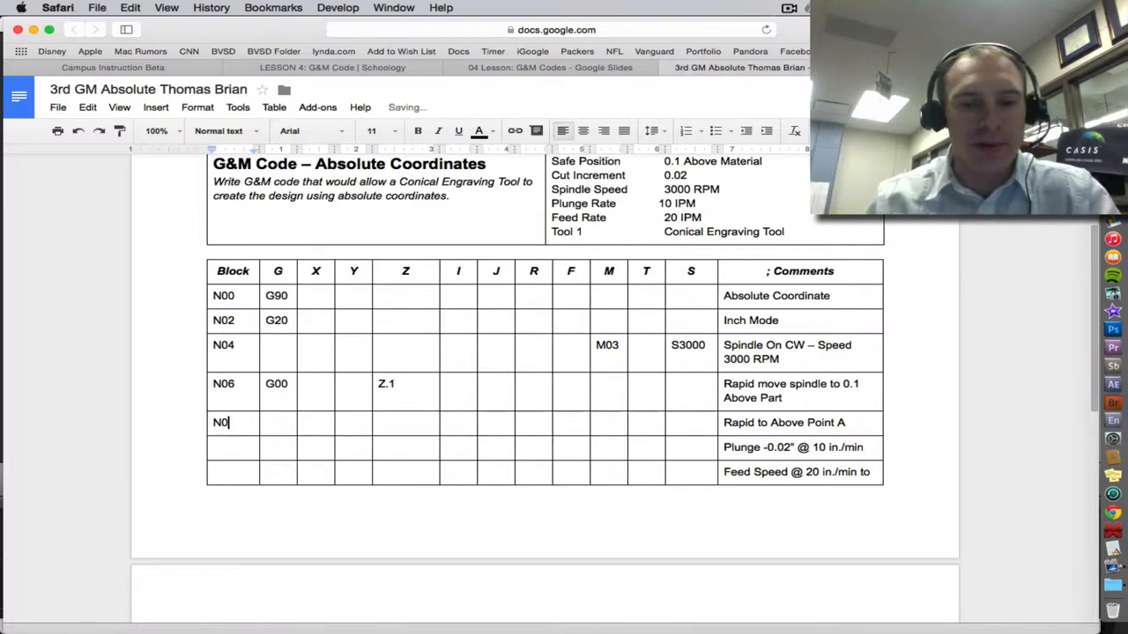
{"action": "type", "text": "8"}
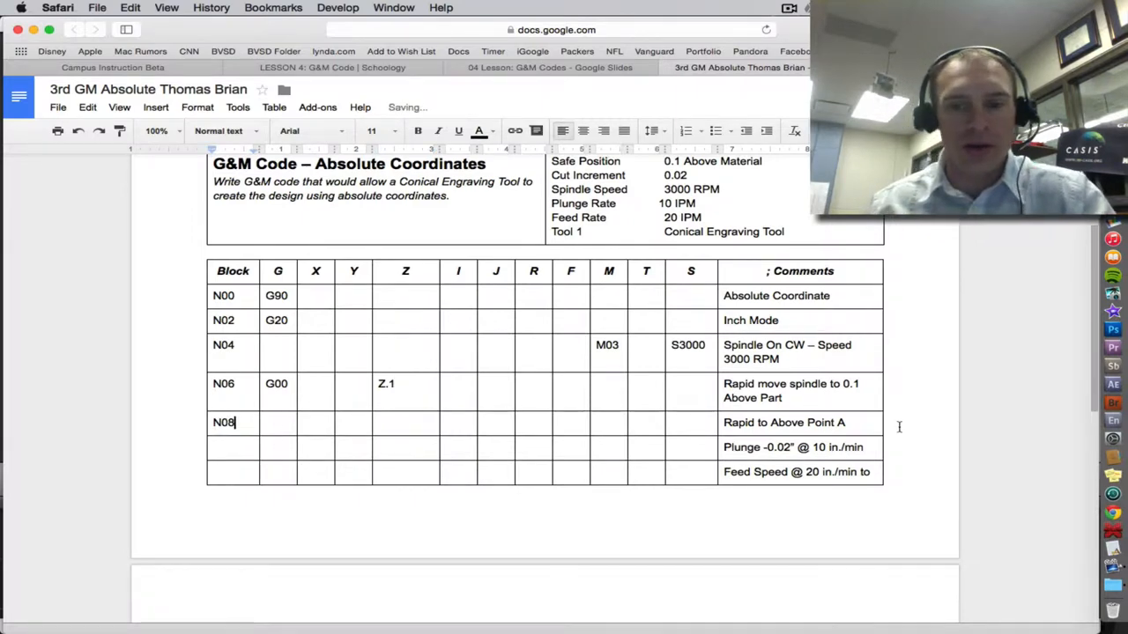
{"action": "type", "text": "G0"}
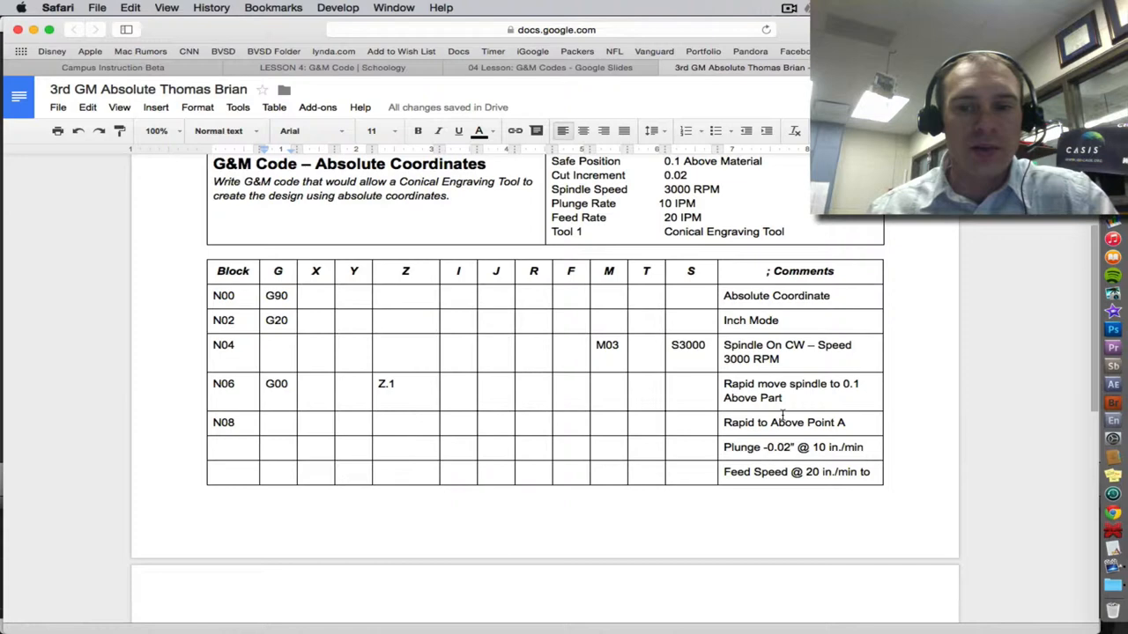
Enter point A coordinates X.5 Y.5 in block N08 and number block N10.
{"action": "left_click", "coordinate": [551, 68]}
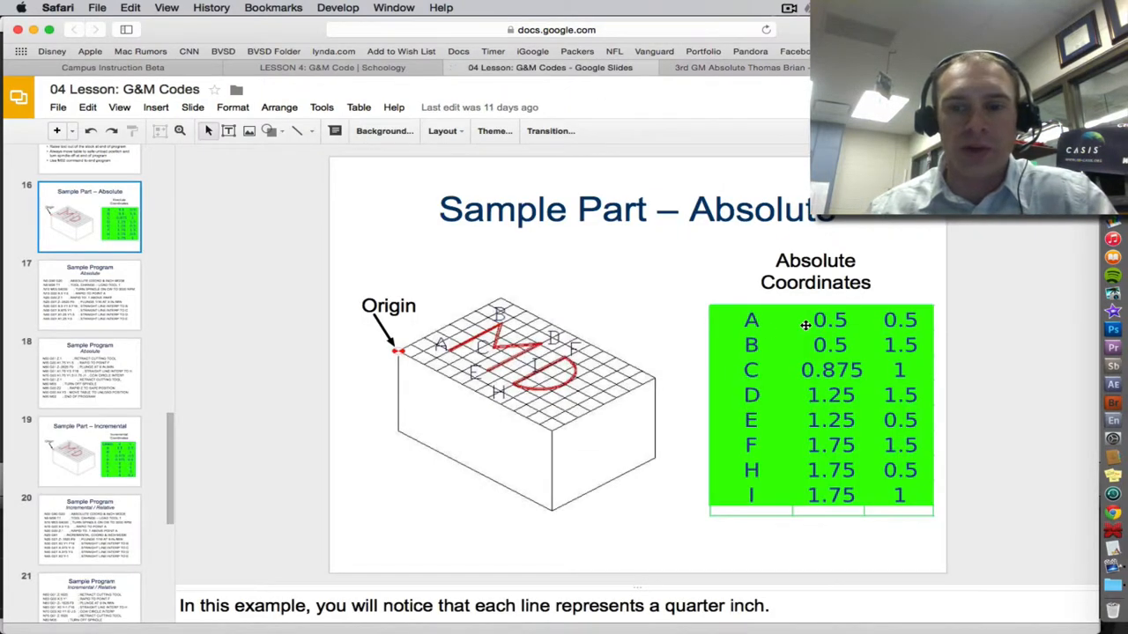
{"action": "mouse_move", "coordinate": [904, 322]}
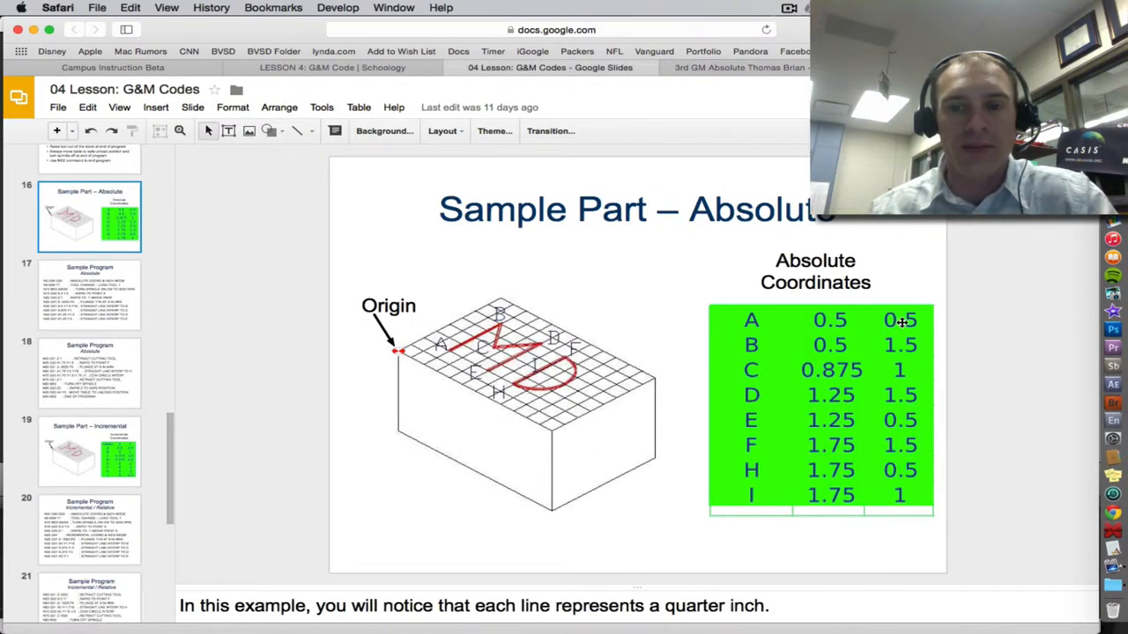
{"action": "left_click", "coordinate": [739, 68]}
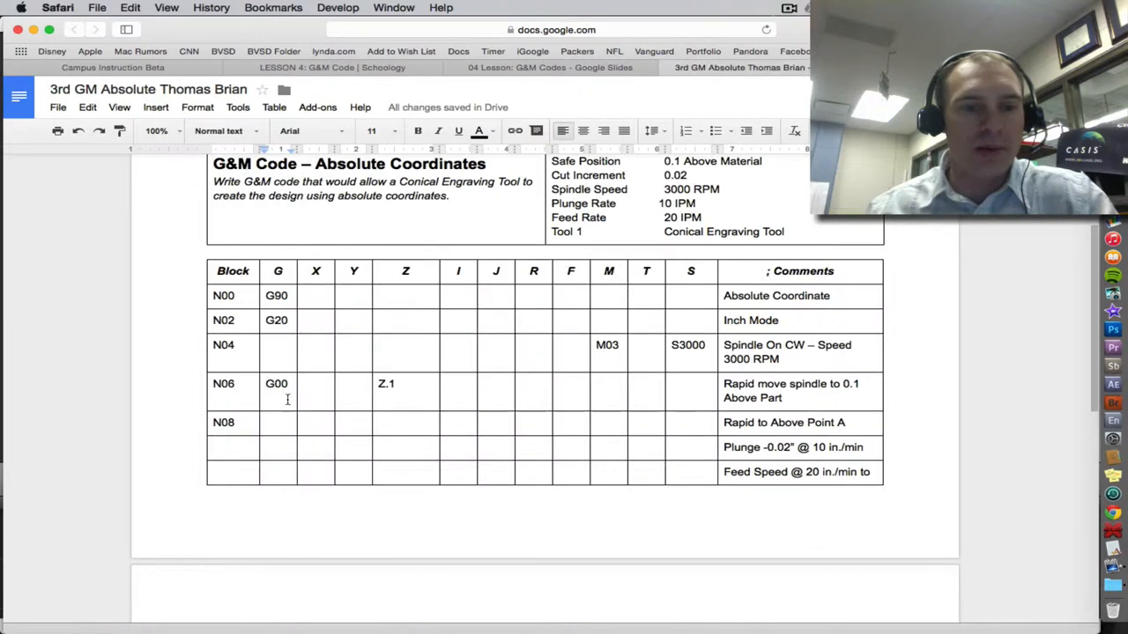
{"action": "type", "text": "X"}
{"action": "type", "text": "Y"}
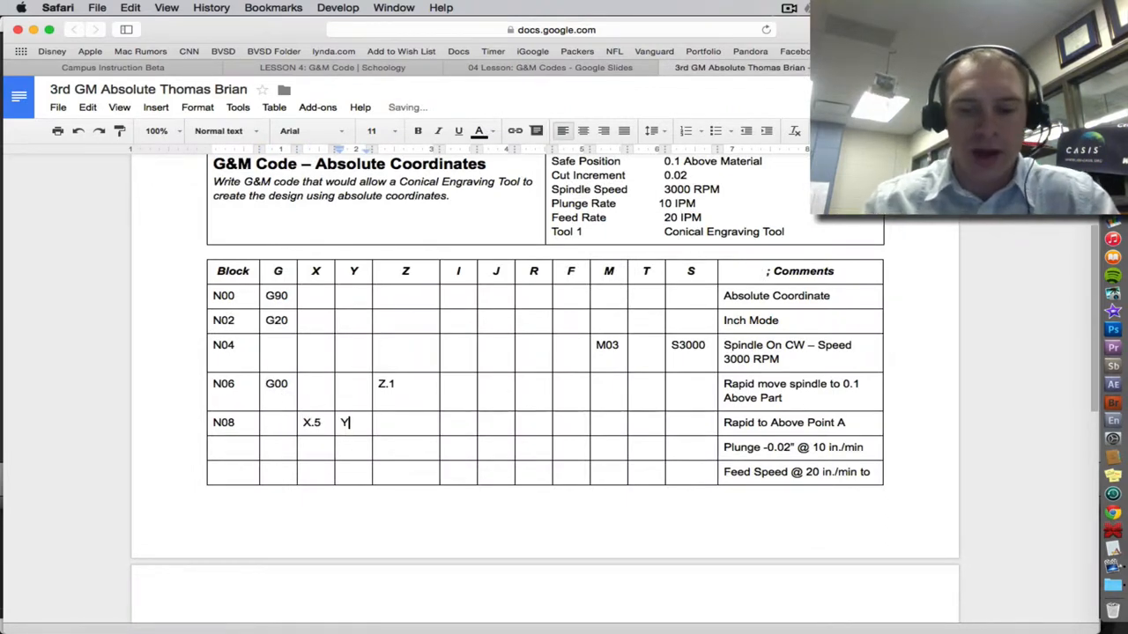
{"action": "type", "text": ".5"}
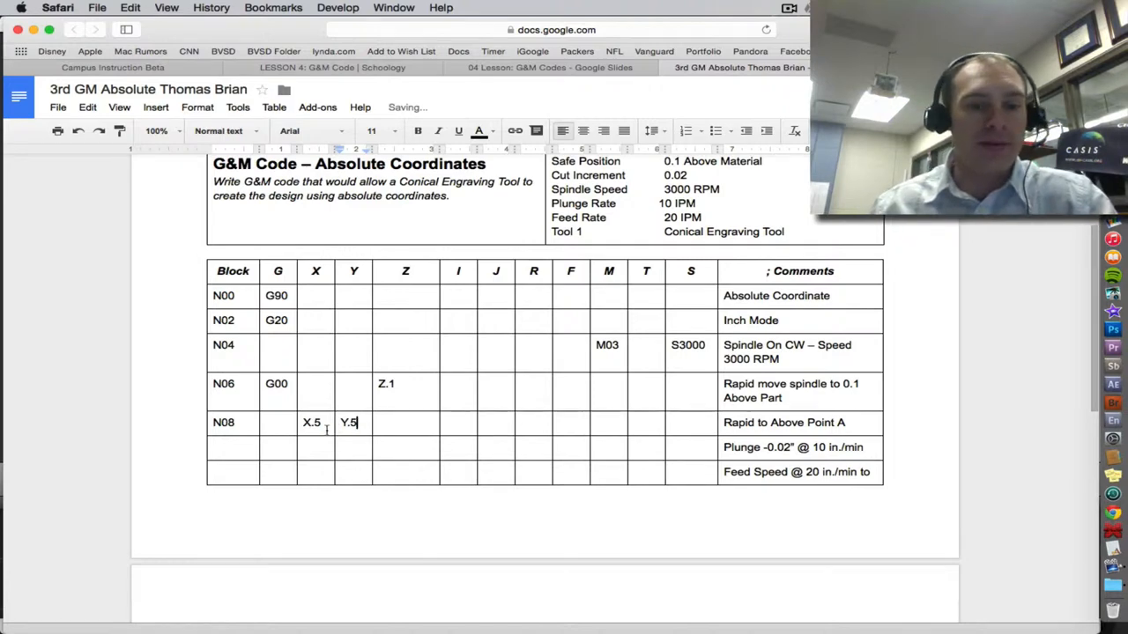
{"action": "type", "text": "N10"}
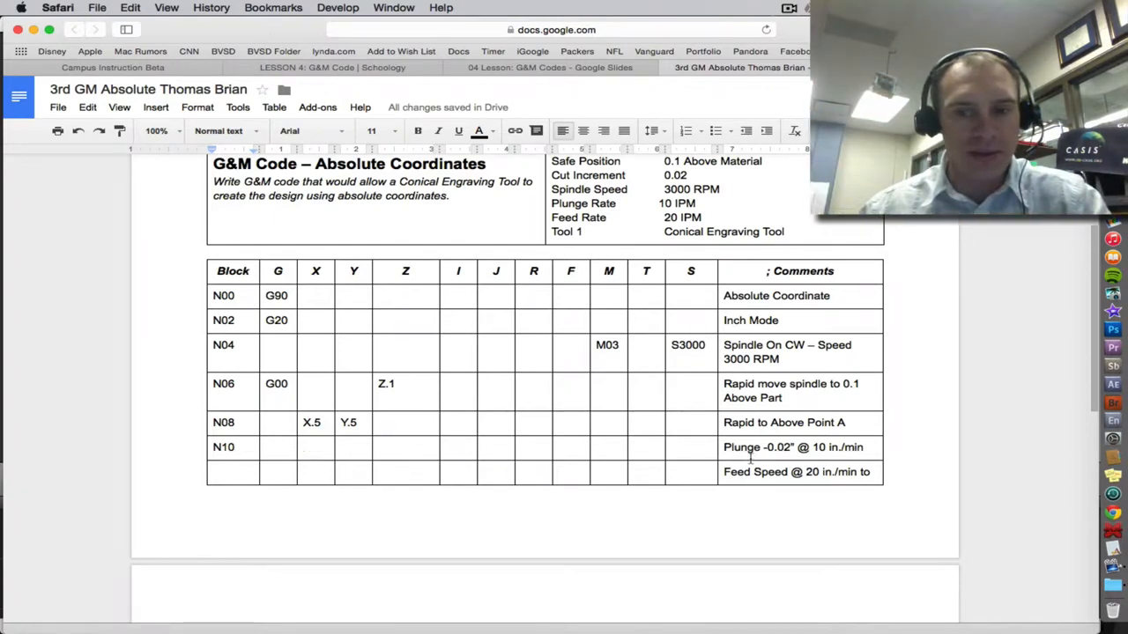
{"action": "left_click", "coordinate": [278, 446]}
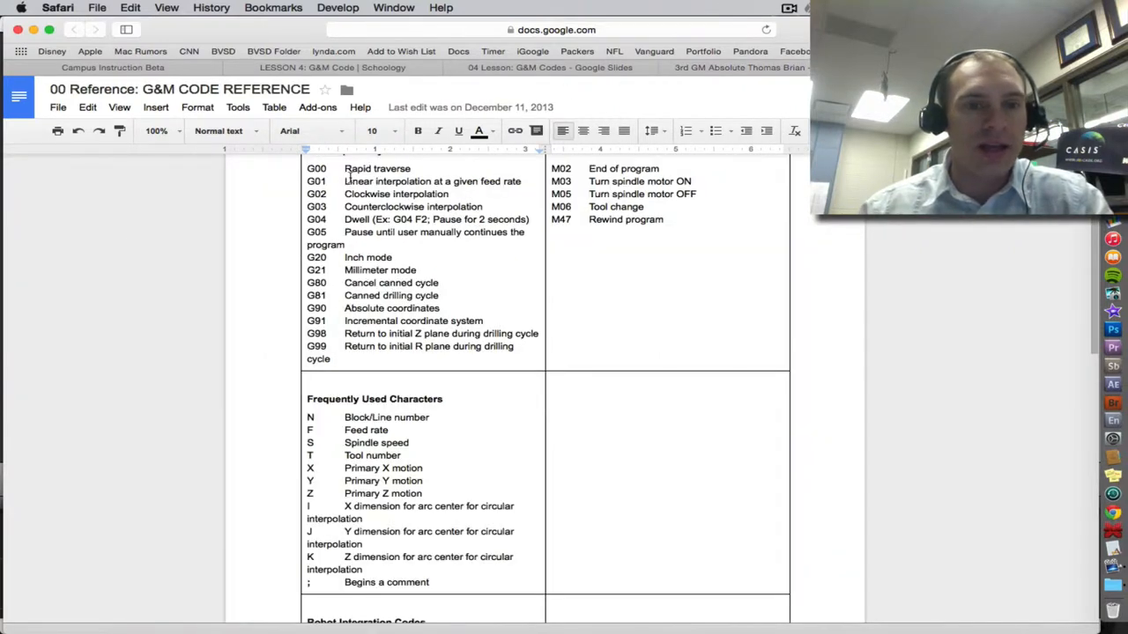
Look up linear interpolation G01 in the reference, then return to block N10.
{"action": "double_click", "coordinate": [315, 180]}
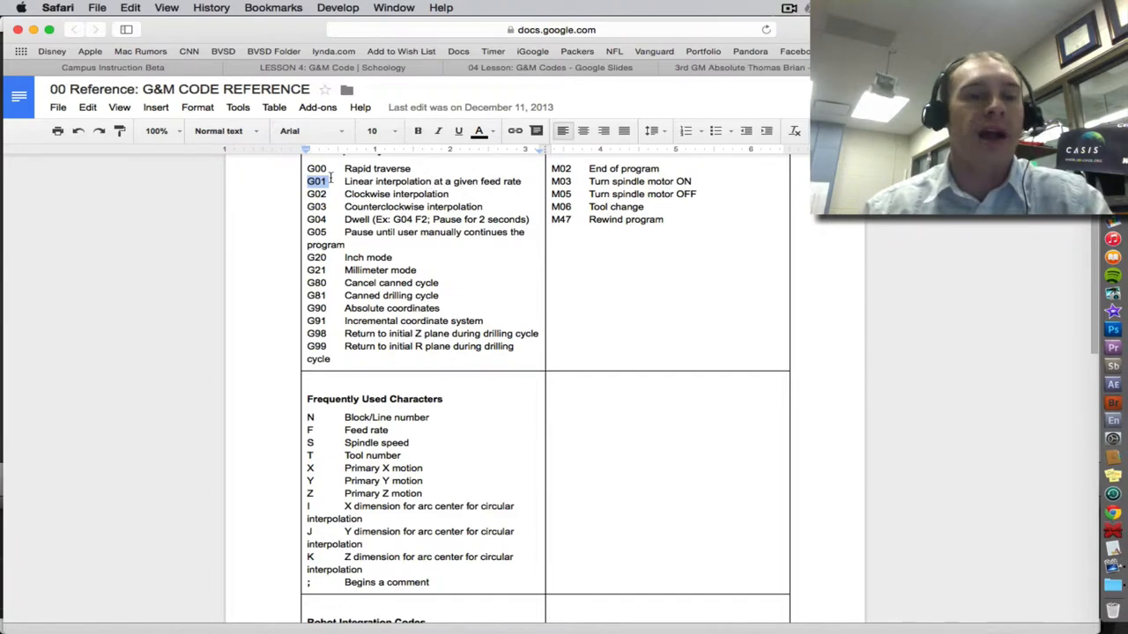
{"action": "left_click", "coordinate": [740, 67]}
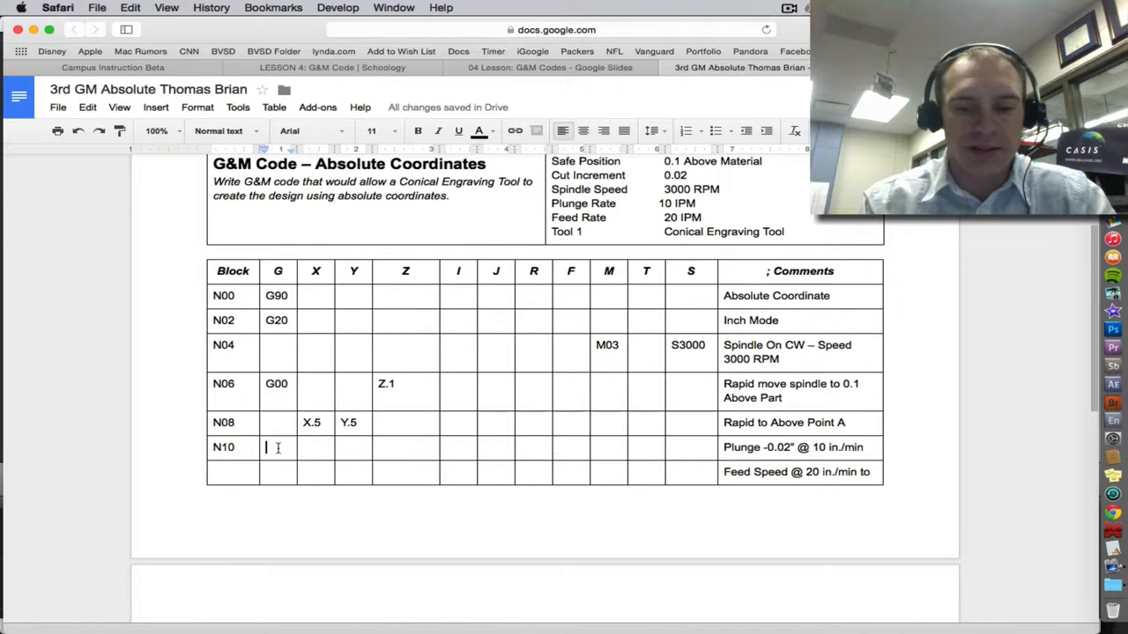
Fill block N10 with G01, a Z-.04 plunge and feed rate F10.
{"action": "type", "text": "G01"}
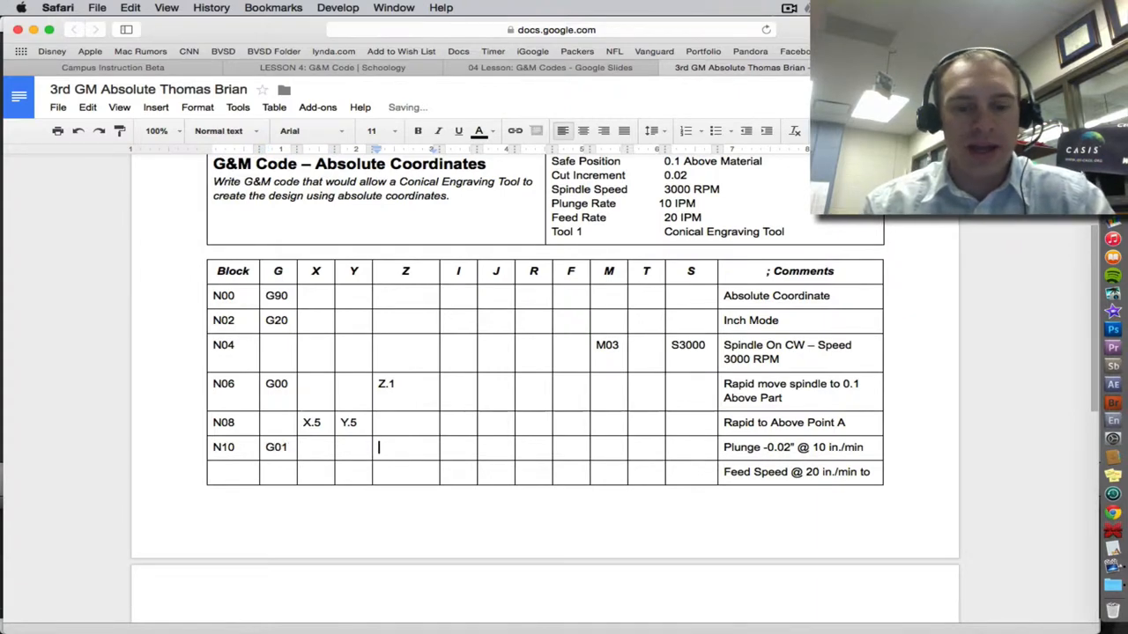
{"action": "type", "text": "Z"}
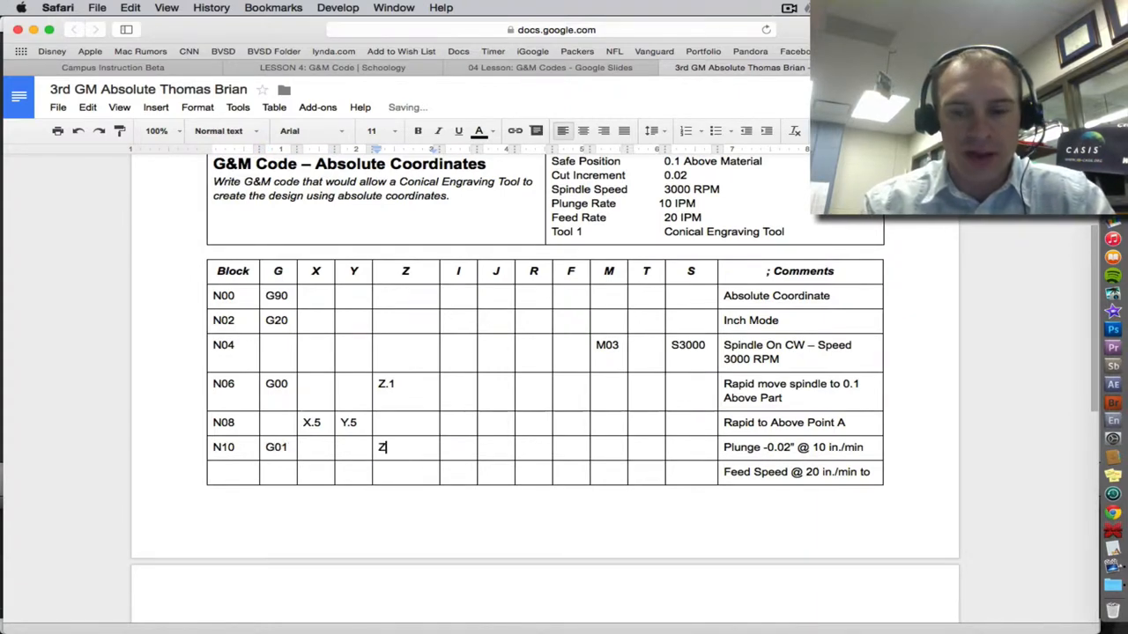
{"action": "type", "text": "-.02"}
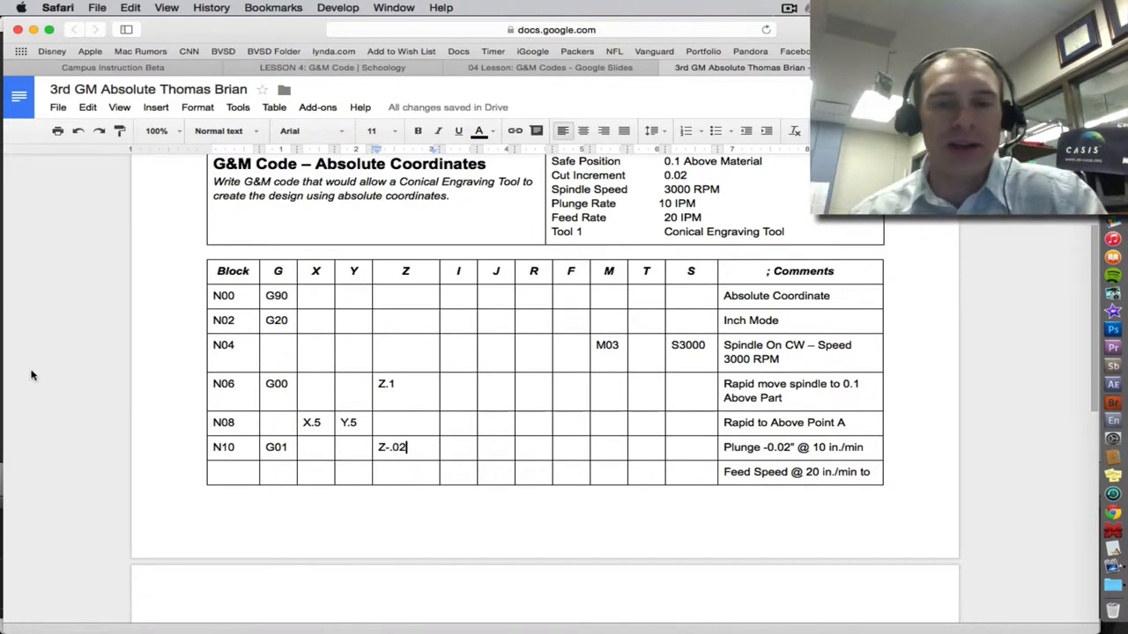
{"action": "mouse_move", "coordinate": [673, 440]}
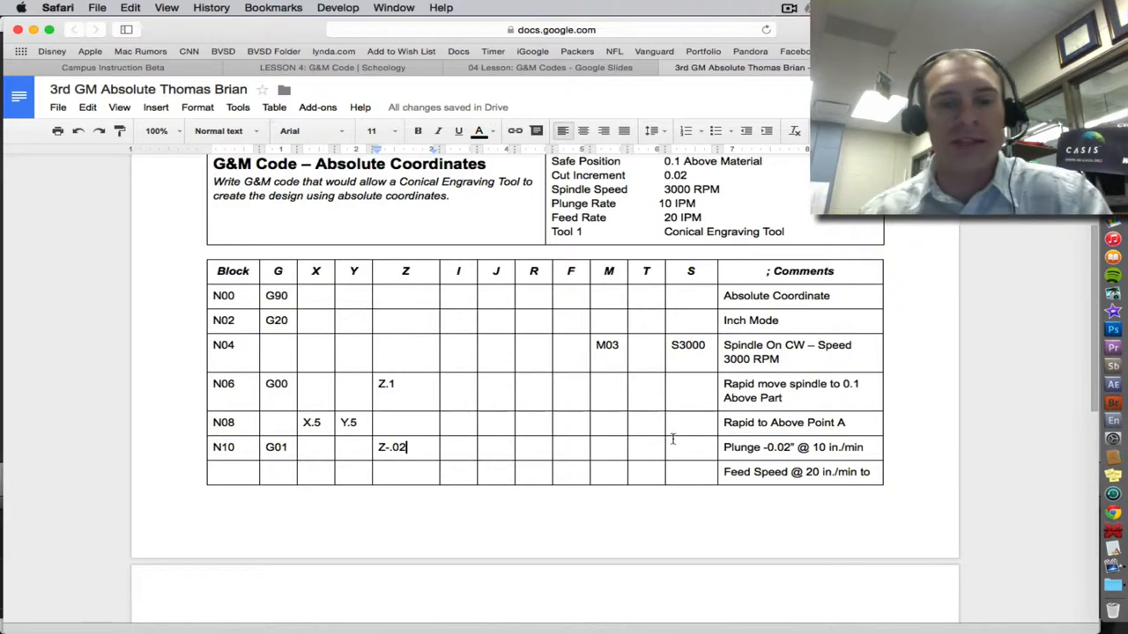
{"action": "mouse_move", "coordinate": [785, 448]}
{"action": "type", "text": "4"}
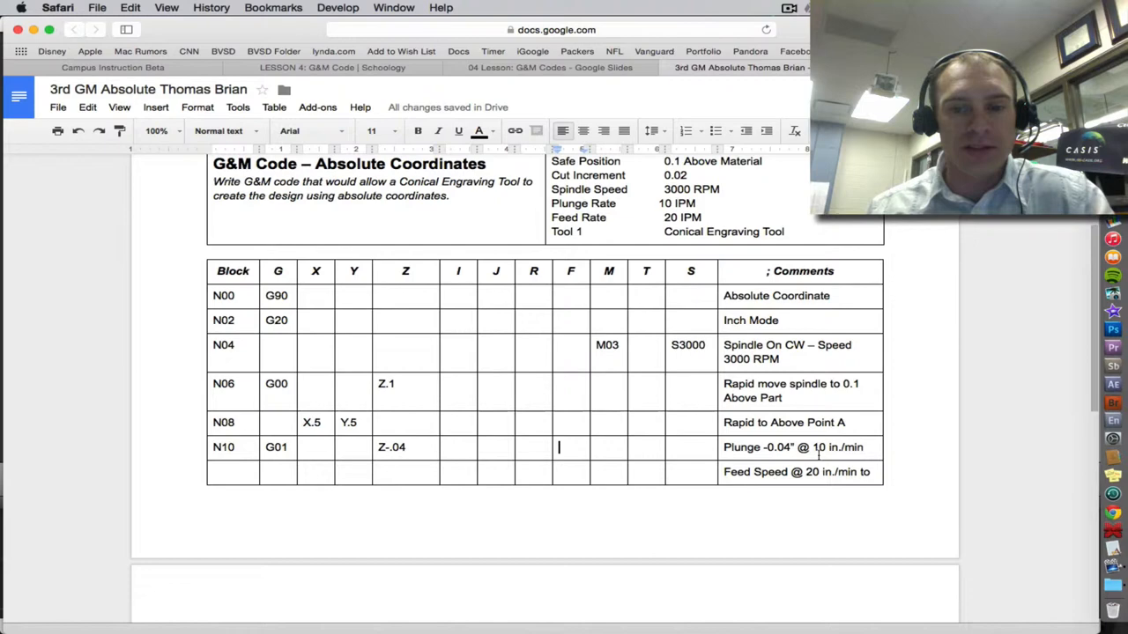
{"action": "type", "text": "F10"}
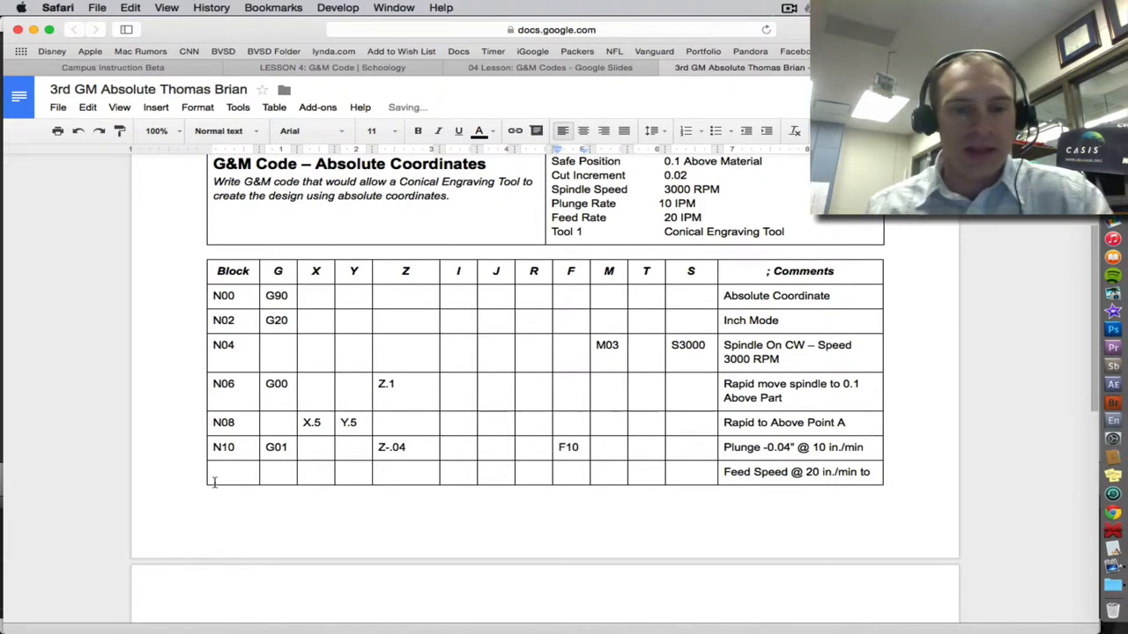
{"action": "mouse_move", "coordinate": [659, 453]}
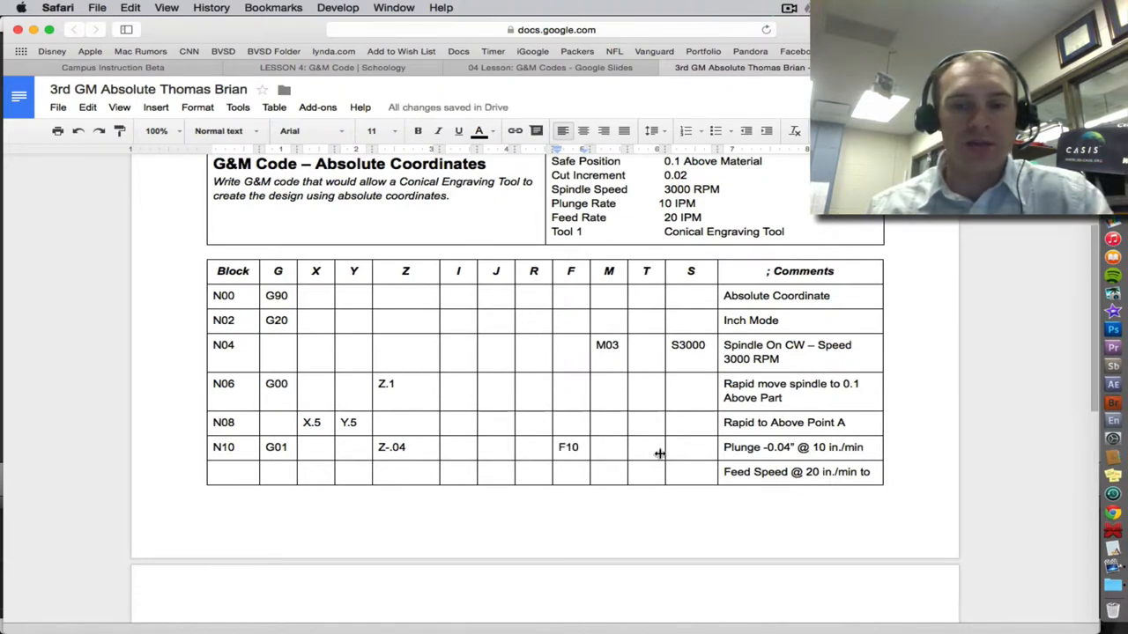
Number block N12 with feed rate F20 and check the sample-part slide.
{"action": "type", "text": "N12"}
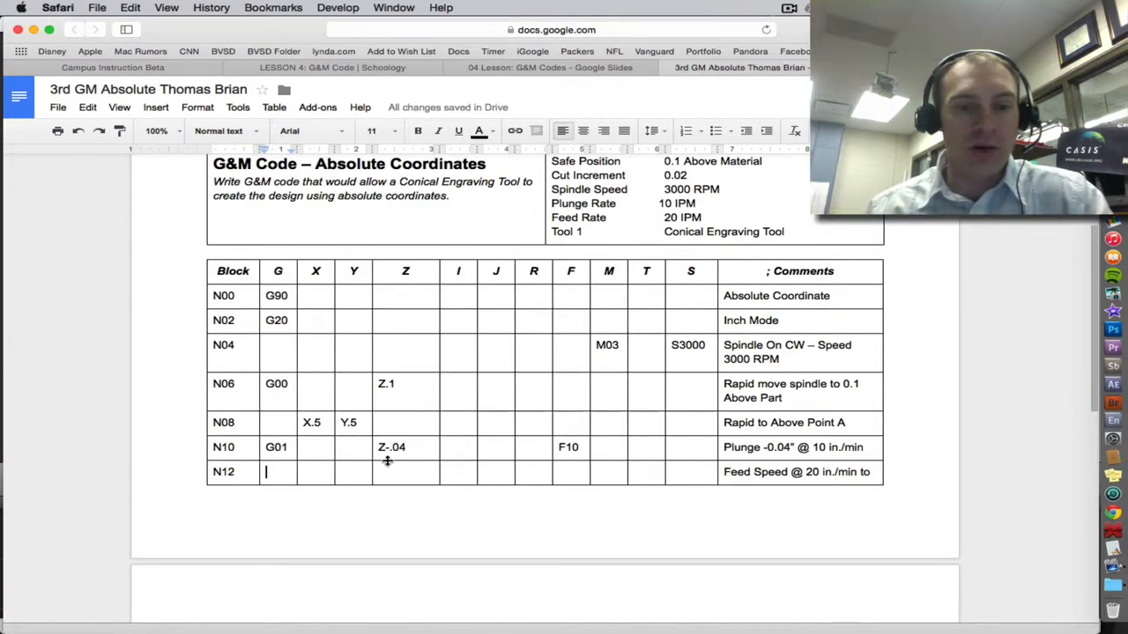
{"action": "type", "text": "F"}
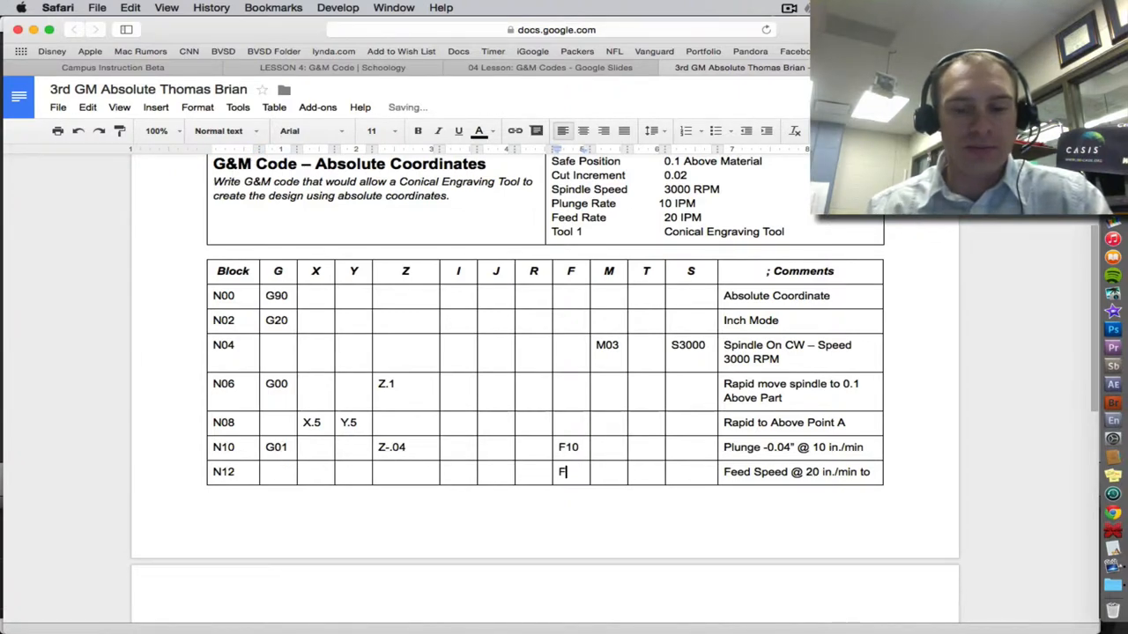
{"action": "type", "text": "20"}
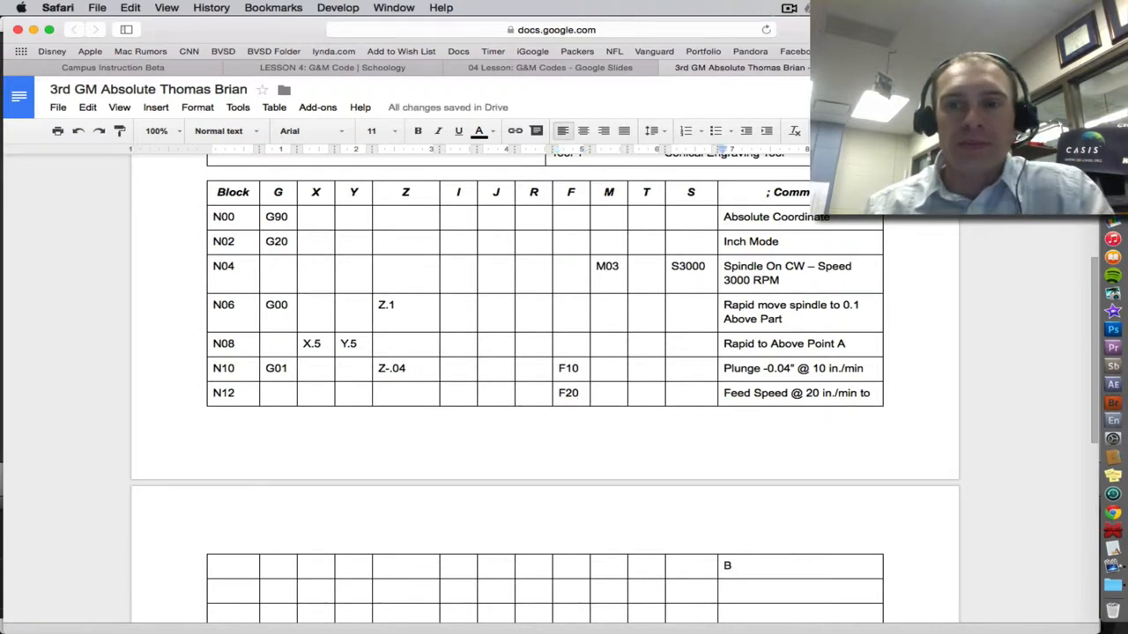
{"action": "left_click", "coordinate": [549, 67]}
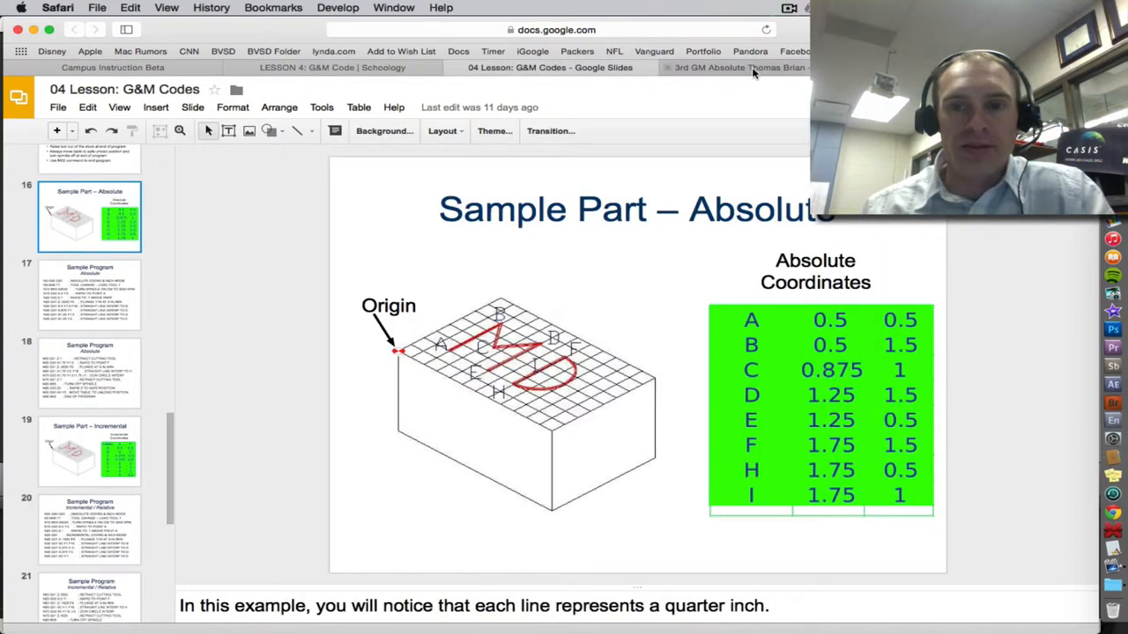
Give block N12 point B coordinates X.5 Y1.5 and start block N14 for point C.
{"action": "left_click", "coordinate": [738, 68]}
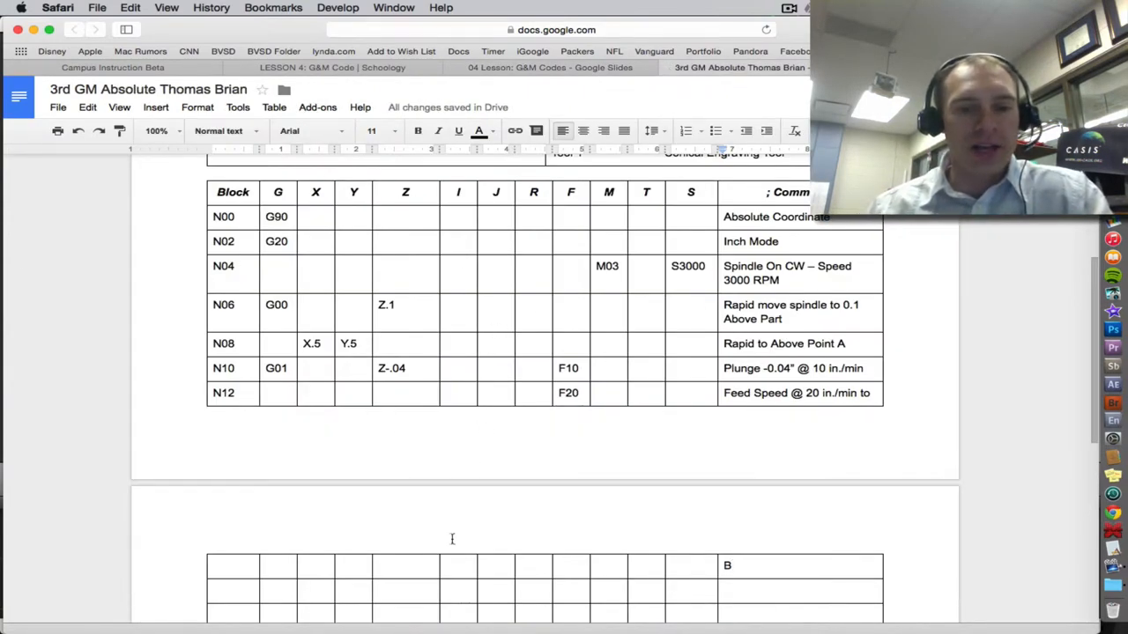
{"action": "mouse_move", "coordinate": [320, 540]}
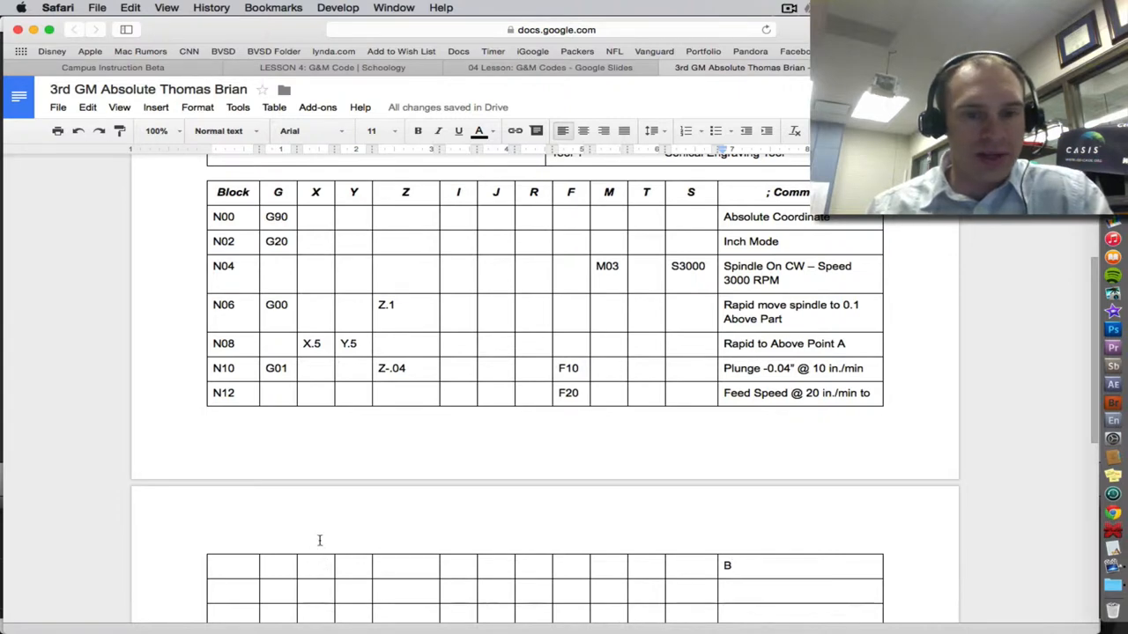
{"action": "type", "text": "x"}
{"action": "type", "text": "Y"}
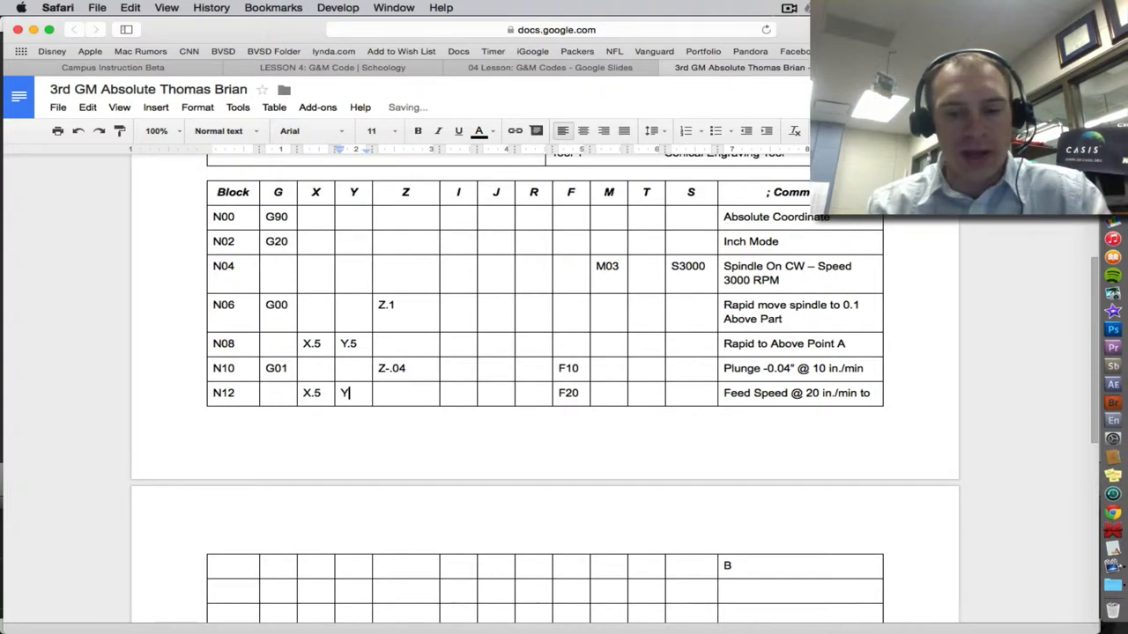
{"action": "type", "text": "1.5"}
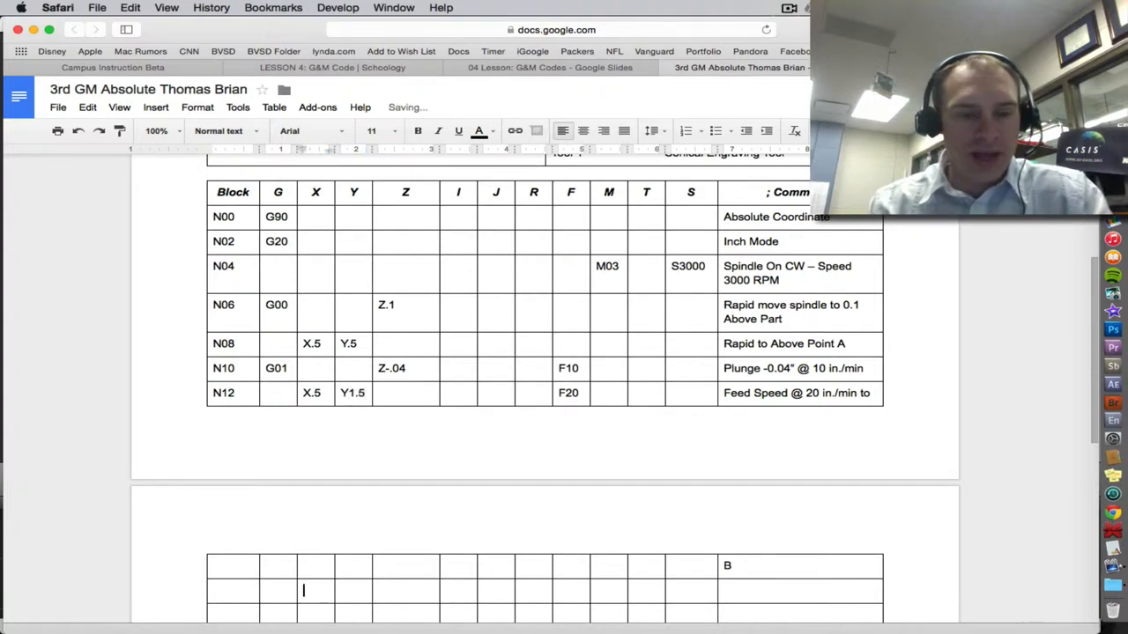
{"action": "type", "text": "N1"}
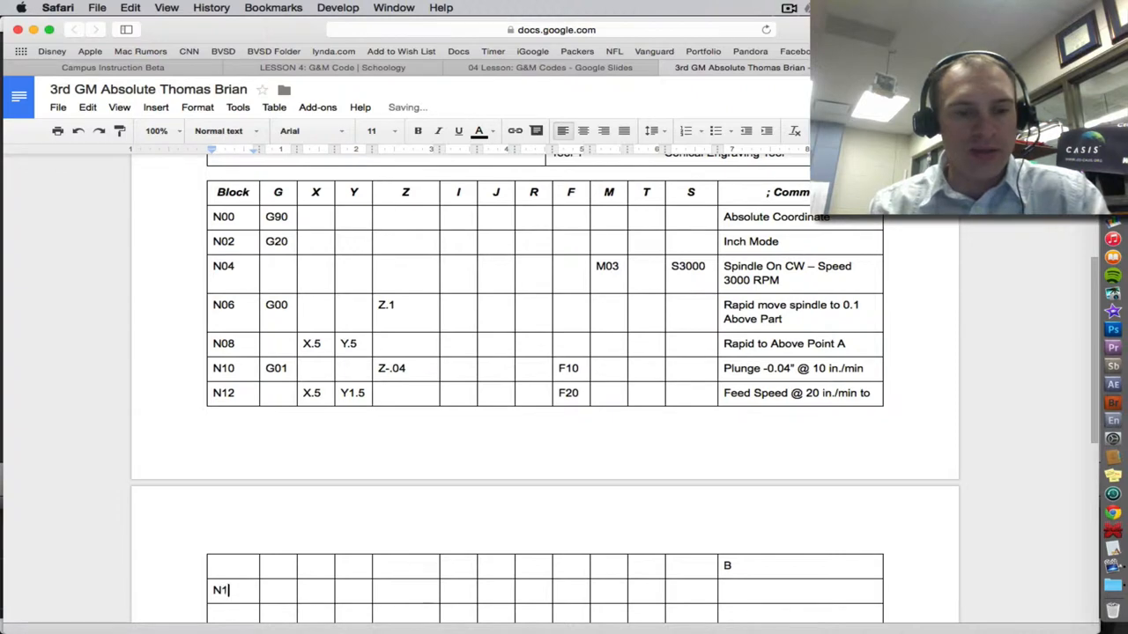
{"action": "type", "text": "4"}
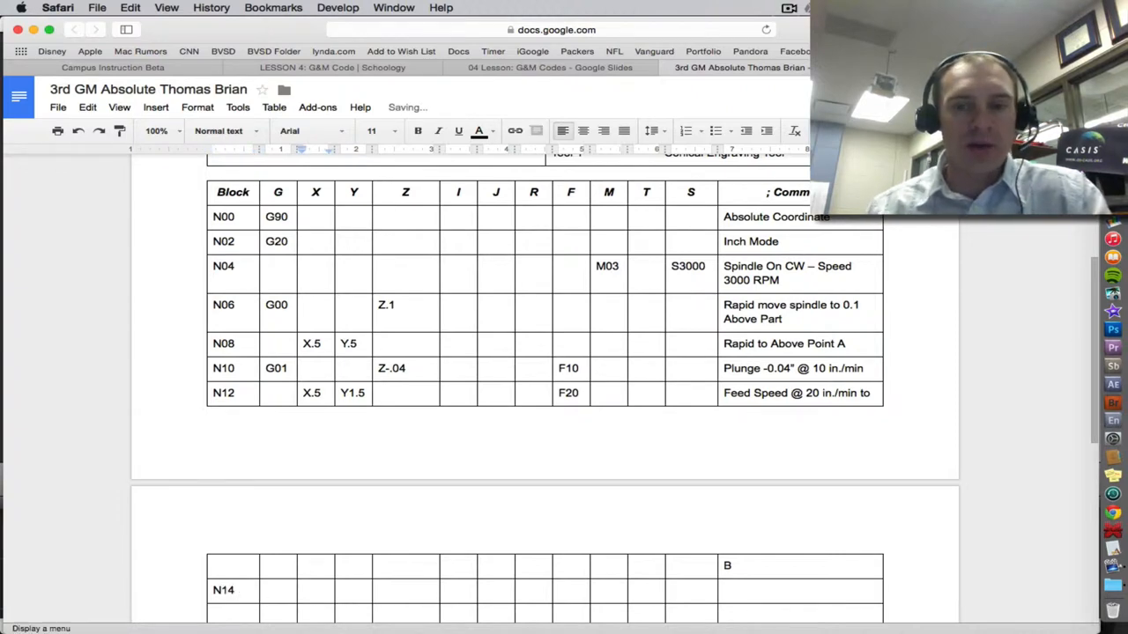
{"action": "type", "text": "C"}
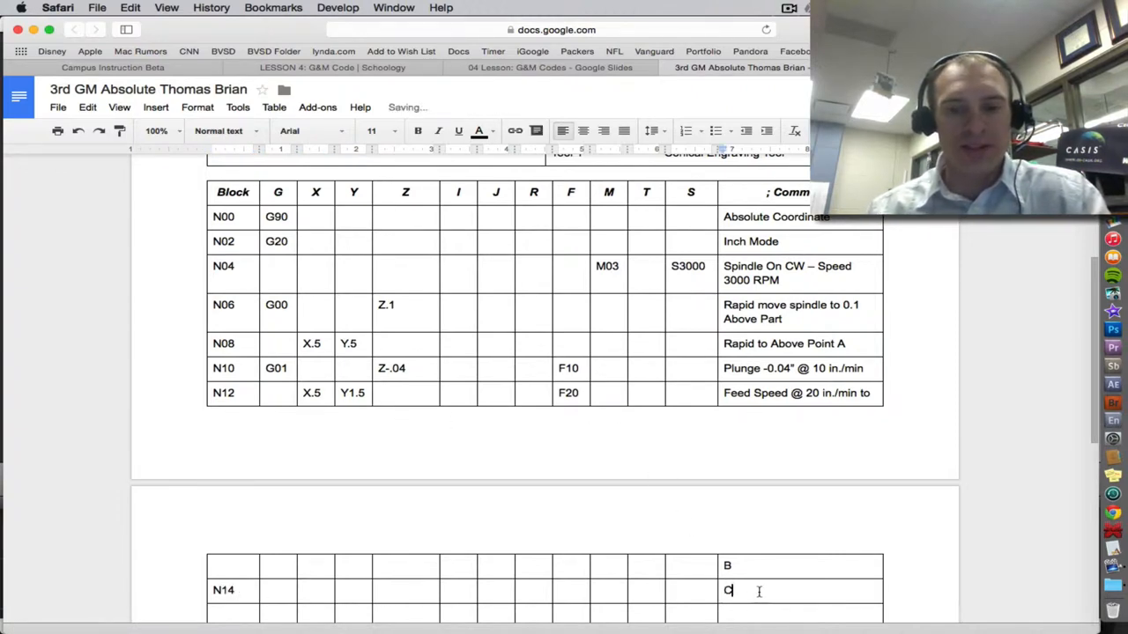
{"action": "left_click", "coordinate": [550, 68]}
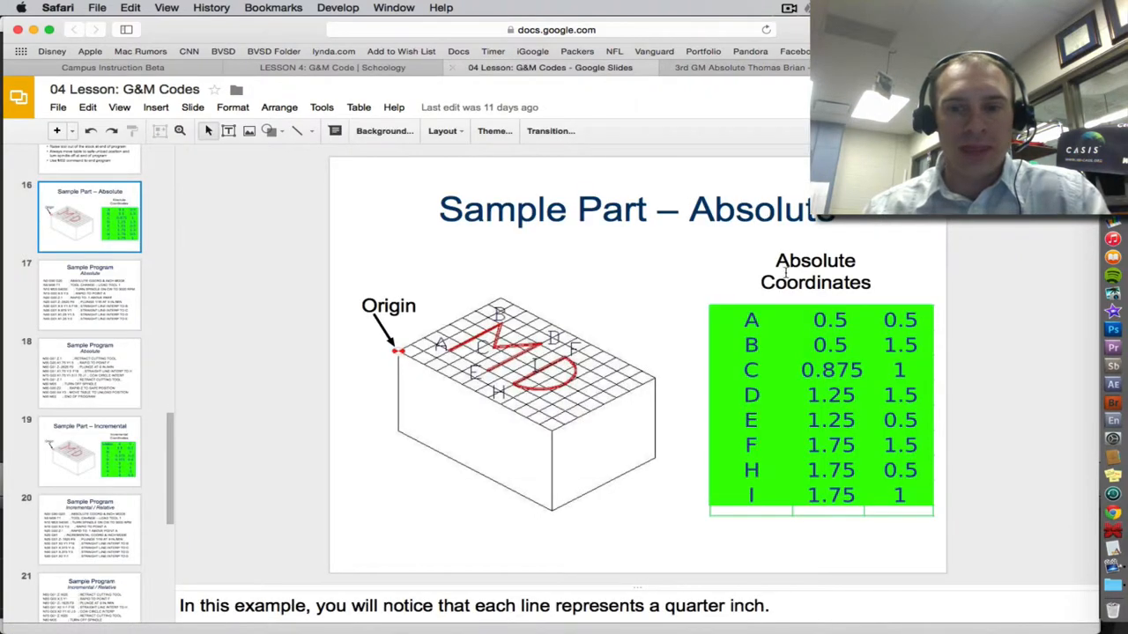
{"action": "mouse_move", "coordinate": [484, 331]}
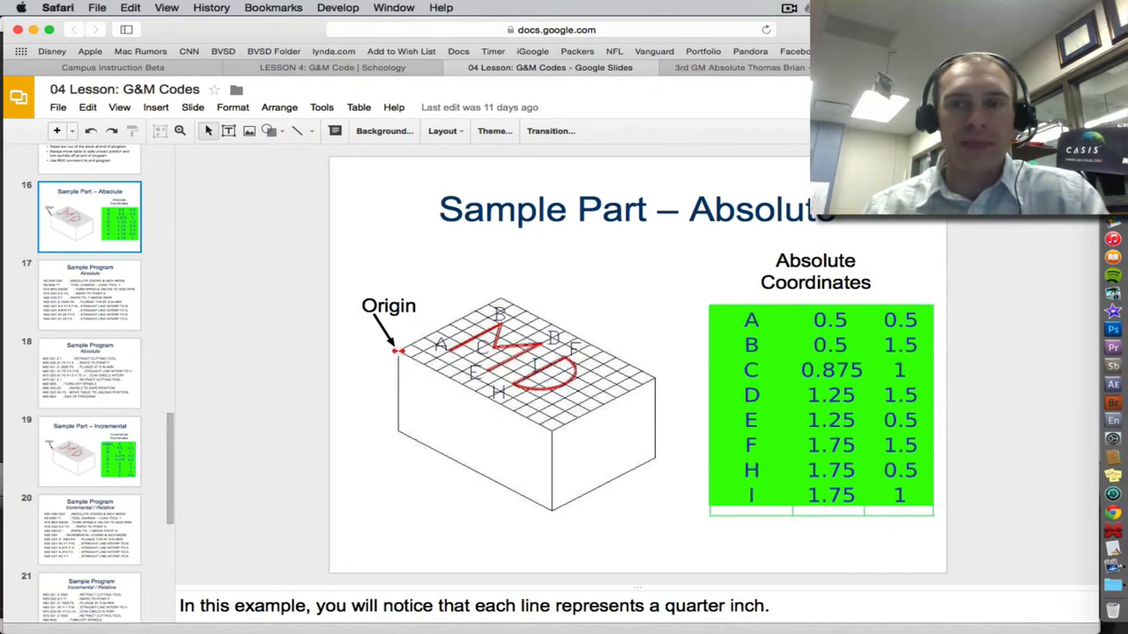
{"action": "left_click", "coordinate": [738, 67]}
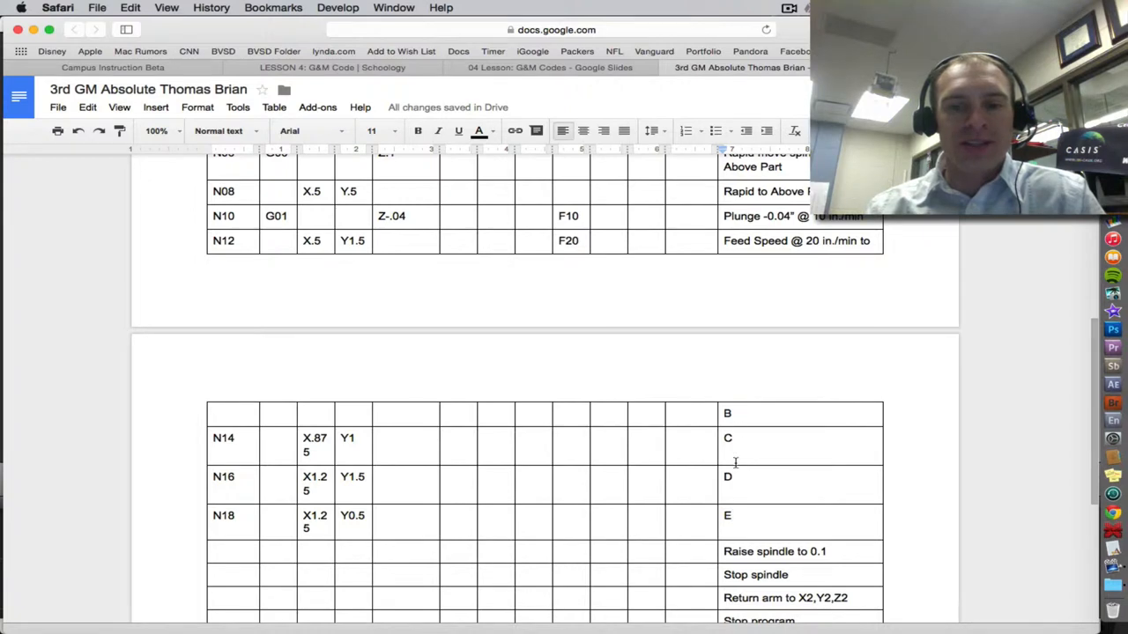
Check points C, D and E on the sample-part slide and return to the table.
{"action": "left_click", "coordinate": [549, 68]}
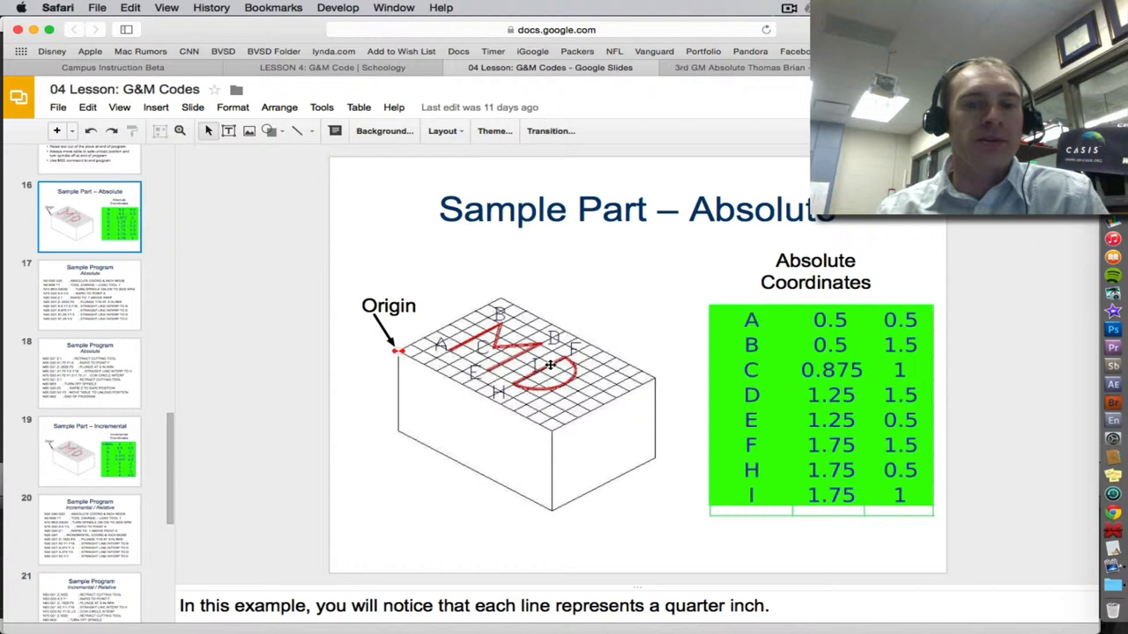
{"action": "mouse_move", "coordinate": [491, 370]}
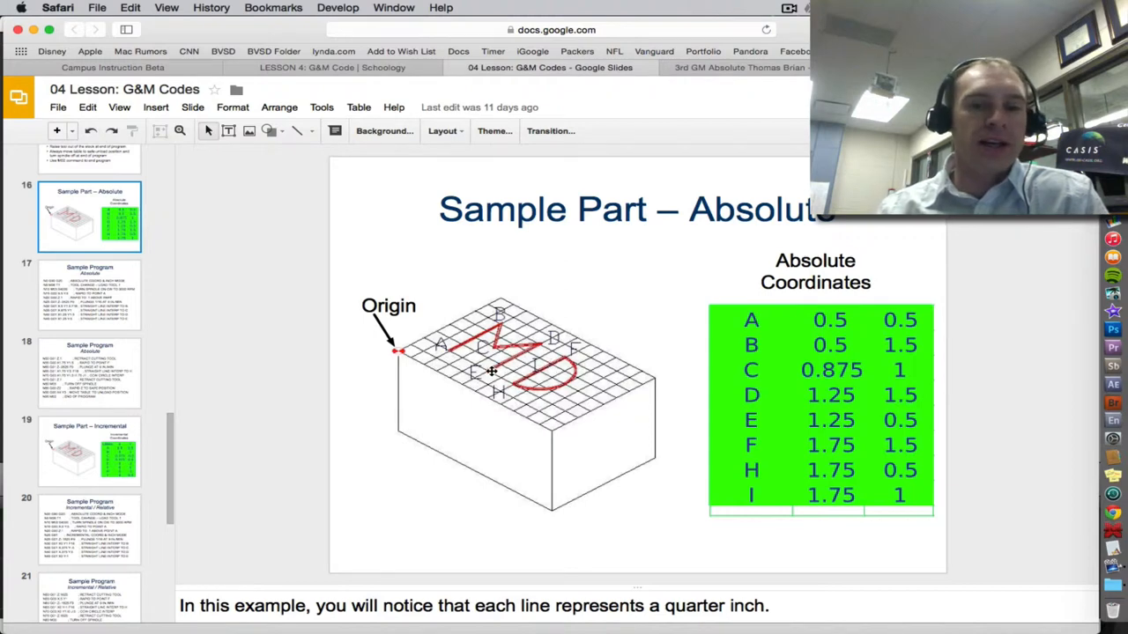
{"action": "mouse_move", "coordinate": [490, 359]}
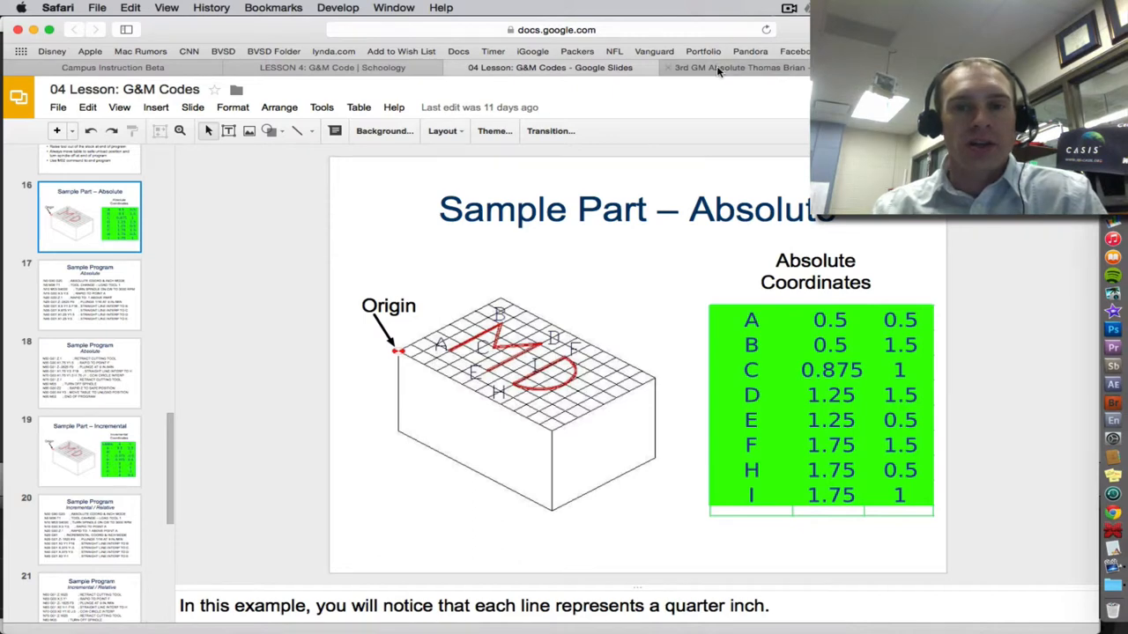
{"action": "left_click", "coordinate": [738, 68]}
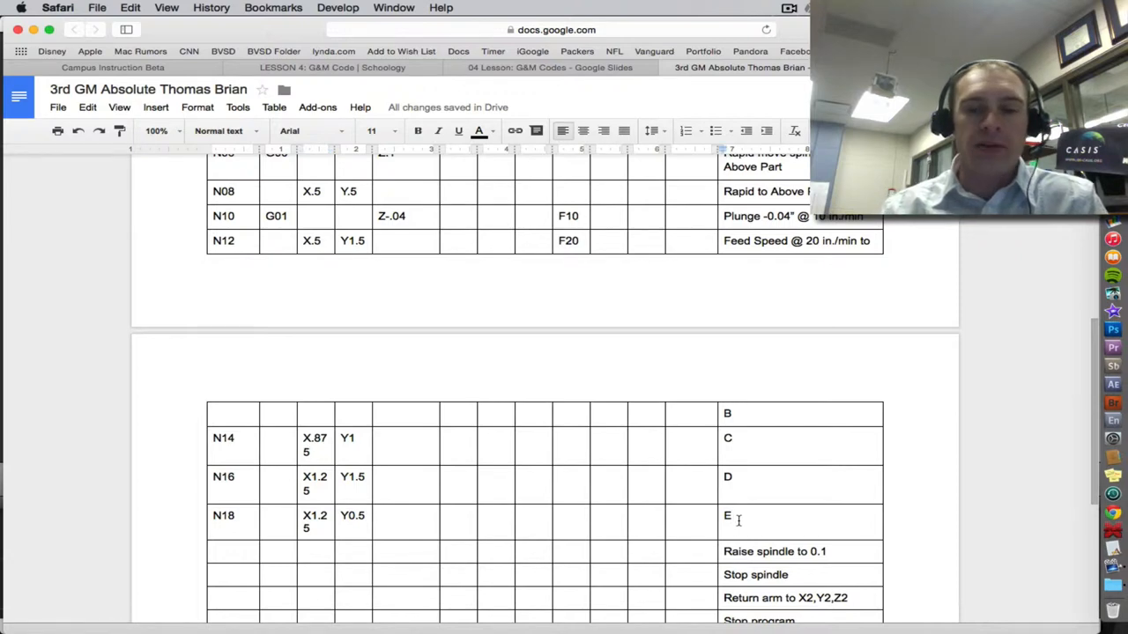
{"action": "scroll", "scroll_direction": "down", "scroll_amount": 3}
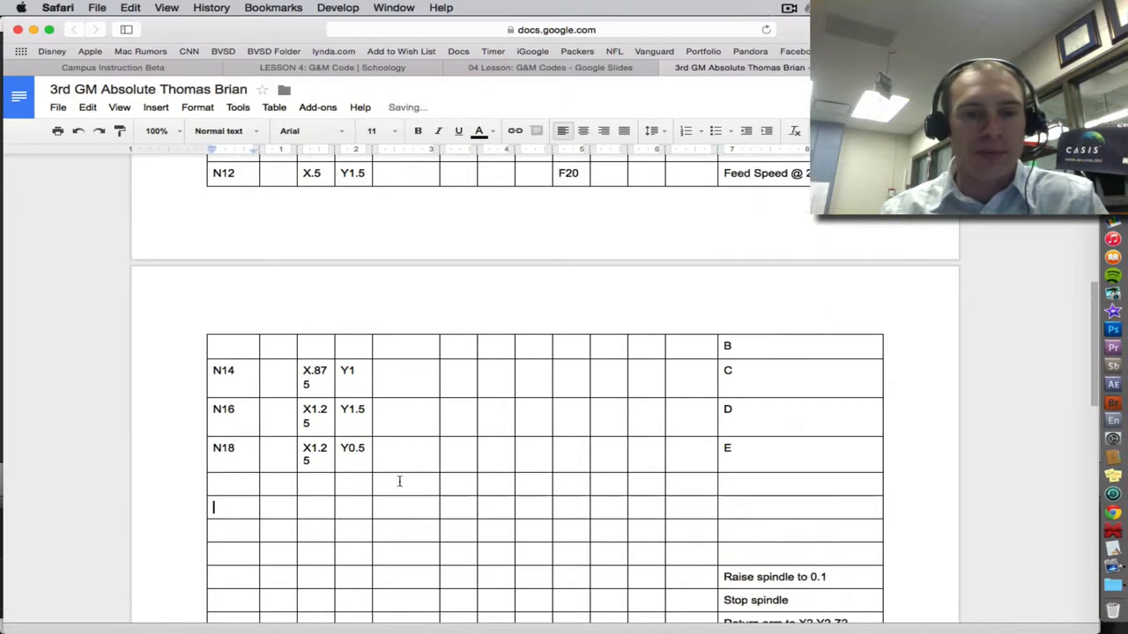
Add block N20 raising the bit to Z.1, with the comment RAISES BIT.
{"action": "type", "text": "N20"}
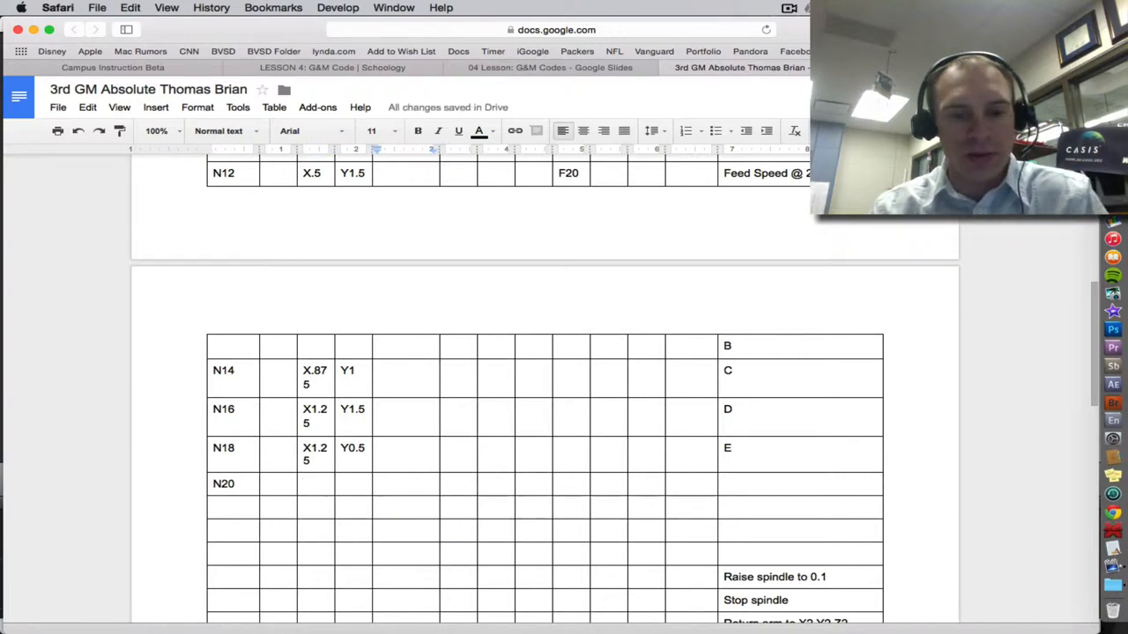
{"action": "type", "text": "Z.1"}
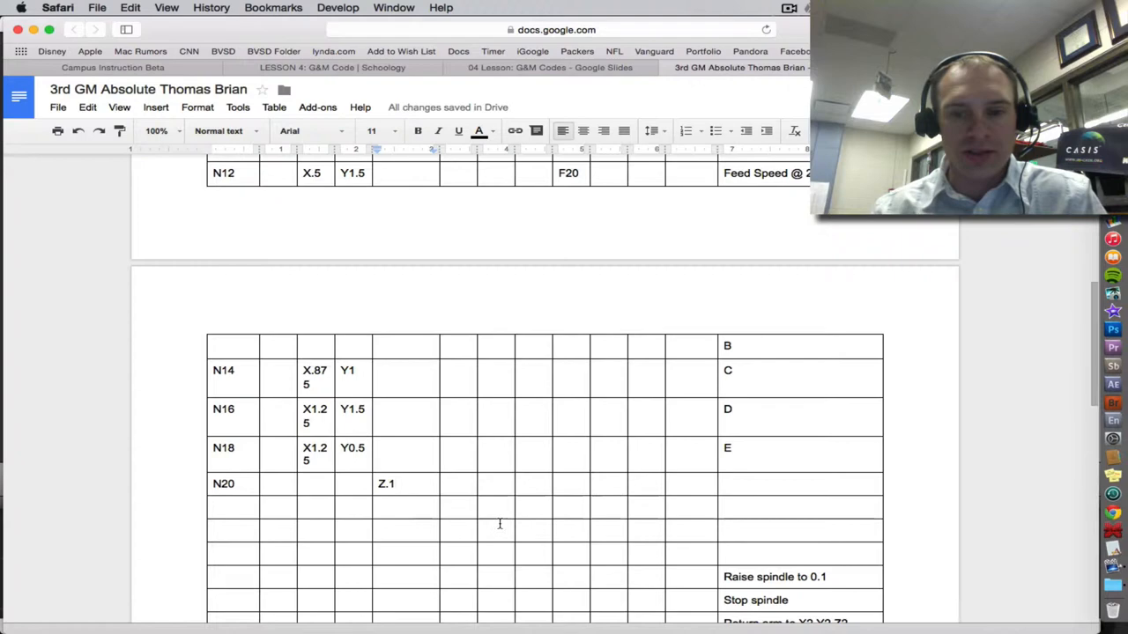
{"action": "type", "text": "RA"}
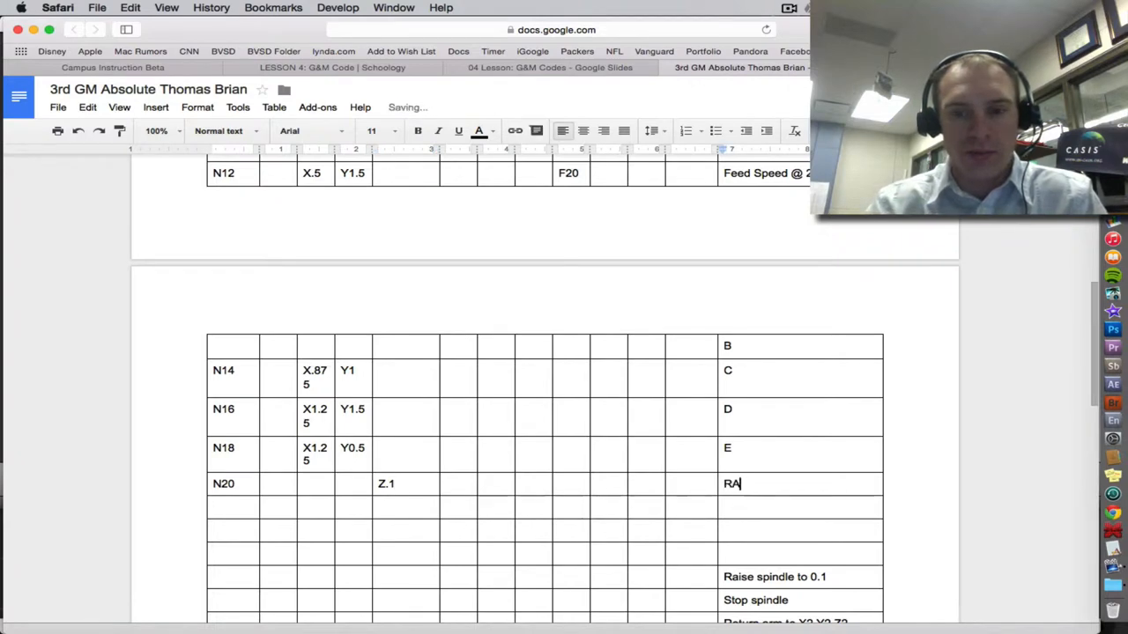
{"action": "type", "text": "ISES"}
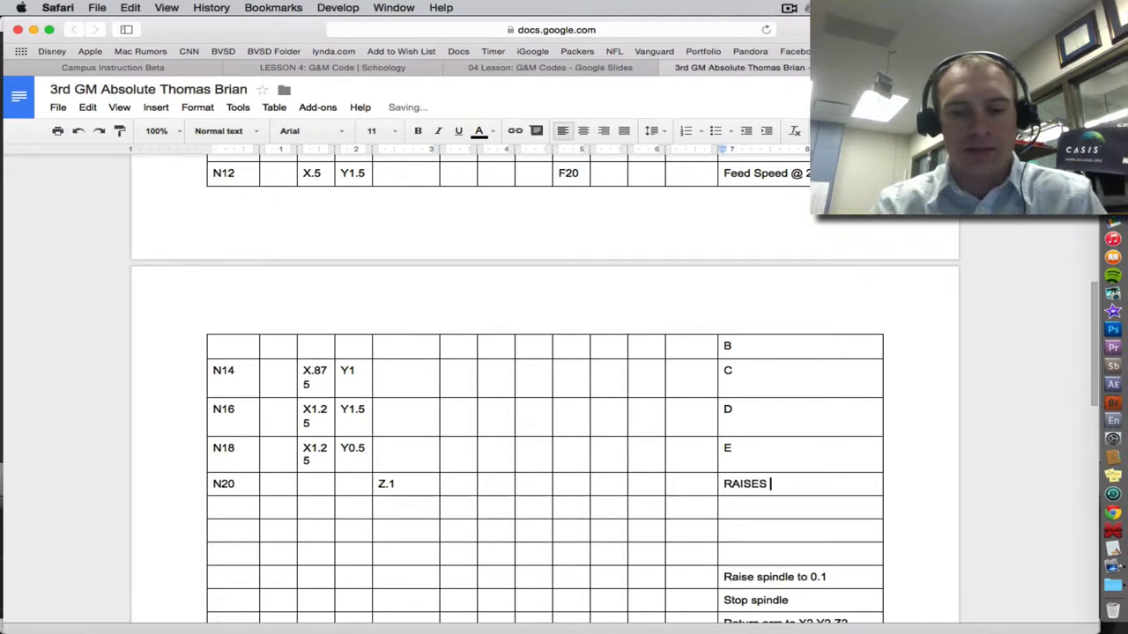
{"action": "type", "text": "BIT"}
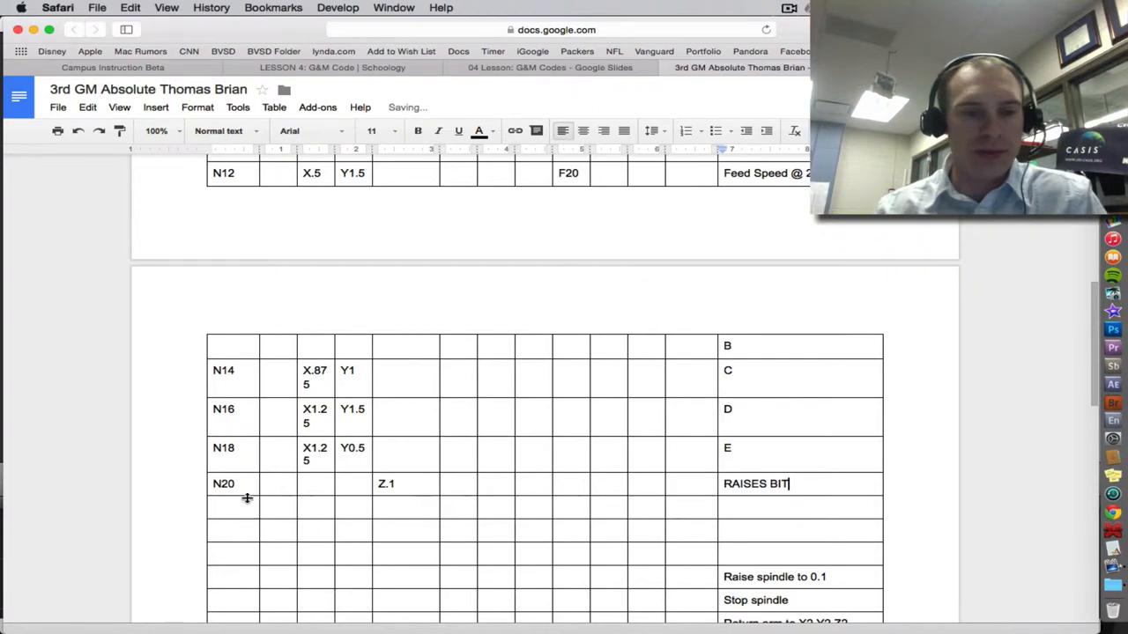
Number block N22 with the comment MOVE TO and view the coordinates slide.
{"action": "type", "text": "N22"}
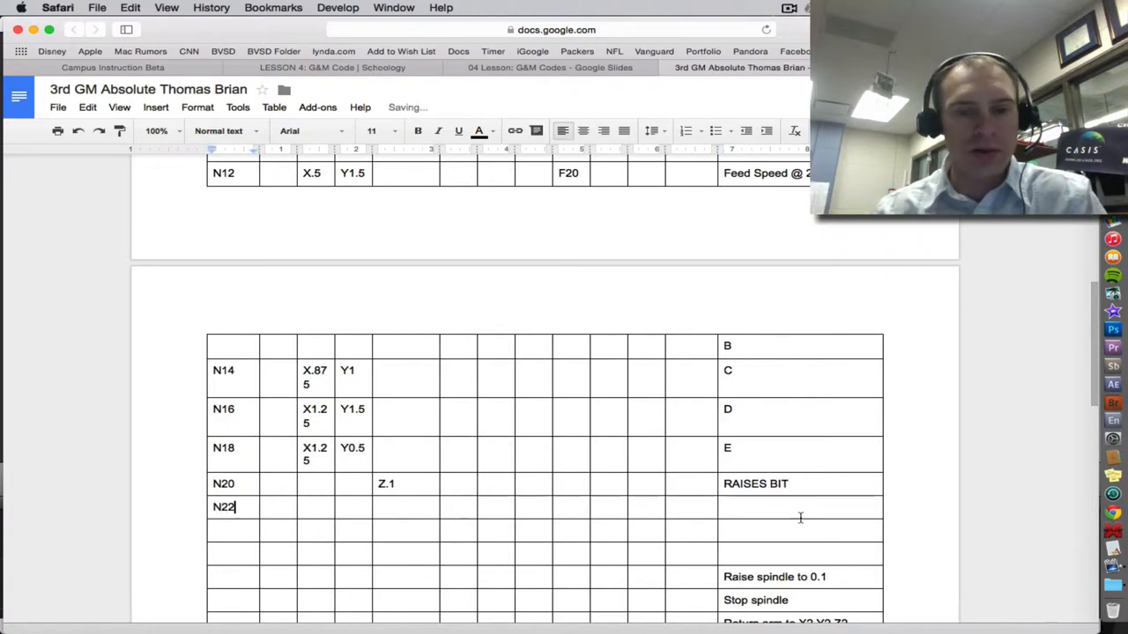
{"action": "type", "text": "MOVE TO"}
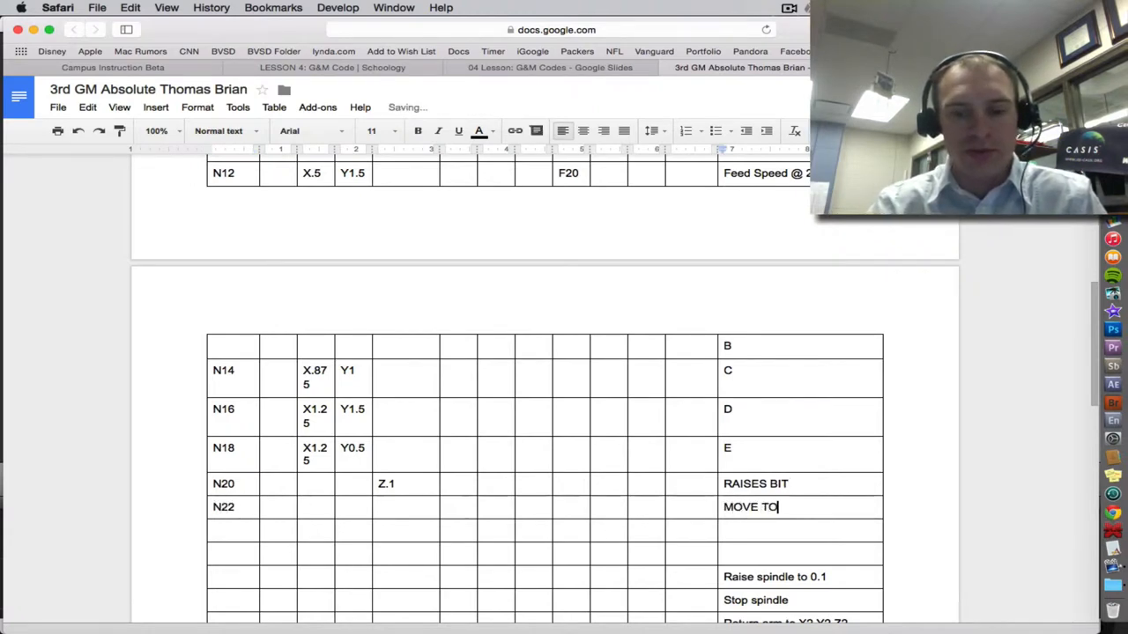
{"action": "left_click", "coordinate": [550, 68]}
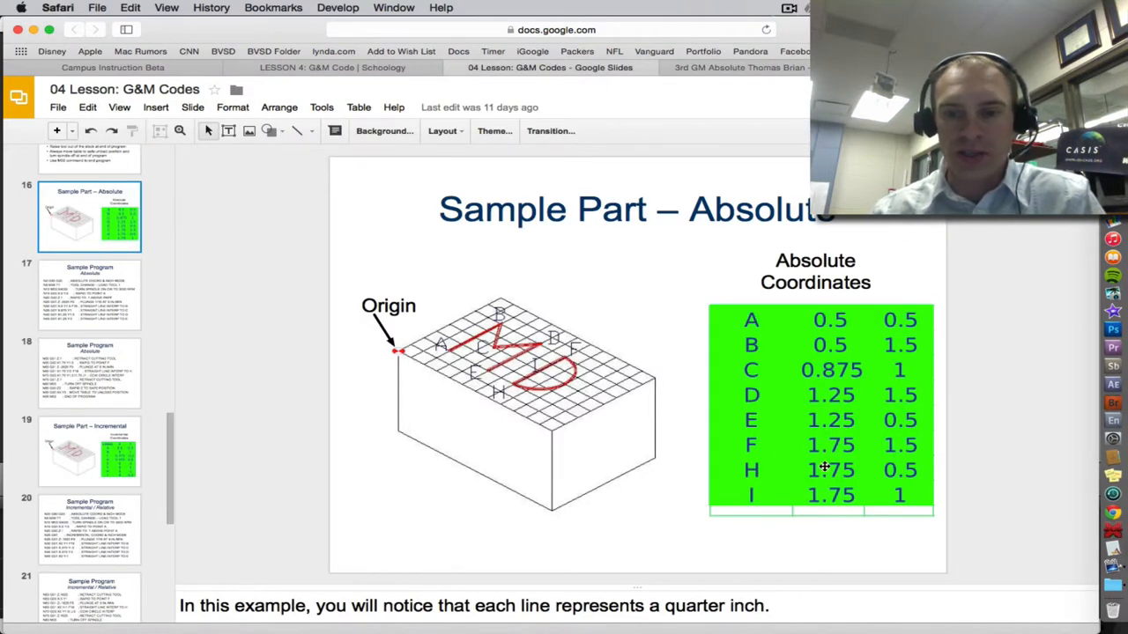
Fill N22 with X1.75 Y0.5 and add N24 plunging to Z-.04 at F10.
{"action": "left_click", "coordinate": [738, 68]}
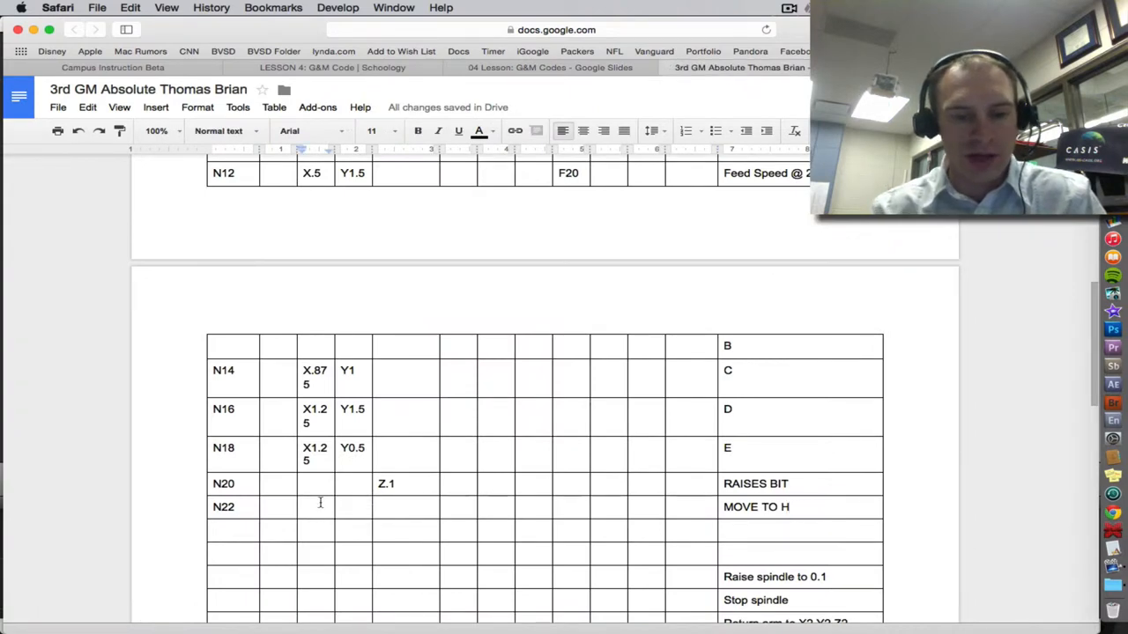
{"action": "type", "text": "X1.75"}
{"action": "type", "text": "Y0.5"}
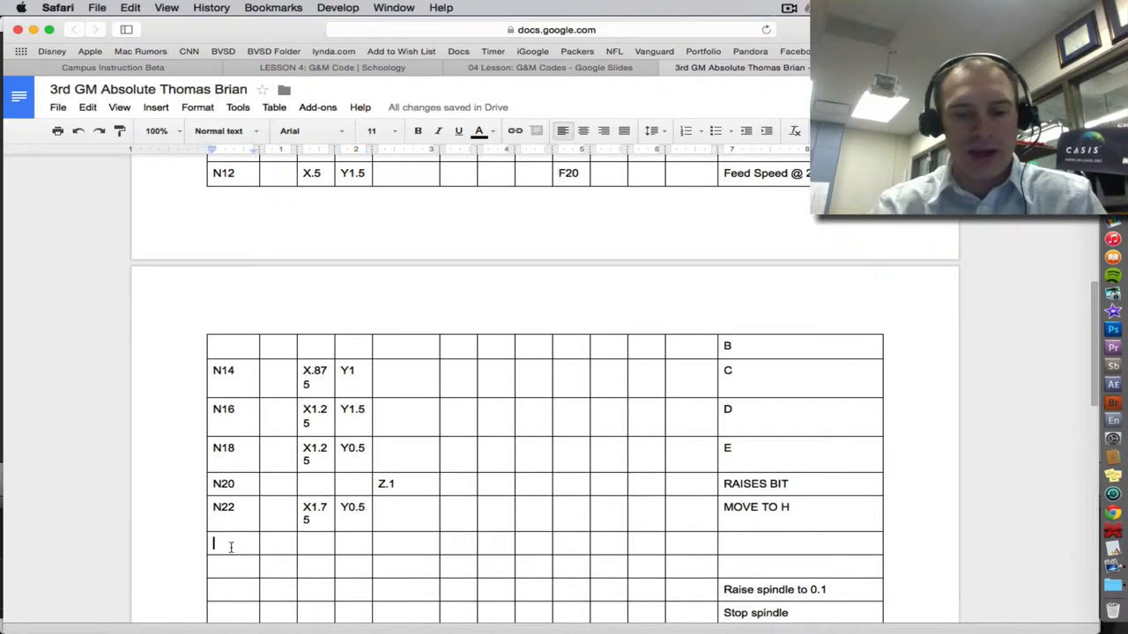
{"action": "type", "text": "N24"}
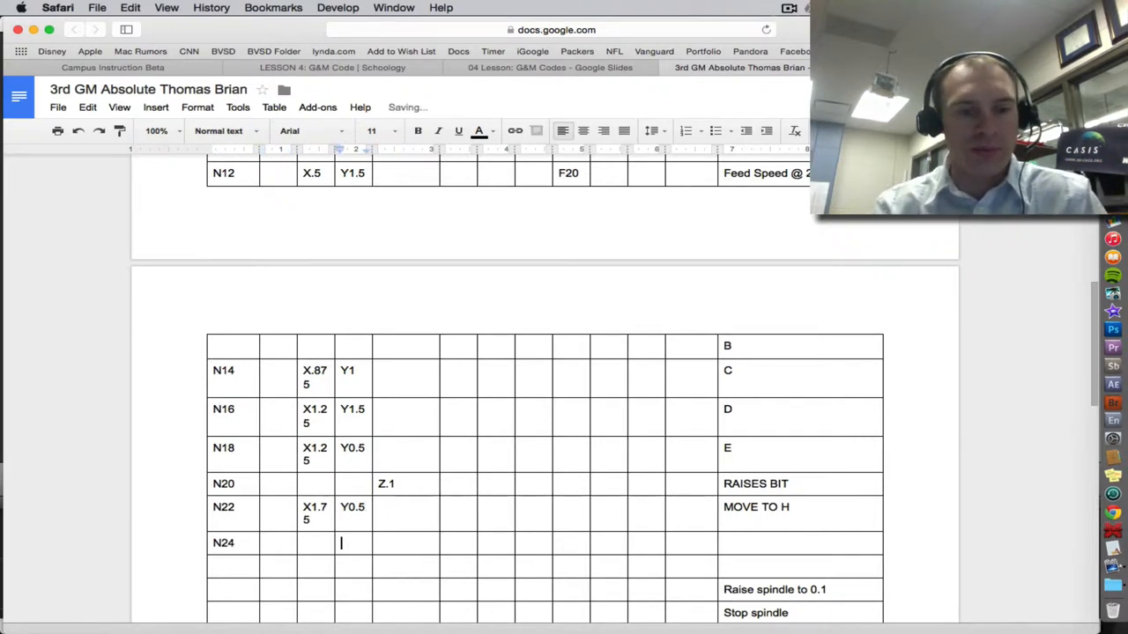
{"action": "type", "text": "Z"}
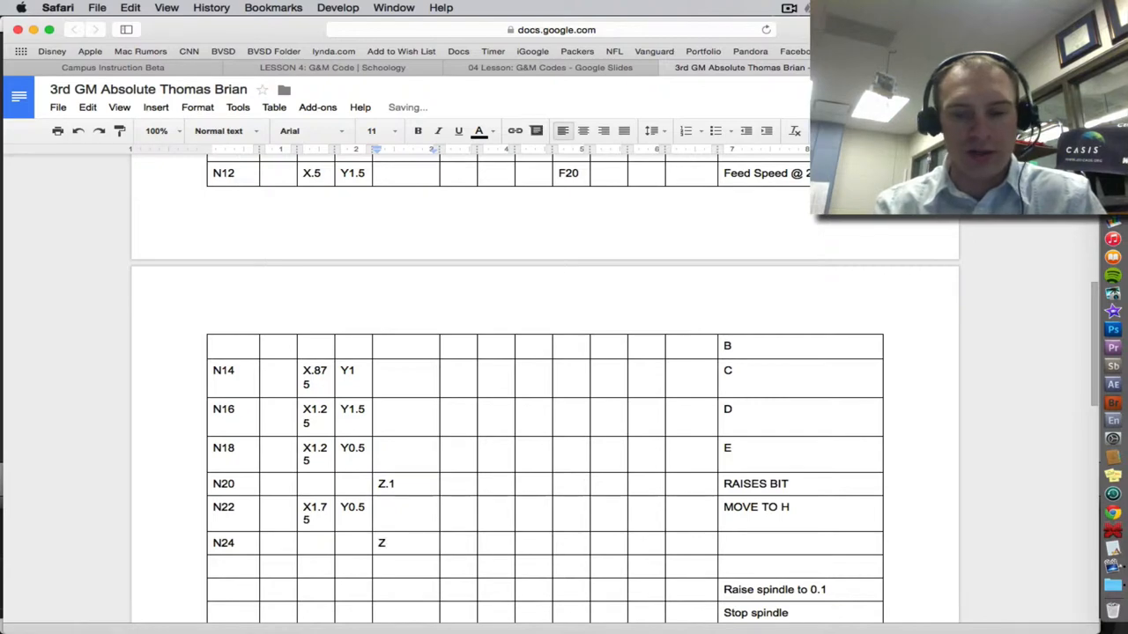
{"action": "type", "text": "-.04"}
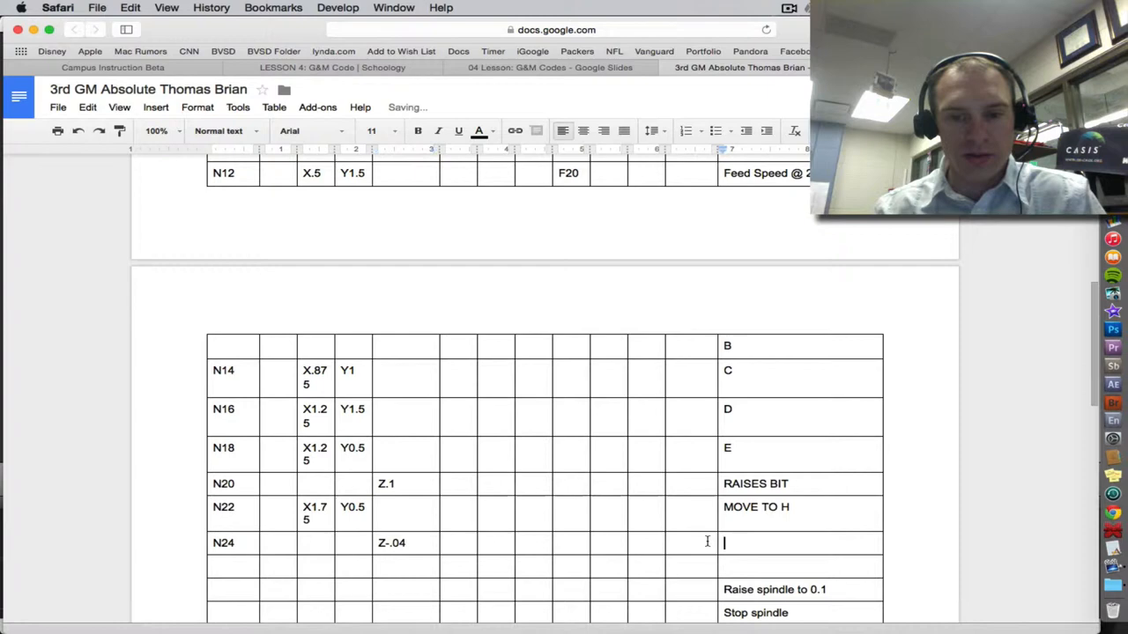
{"action": "type", "text": "PLUNGE"}
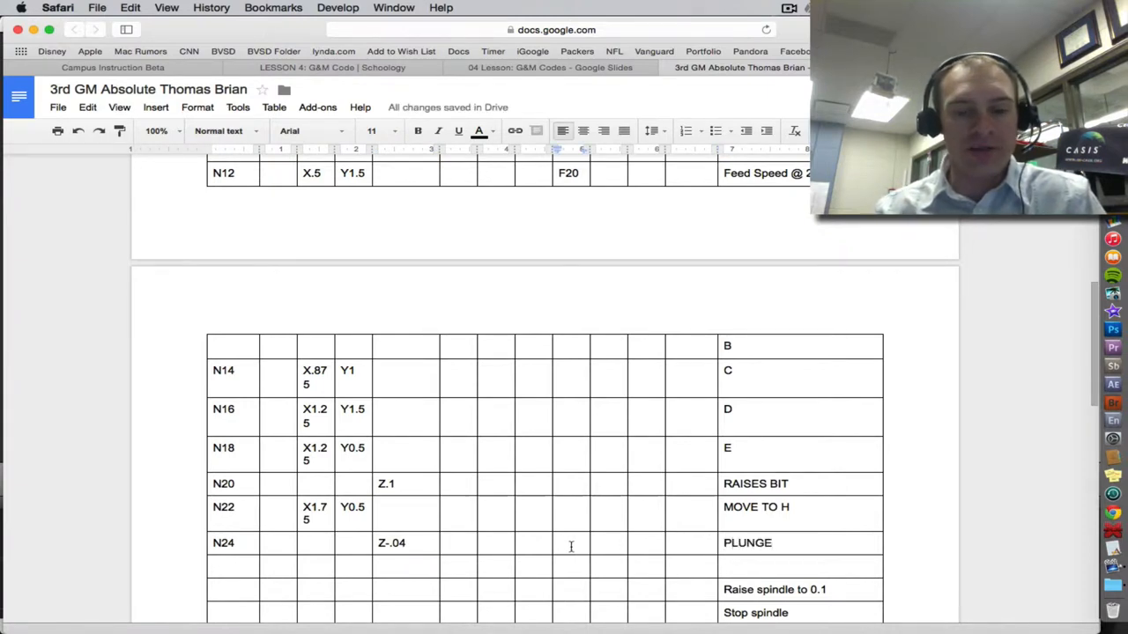
{"action": "type", "text": "F10"}
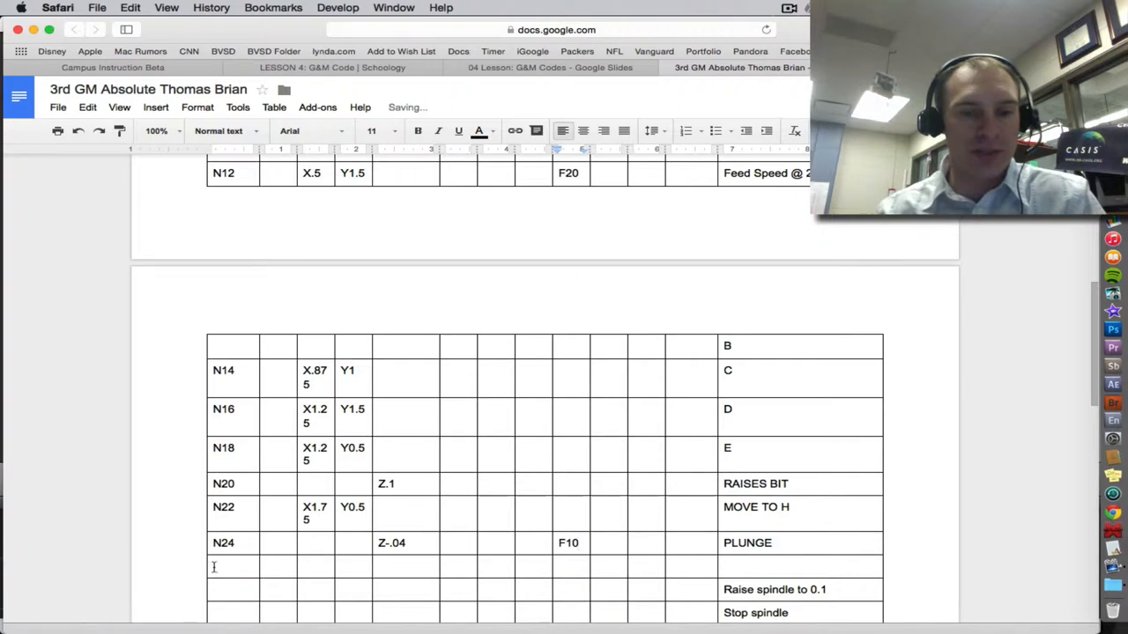
{"action": "left_click", "coordinate": [549, 67]}
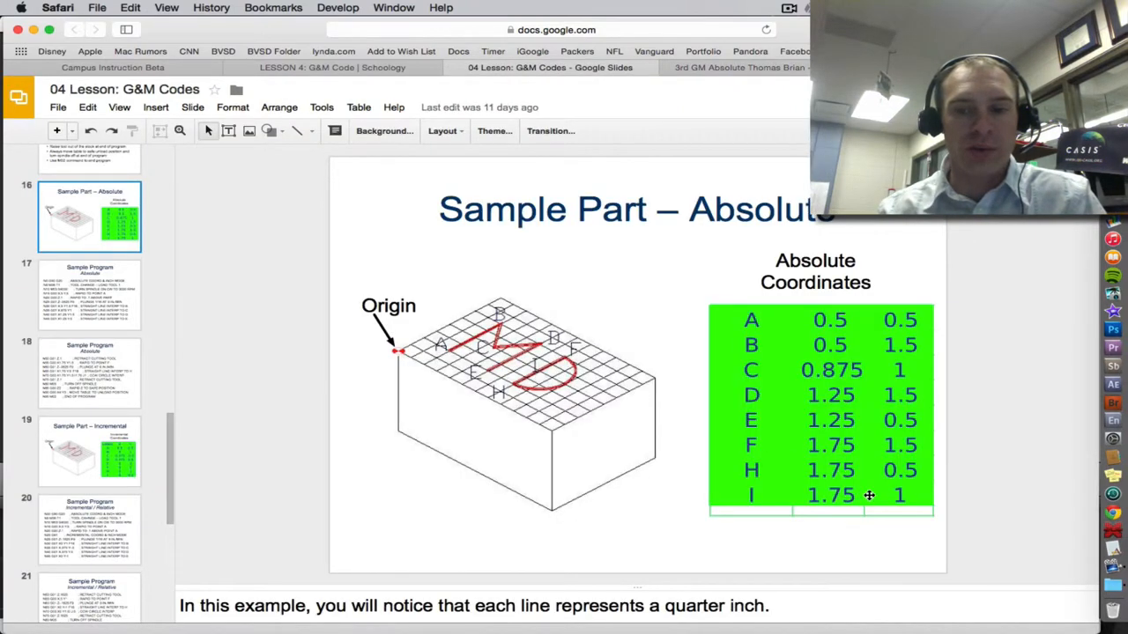
Enter block N26 to point F at X1.75 Y1 with F20, and number row N28.
{"action": "left_click", "coordinate": [741, 67]}
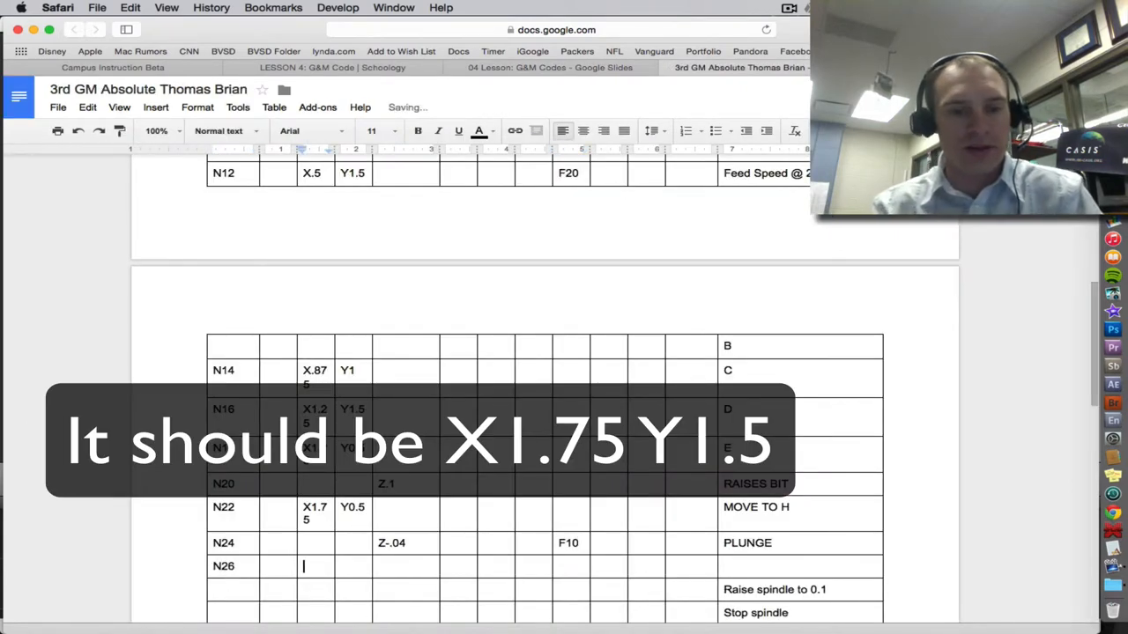
{"action": "type", "text": "X1.75"}
{"action": "left_click", "coordinate": [354, 568]}
{"action": "type", "text": "Y1"}
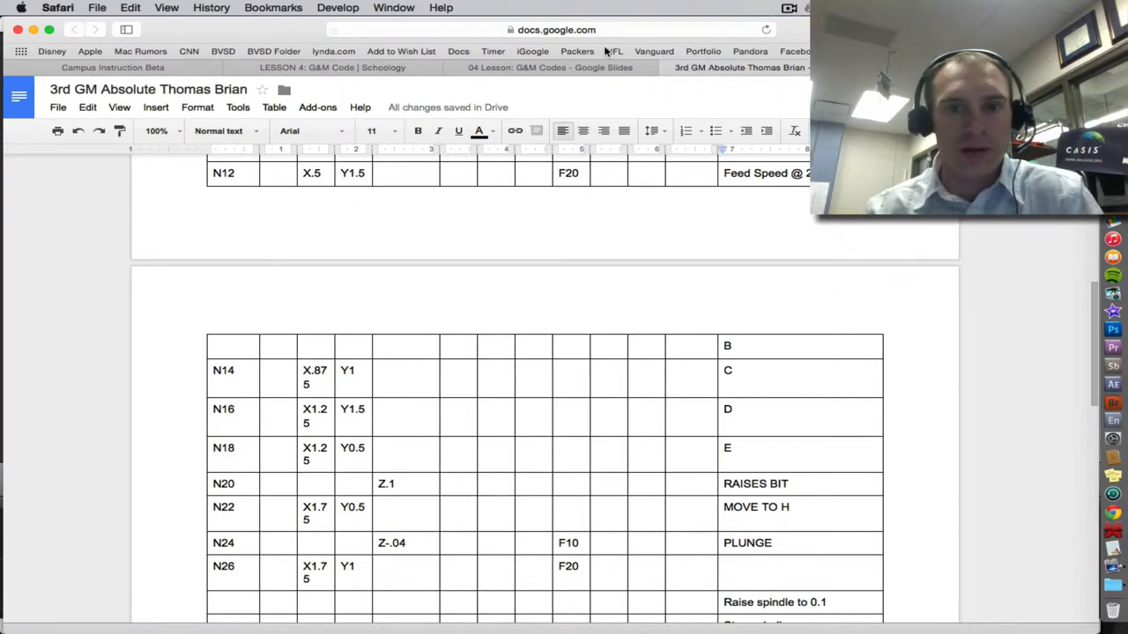
{"action": "left_click", "coordinate": [784, 566]}
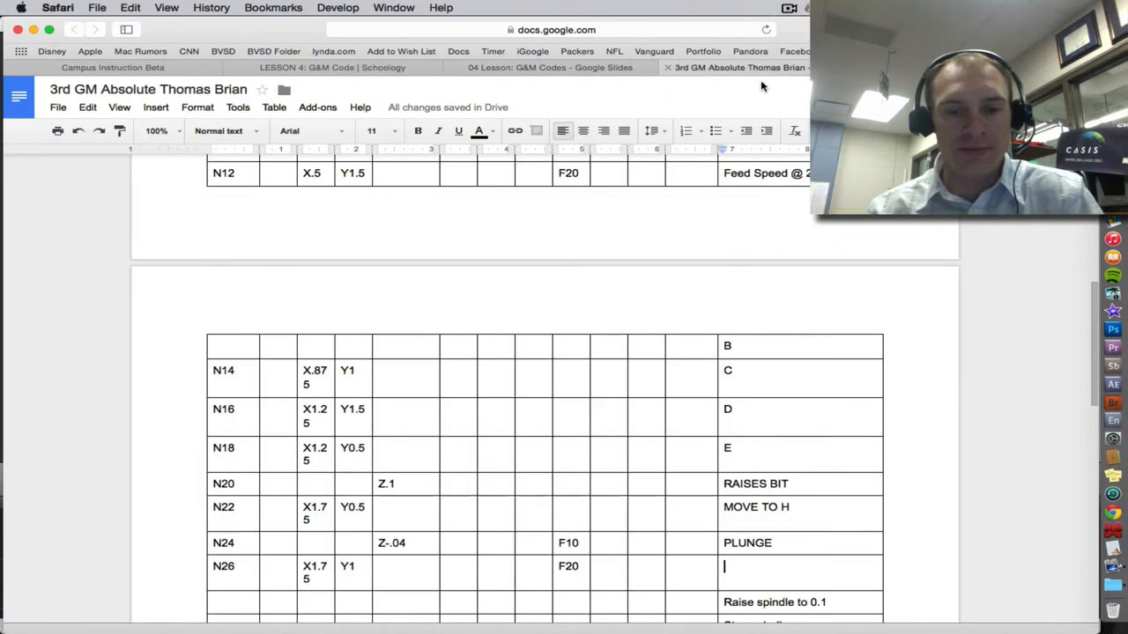
{"action": "right_click", "coordinate": [727, 566]}
{"action": "type", "text": "F"}
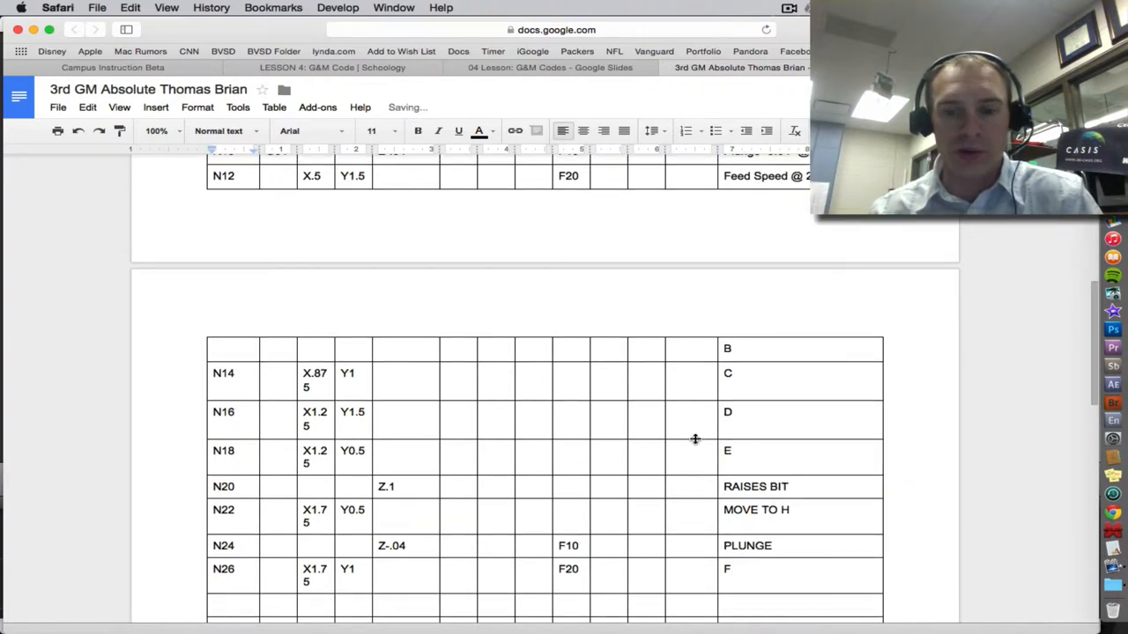
{"action": "scroll", "scroll_direction": "down", "scroll_amount": 3}
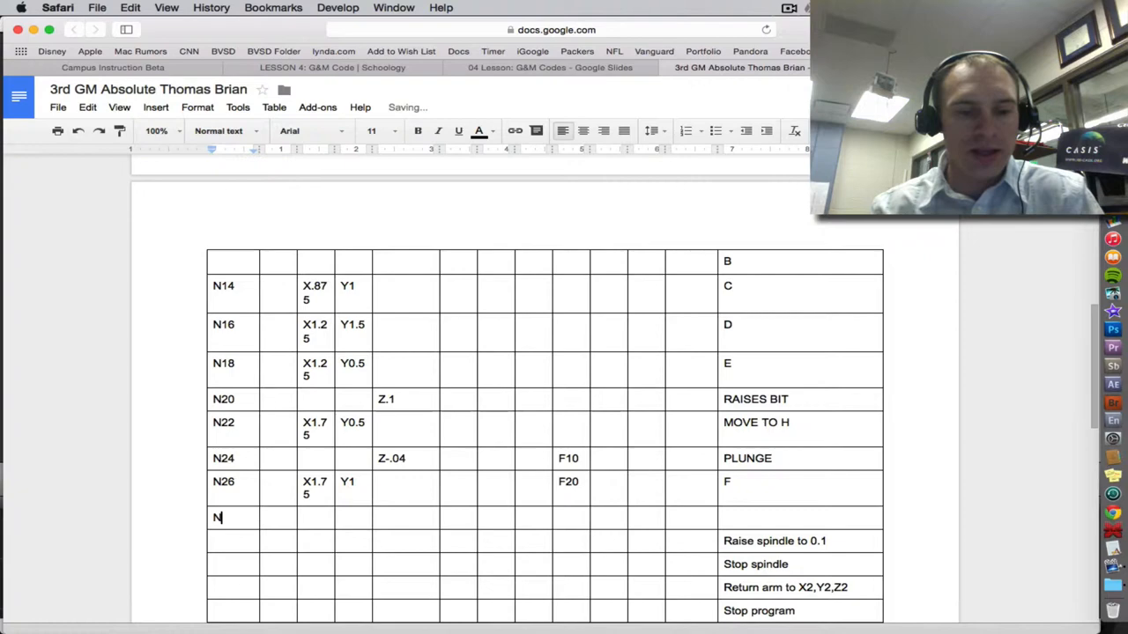
{"action": "type", "text": "28"}
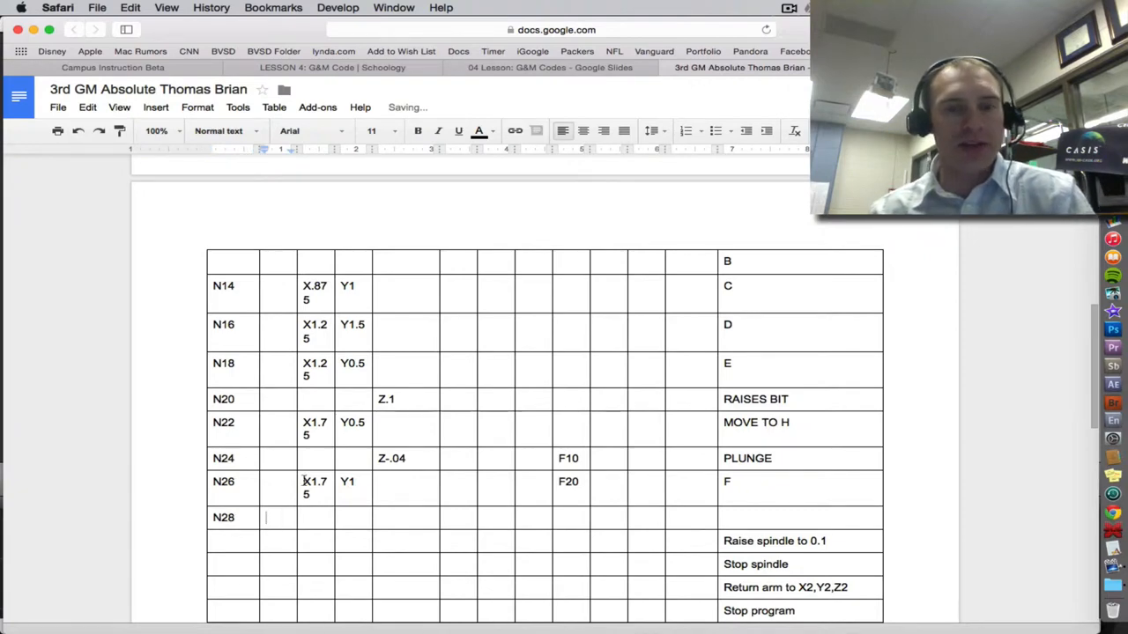
Look up the arc code and enter G02 X1.75 Y.5 in row N28.
{"action": "left_click", "coordinate": [550, 68]}
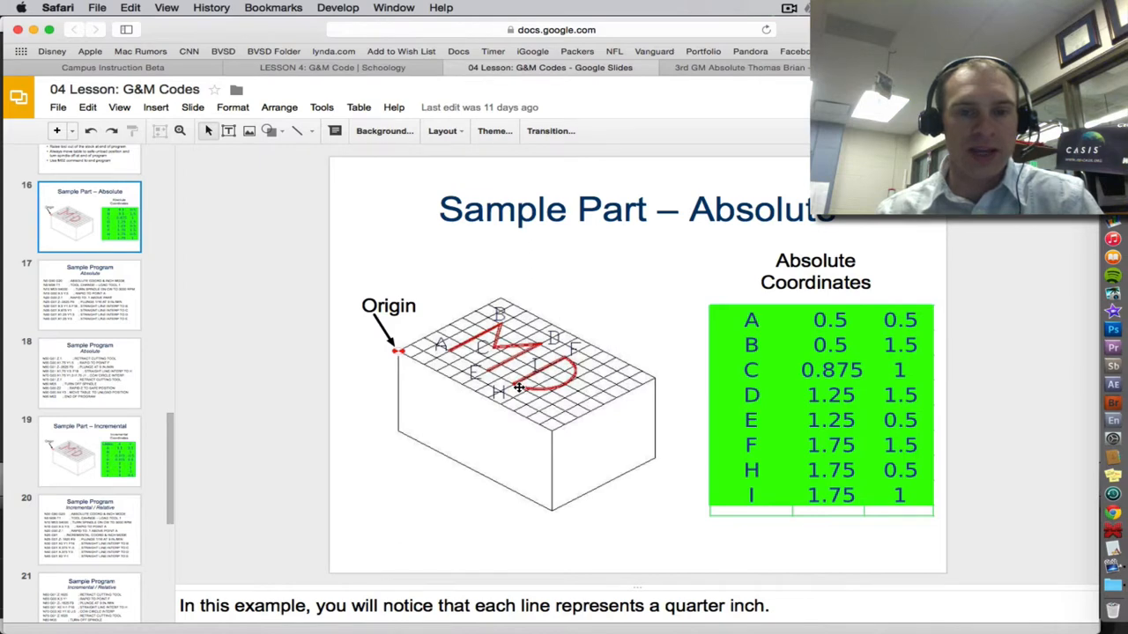
{"action": "left_click", "coordinate": [739, 68]}
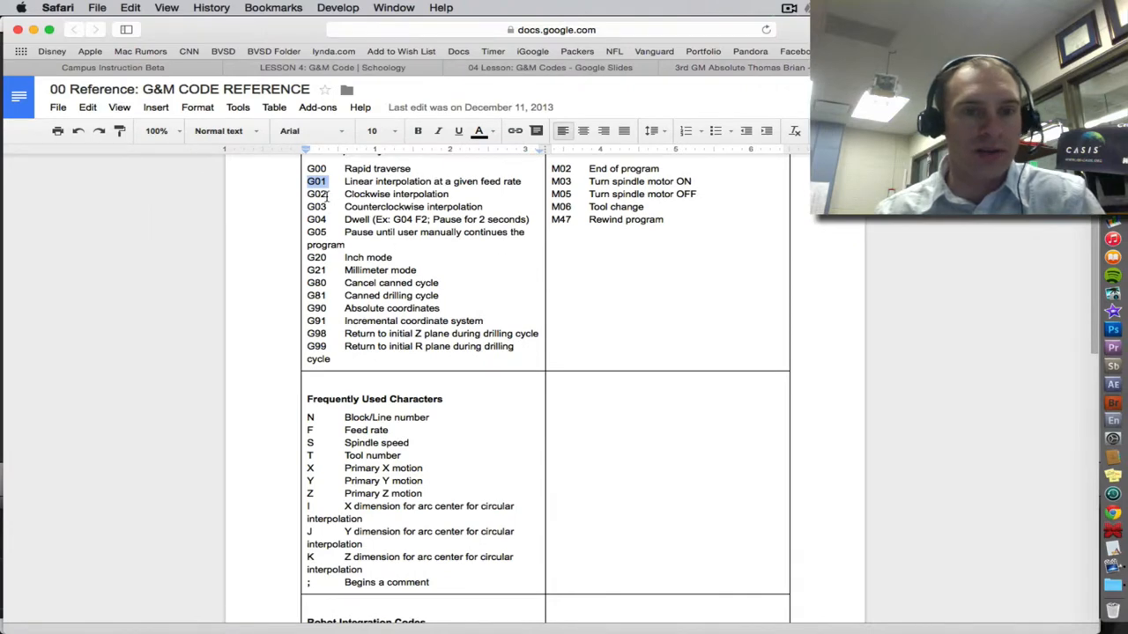
{"action": "left_click", "coordinate": [740, 67]}
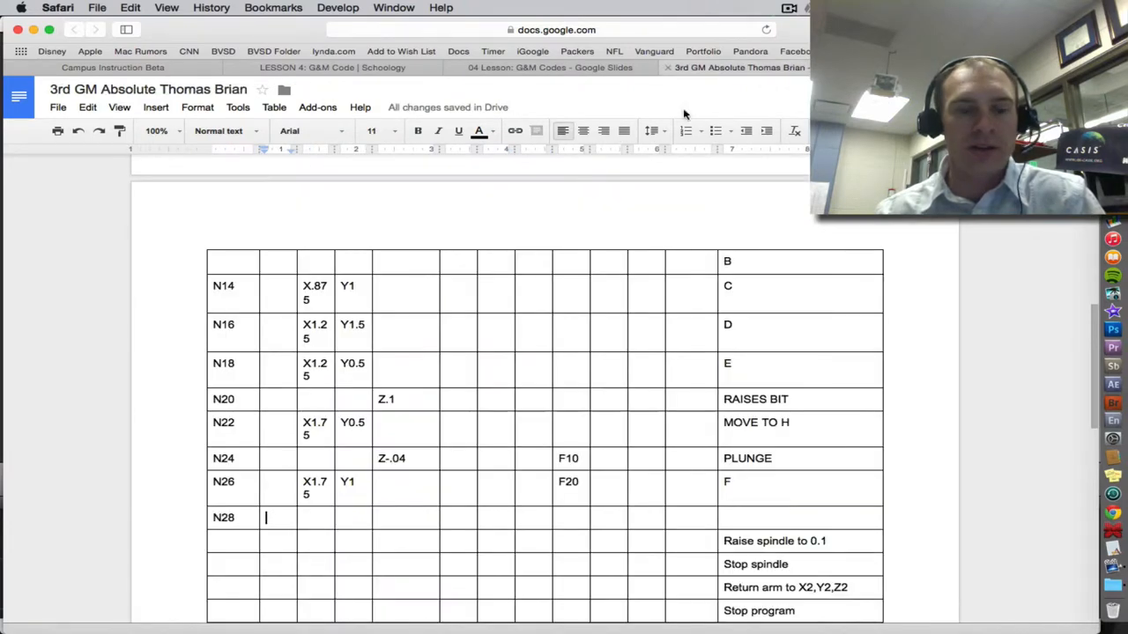
{"action": "type", "text": "G02"}
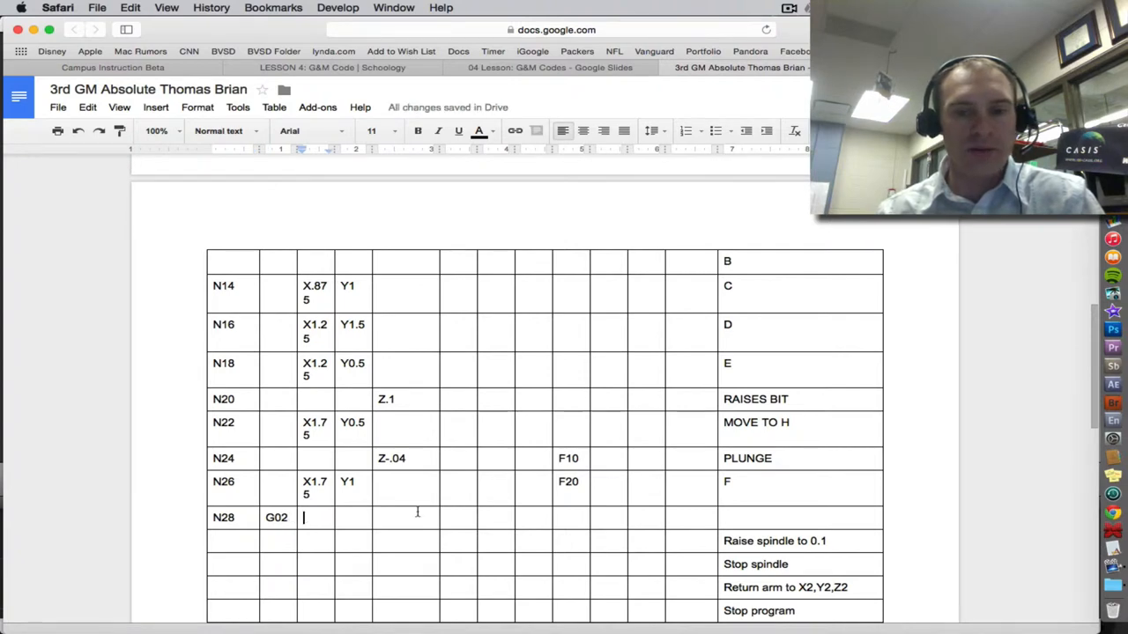
{"action": "mouse_move", "coordinate": [617, 75]}
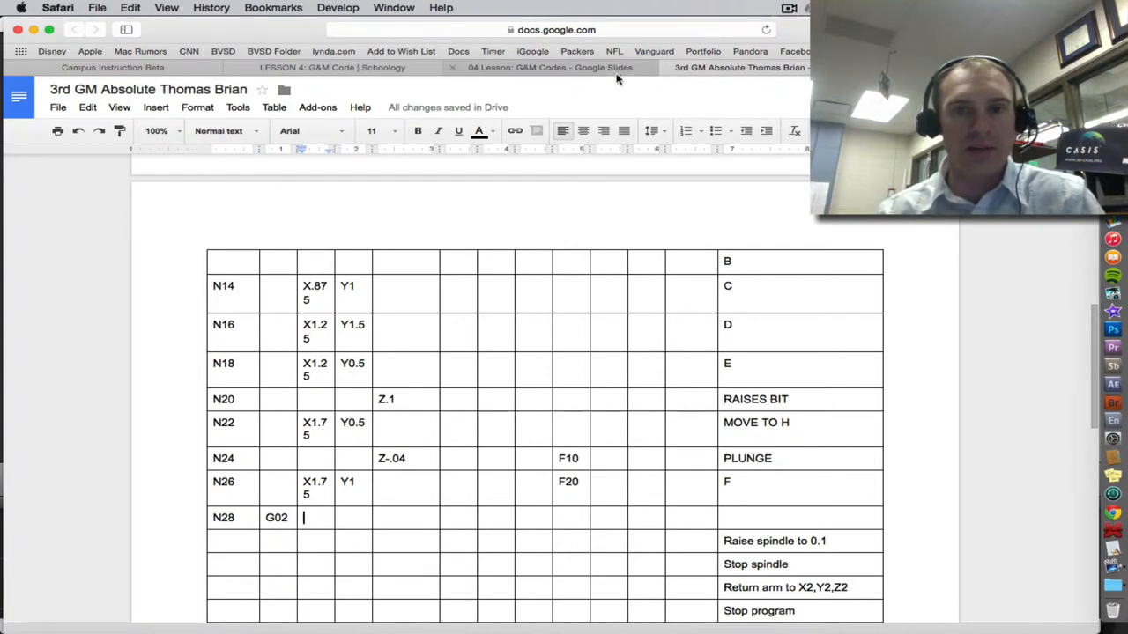
Recheck points I and F on the slide and correct N26 to Y1.5.
{"action": "left_click", "coordinate": [549, 67]}
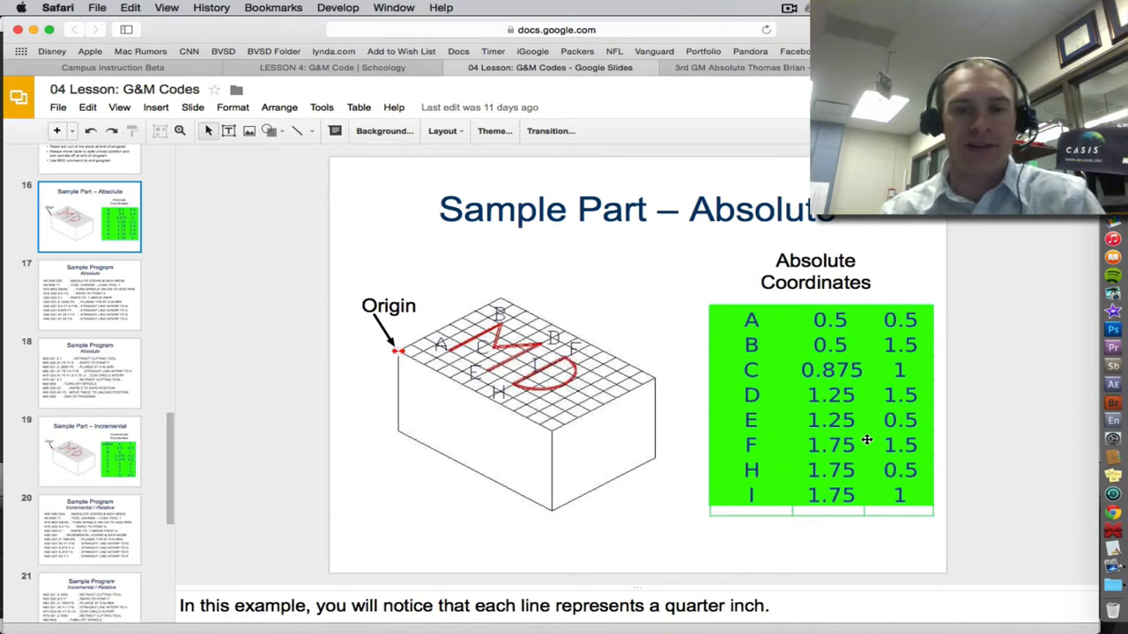
{"action": "left_click", "coordinate": [740, 68]}
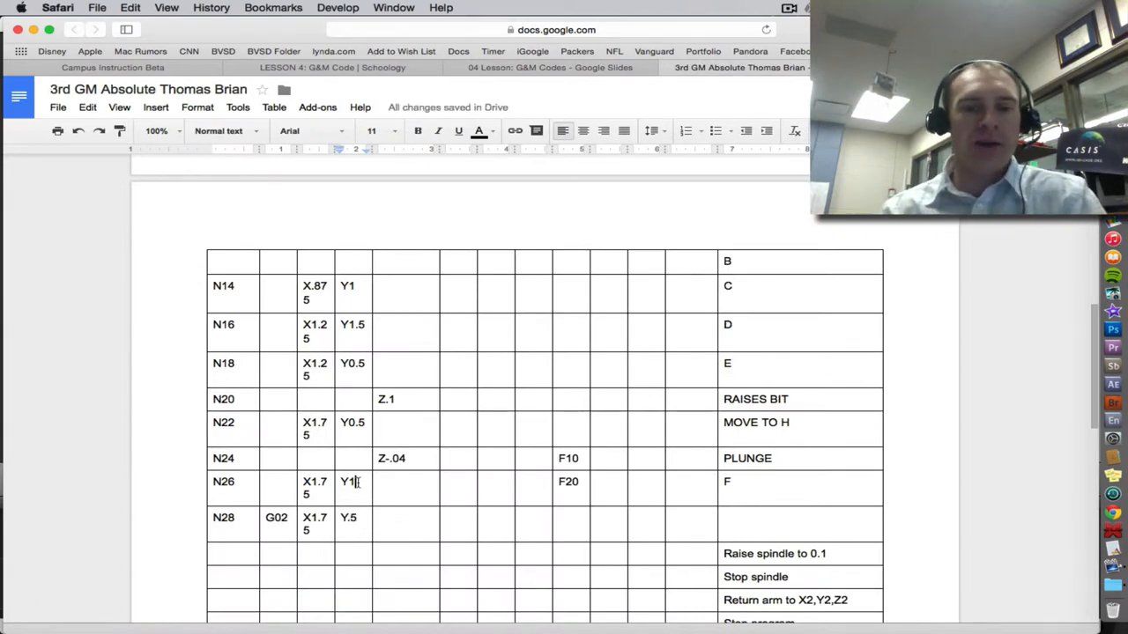
{"action": "left_click", "coordinate": [550, 67]}
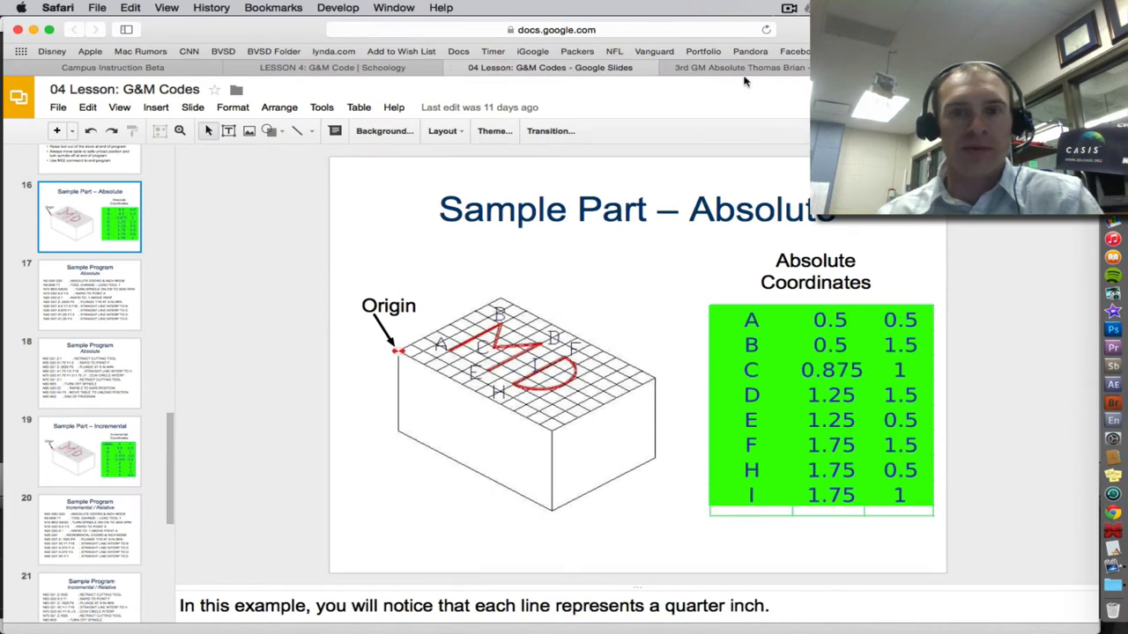
{"action": "left_click", "coordinate": [738, 68]}
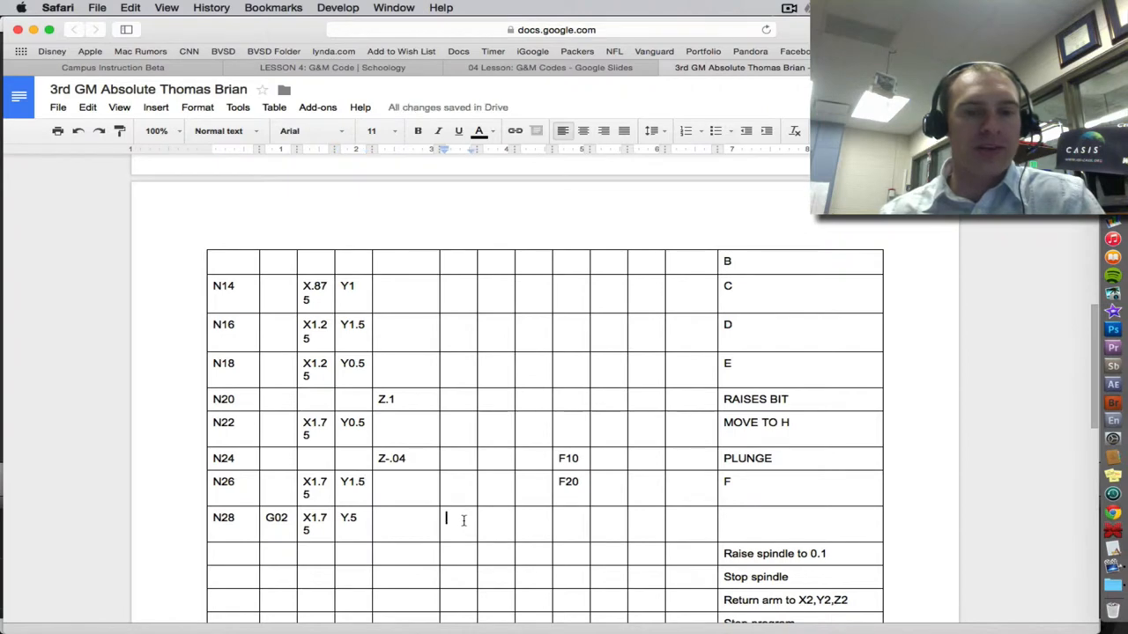
{"action": "scroll", "scroll_direction": "up", "scroll_amount": 3}
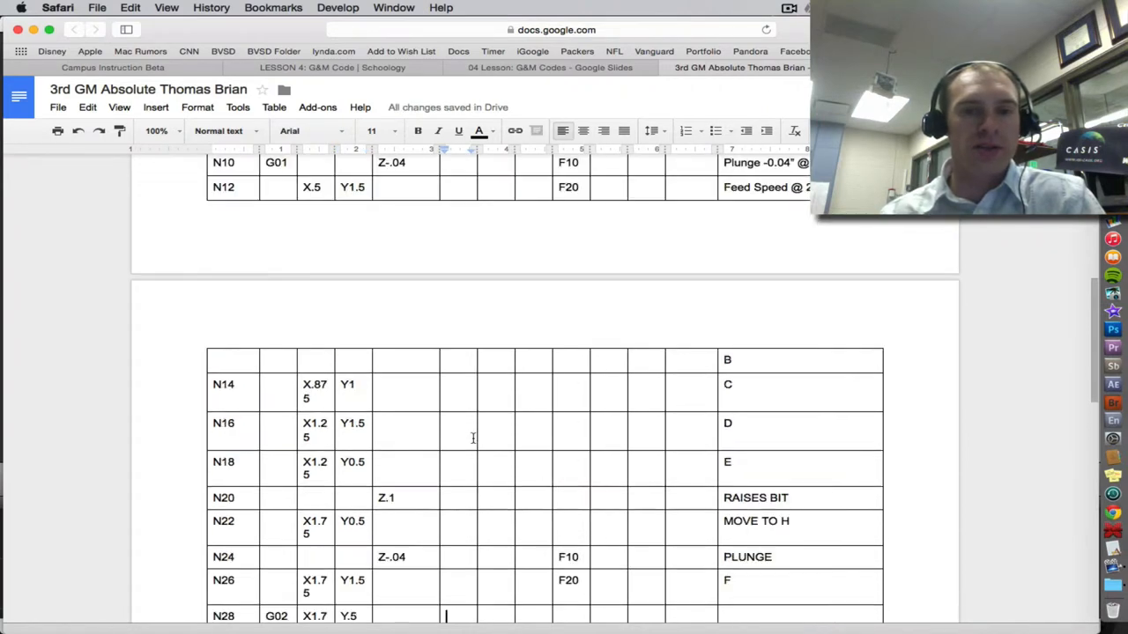
{"action": "scroll", "scroll_direction": "up", "scroll_amount": 3}
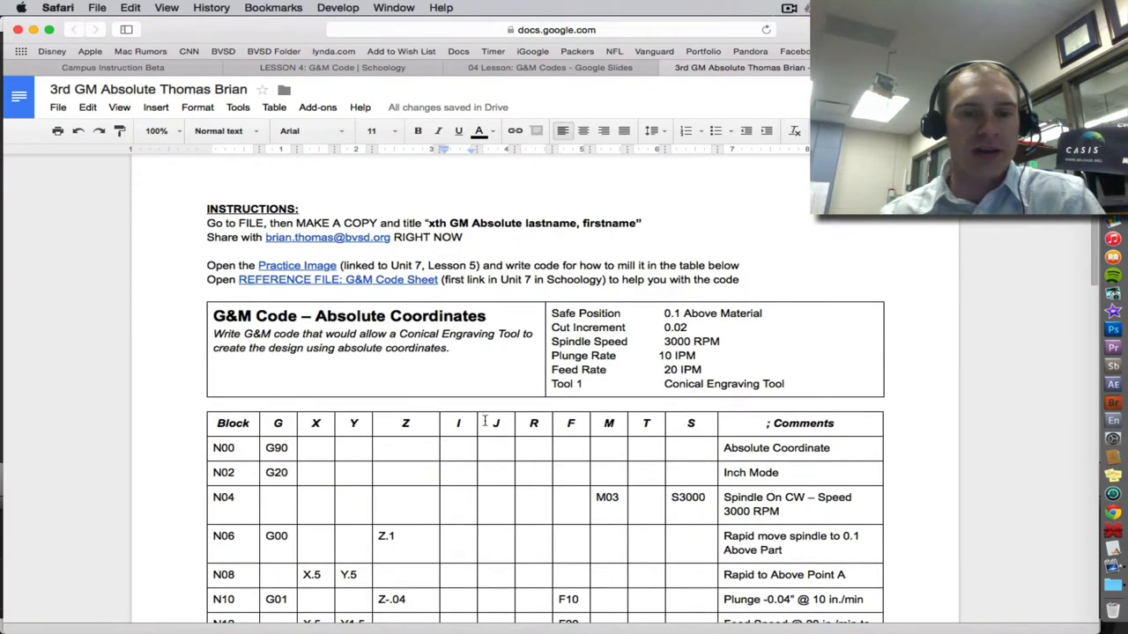
{"action": "scroll", "scroll_direction": "down", "scroll_amount": 3}
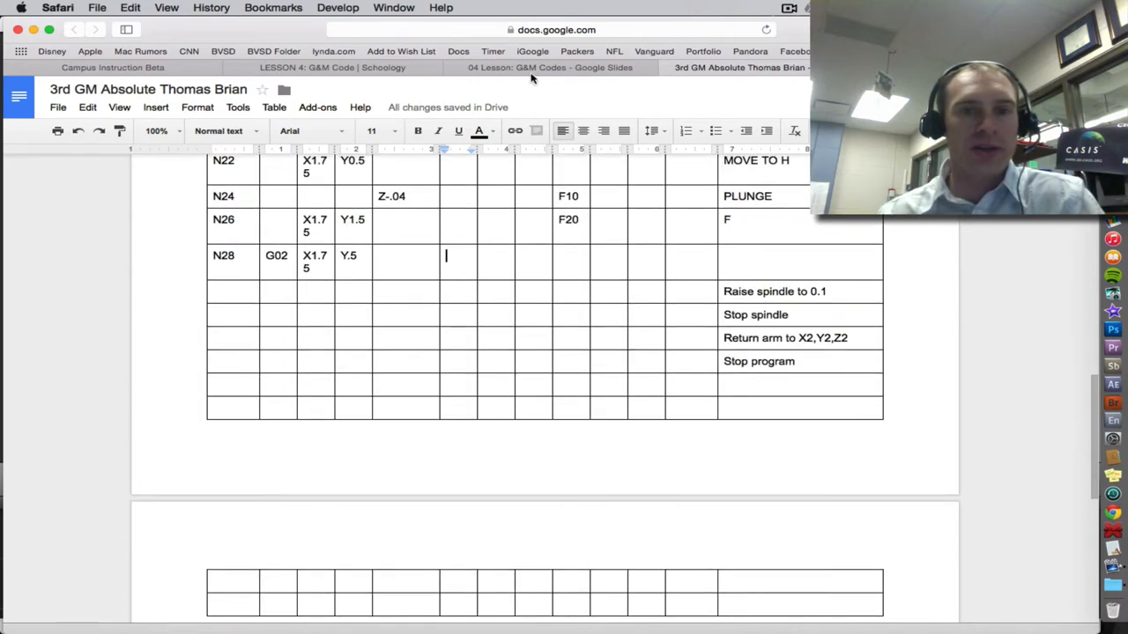
{"action": "left_click", "coordinate": [549, 67]}
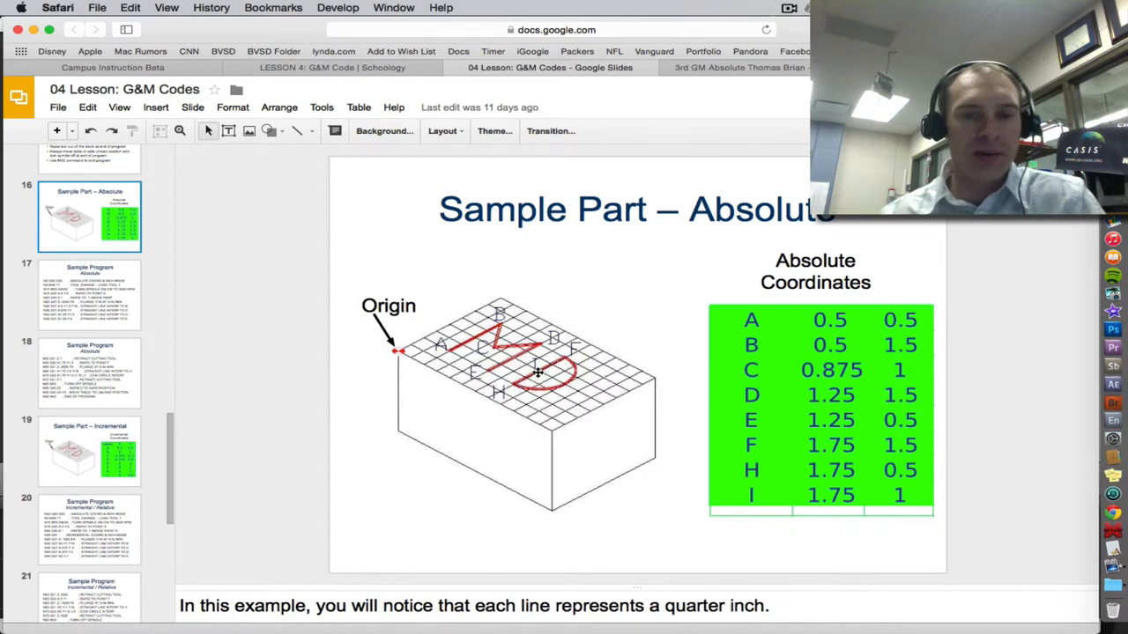
Give N28 arc centre I1.75, J1 and the comment 'CW TO H AROUND POINT I'.
{"action": "left_click", "coordinate": [738, 67]}
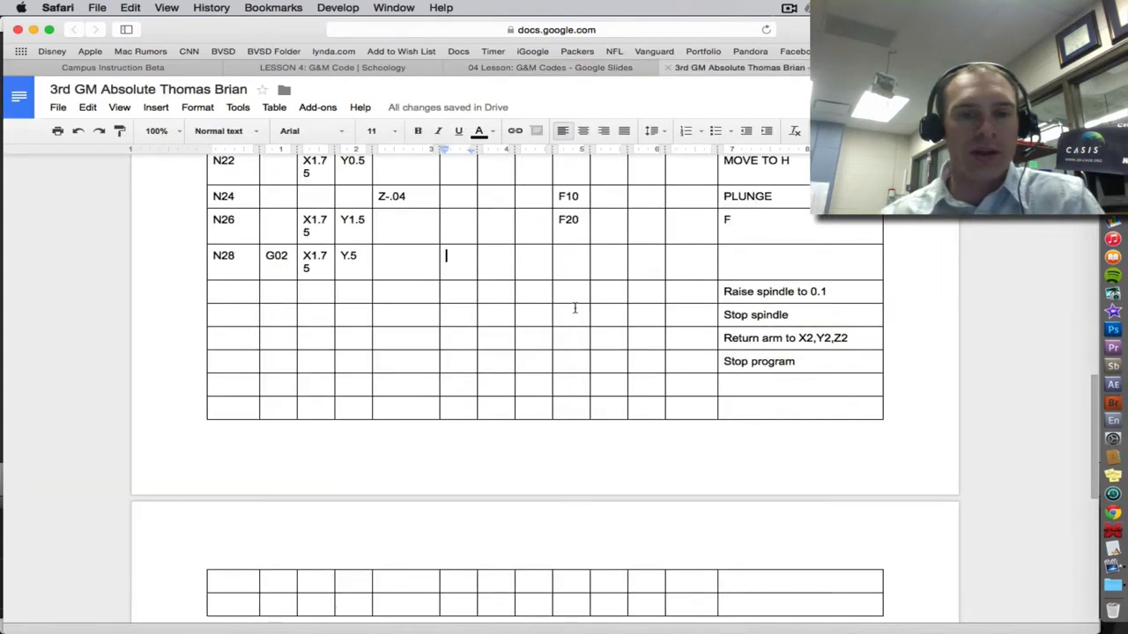
{"action": "type", "text": "I1."}
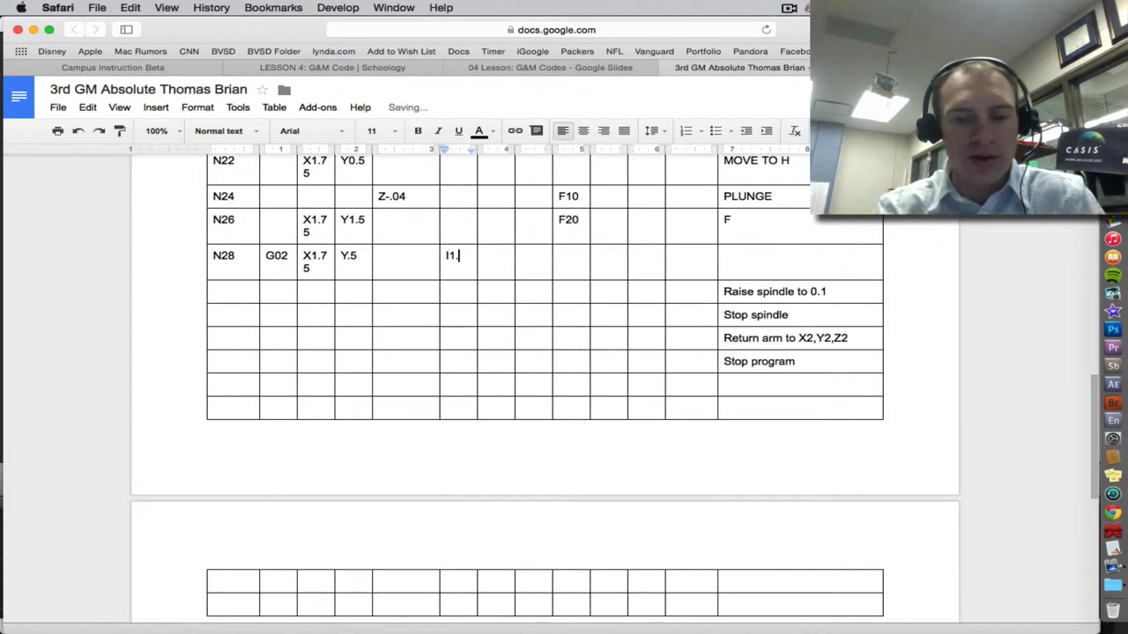
{"action": "type", "text": "75"}
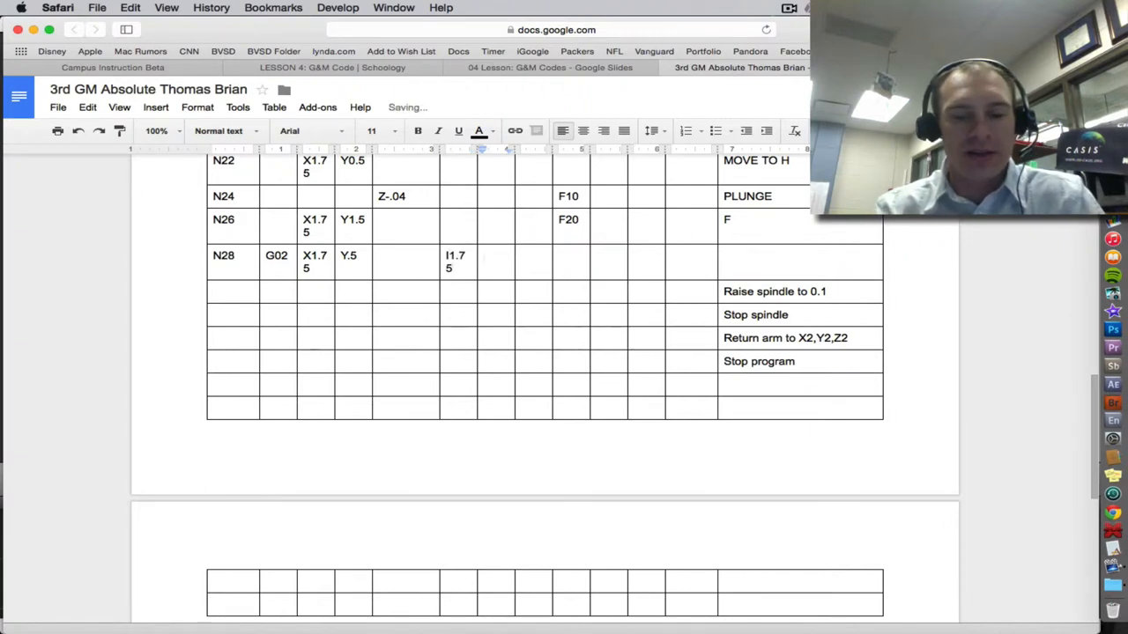
{"action": "type", "text": "J1"}
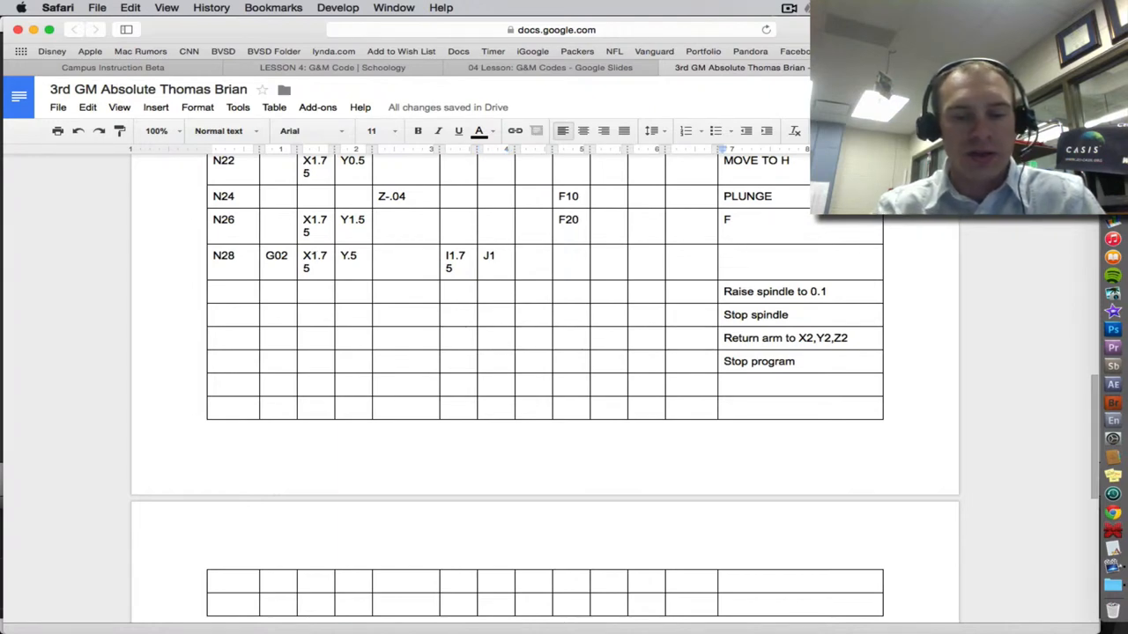
{"action": "type", "text": "CW TO H"}
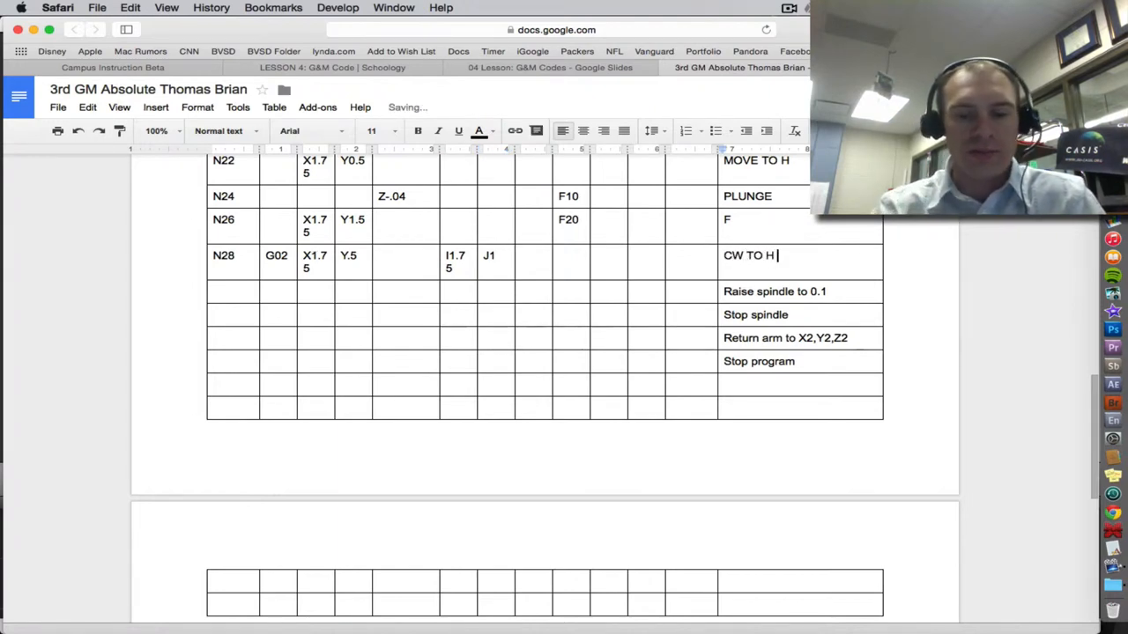
{"action": "type", "text": "AROUND POINT I"}
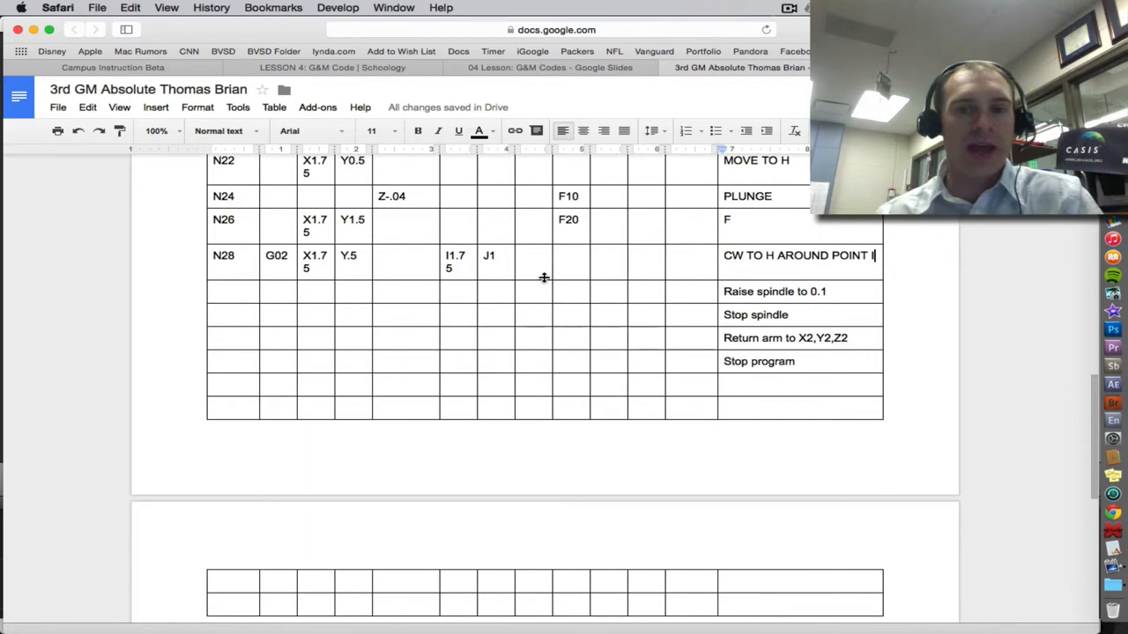
{"action": "mouse_move", "coordinate": [601, 297]}
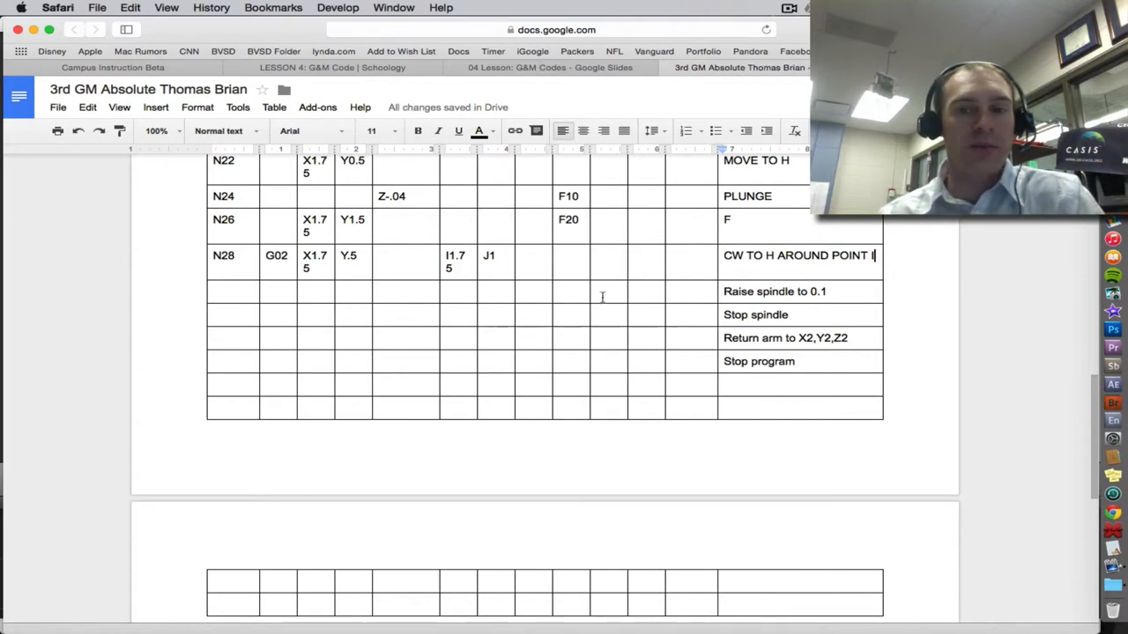
Add block N30 raising to Z.1 and block N32 with M05.
{"action": "type", "text": "N"}
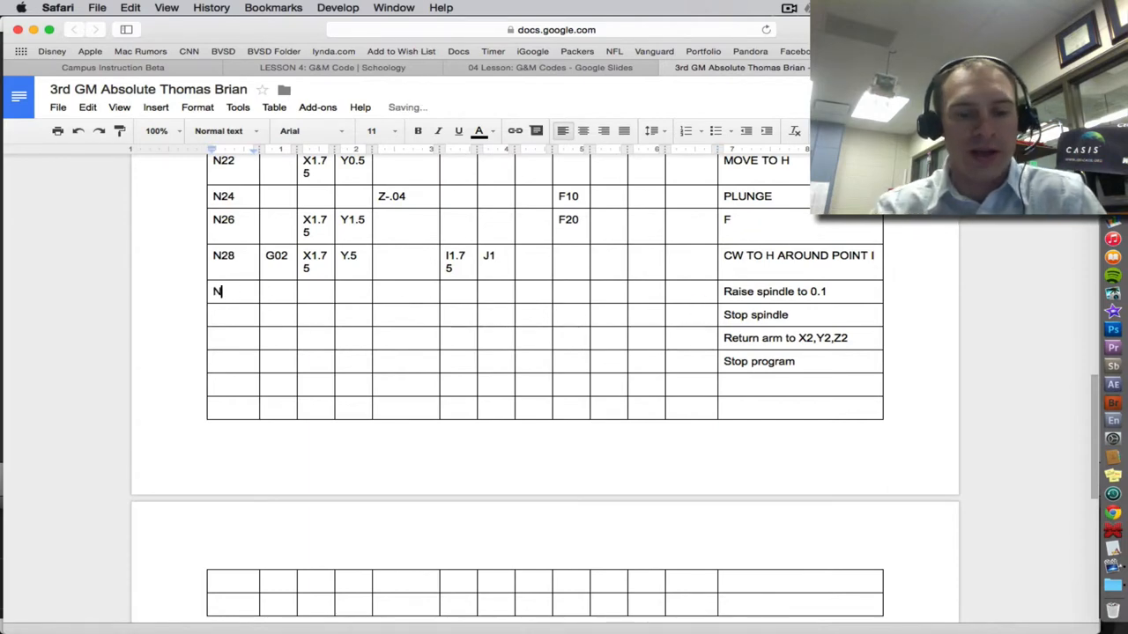
{"action": "type", "text": "30"}
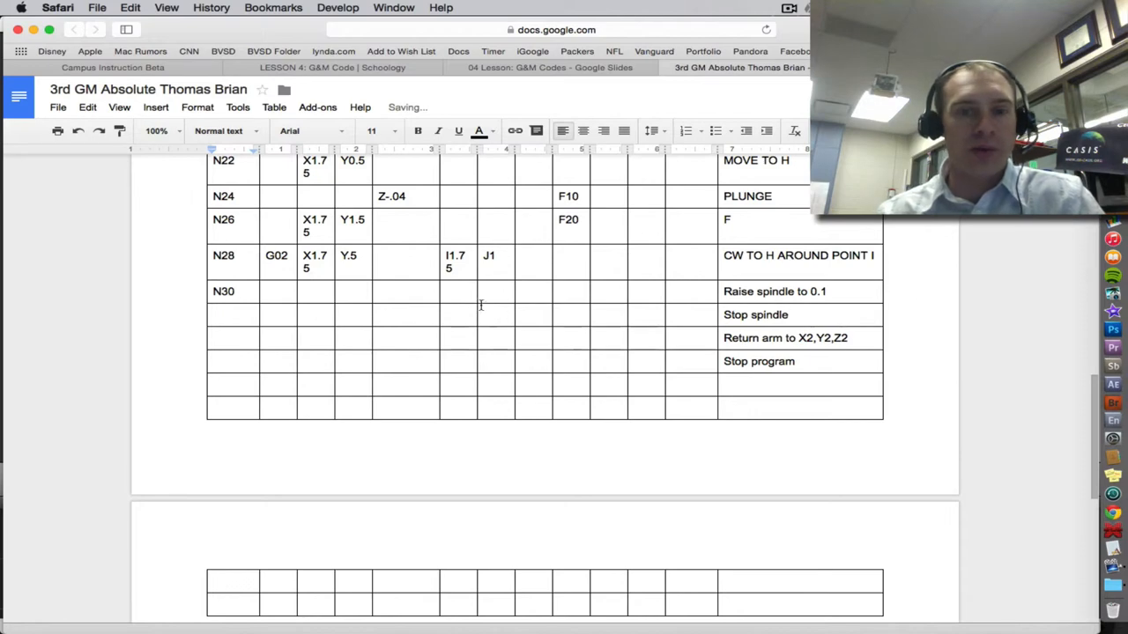
{"action": "type", "text": "Z.1"}
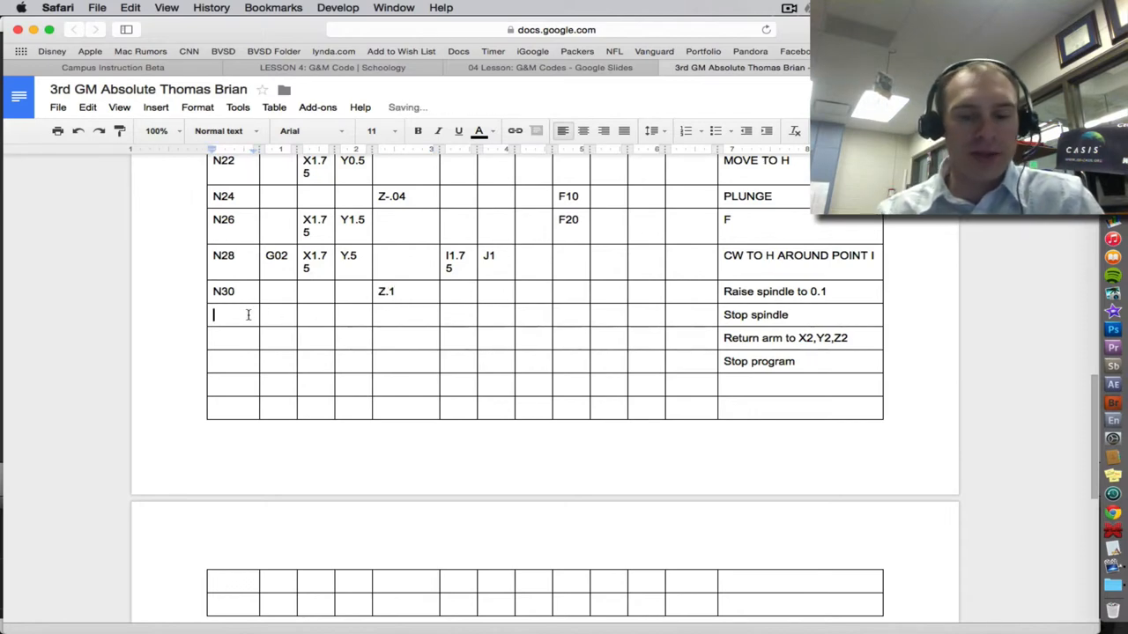
{"action": "type", "text": "N32"}
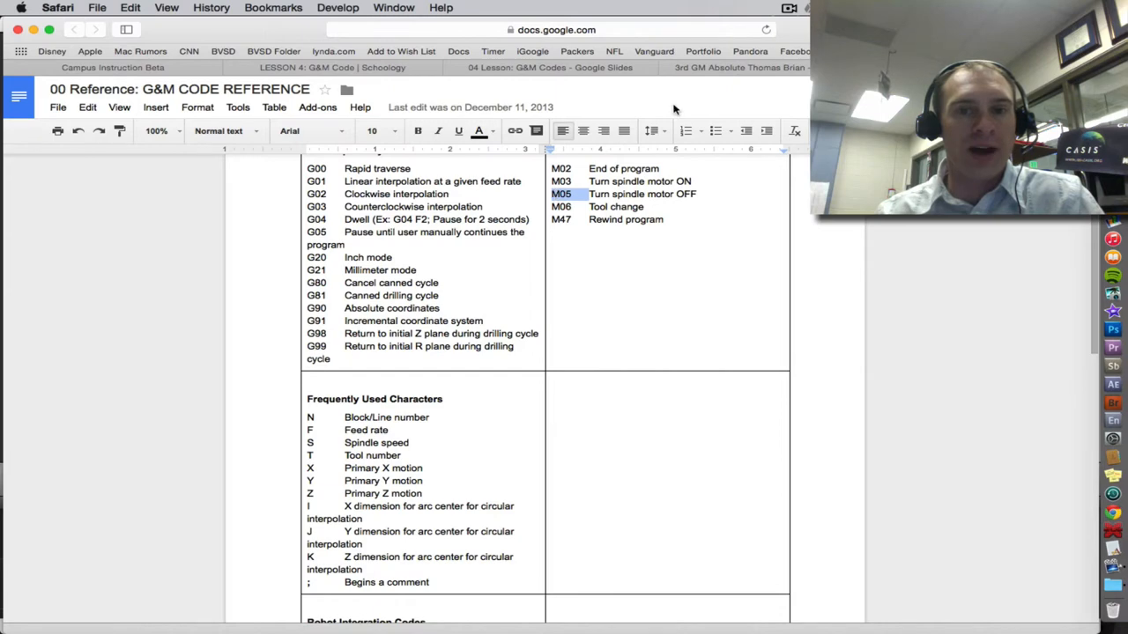
{"action": "left_click", "coordinate": [738, 67]}
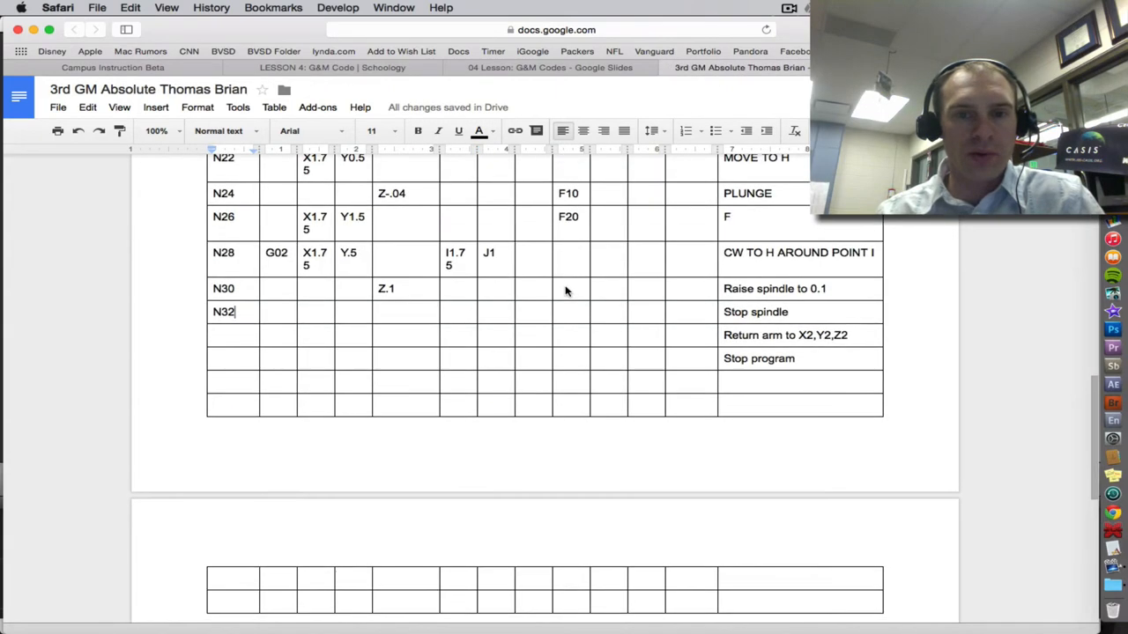
{"action": "scroll", "scroll_direction": "up", "scroll_amount": 3}
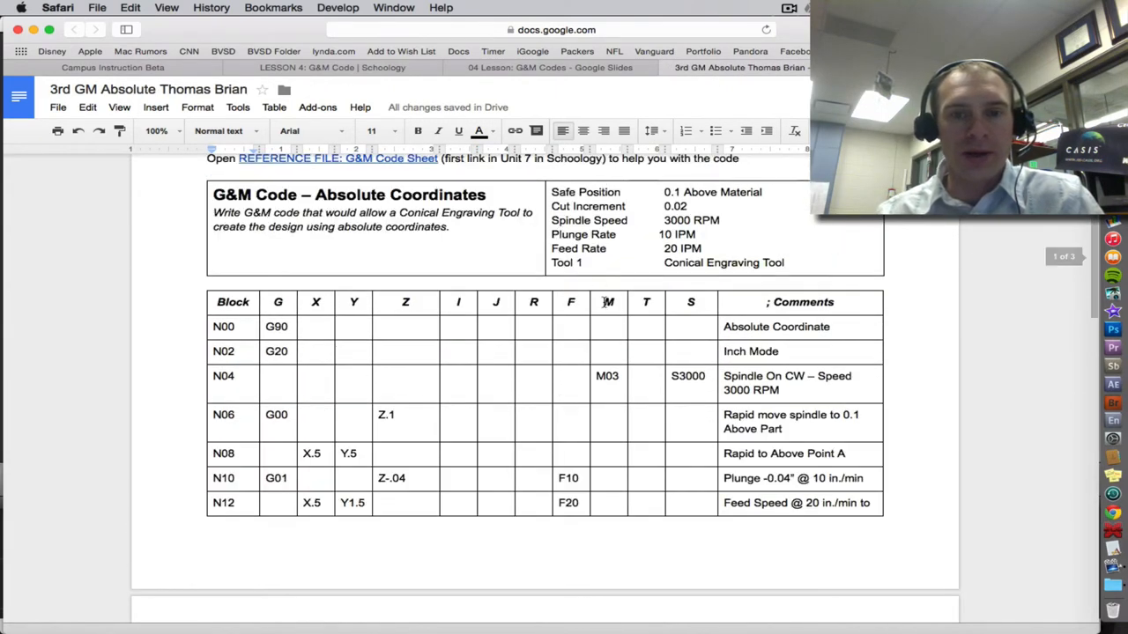
{"action": "scroll", "scroll_direction": "down", "scroll_amount": 3}
{"action": "type", "text": "M"}
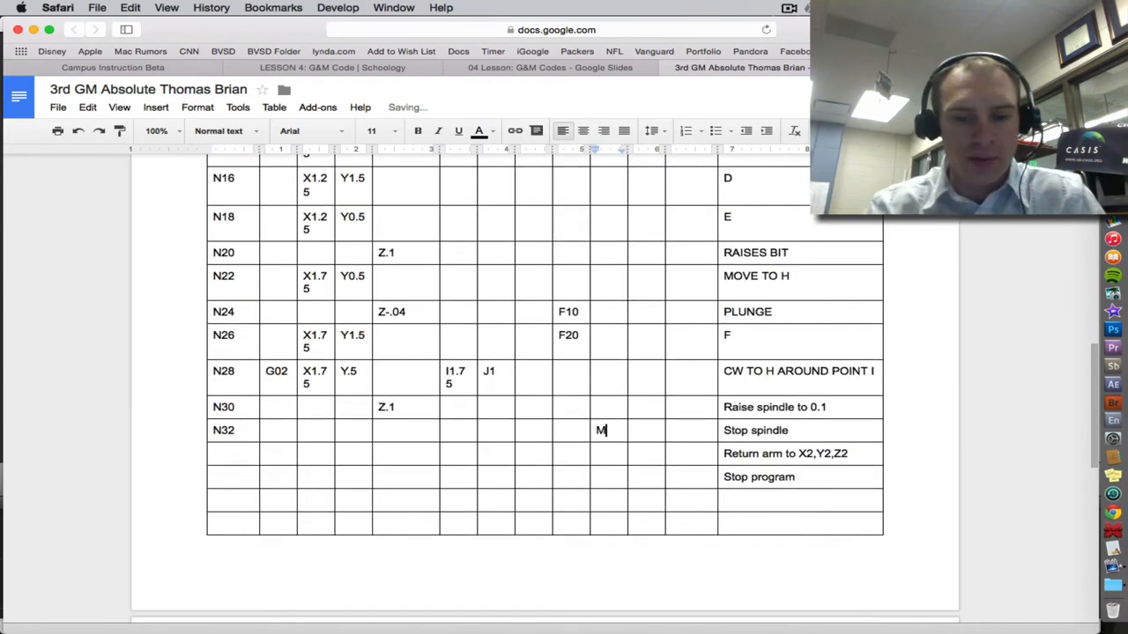
{"action": "type", "text": "05"}
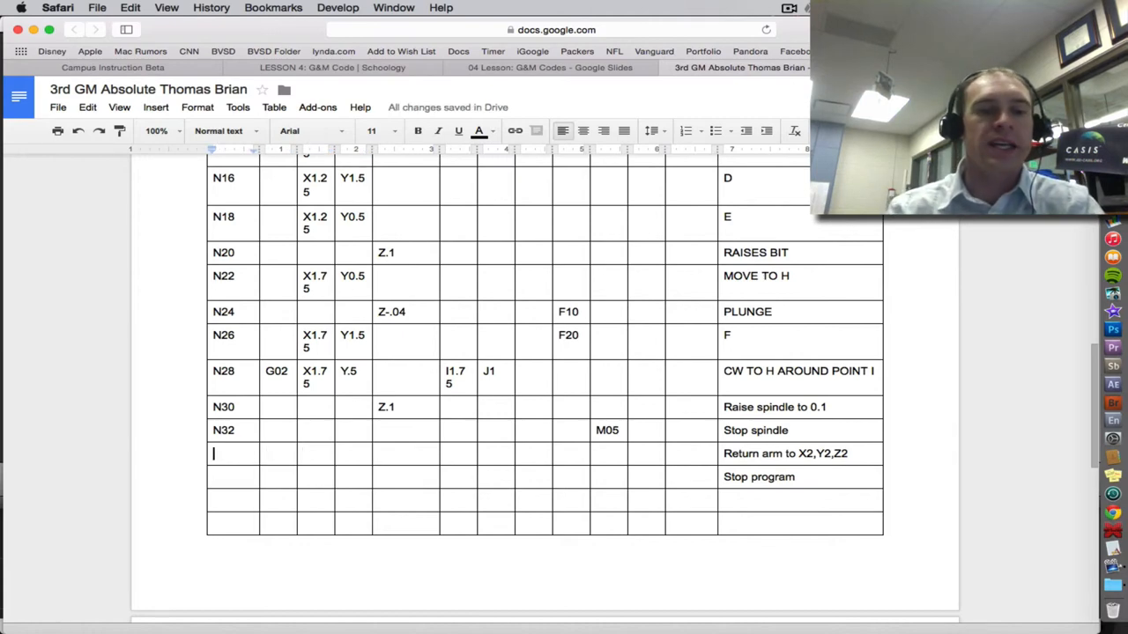
Add N34 G00 X2 Y2 Z2 and N36 with the M02 end code.
{"action": "type", "text": "N"}
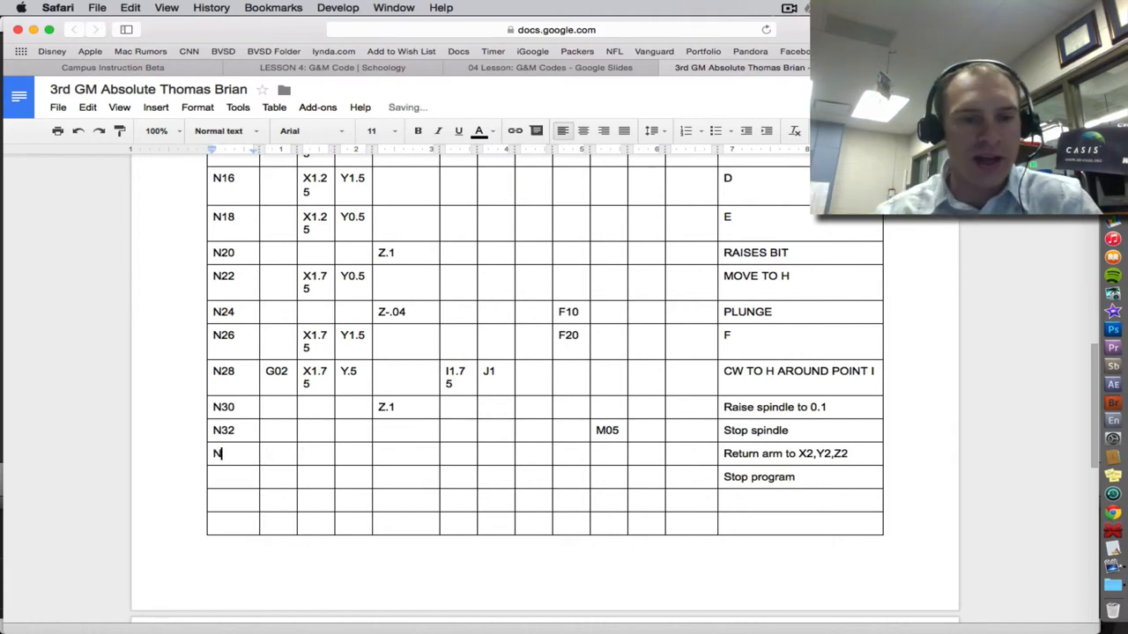
{"action": "type", "text": "34"}
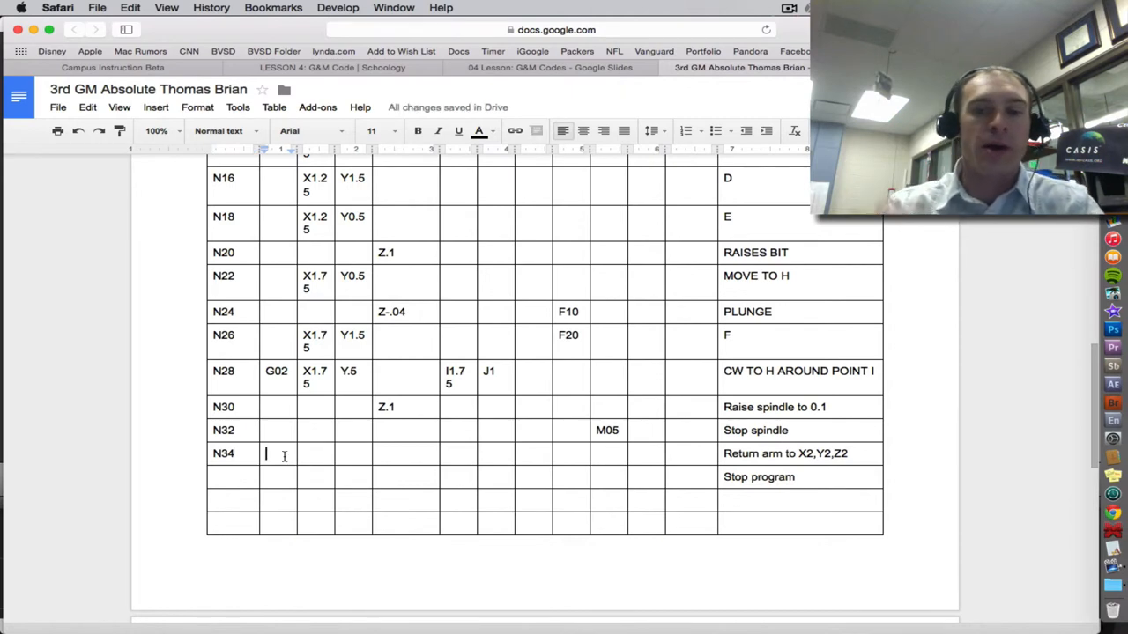
{"action": "type", "text": "G00"}
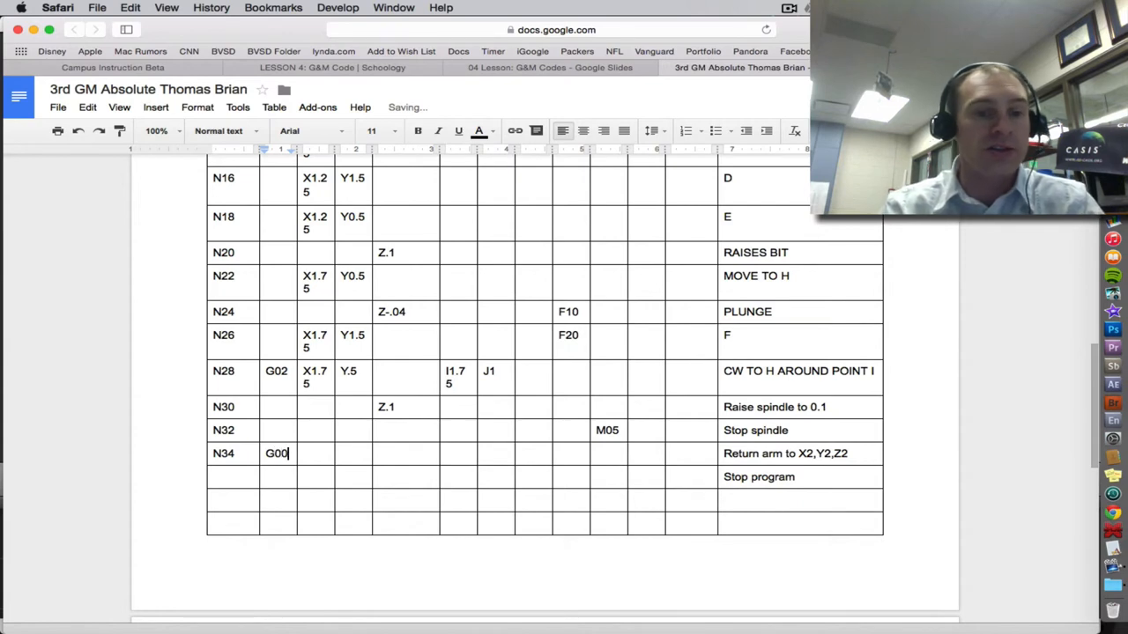
{"action": "type", "text": "X2\tY2"}
{"action": "left_click", "coordinate": [233, 477]}
{"action": "type", "text": "N"}
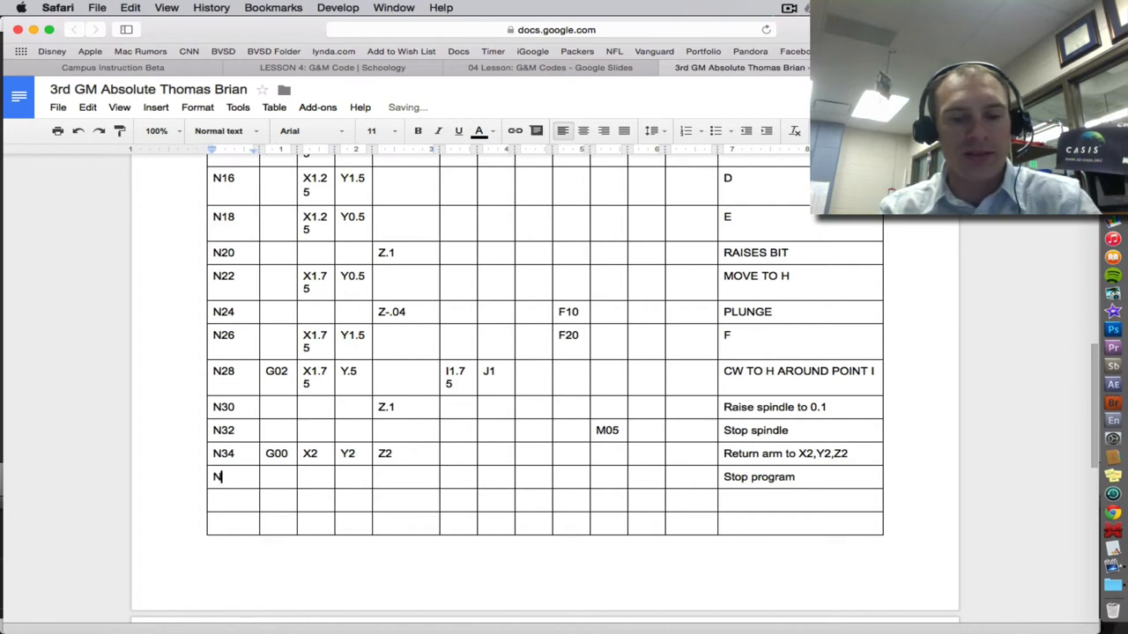
{"action": "type", "text": "36"}
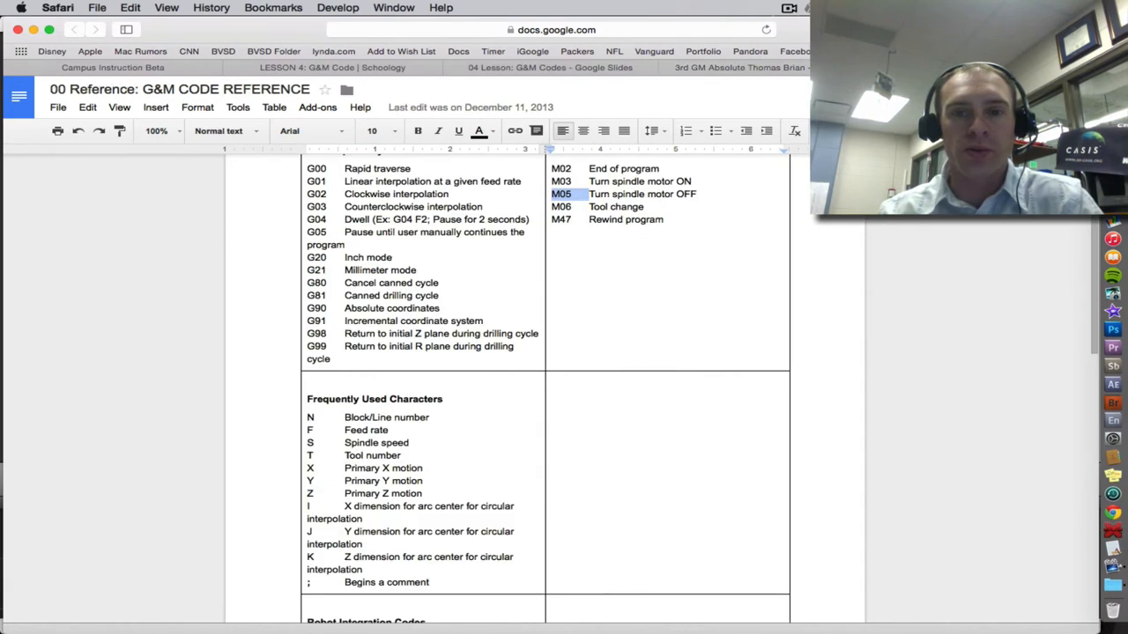
{"action": "left_click", "coordinate": [562, 168]}
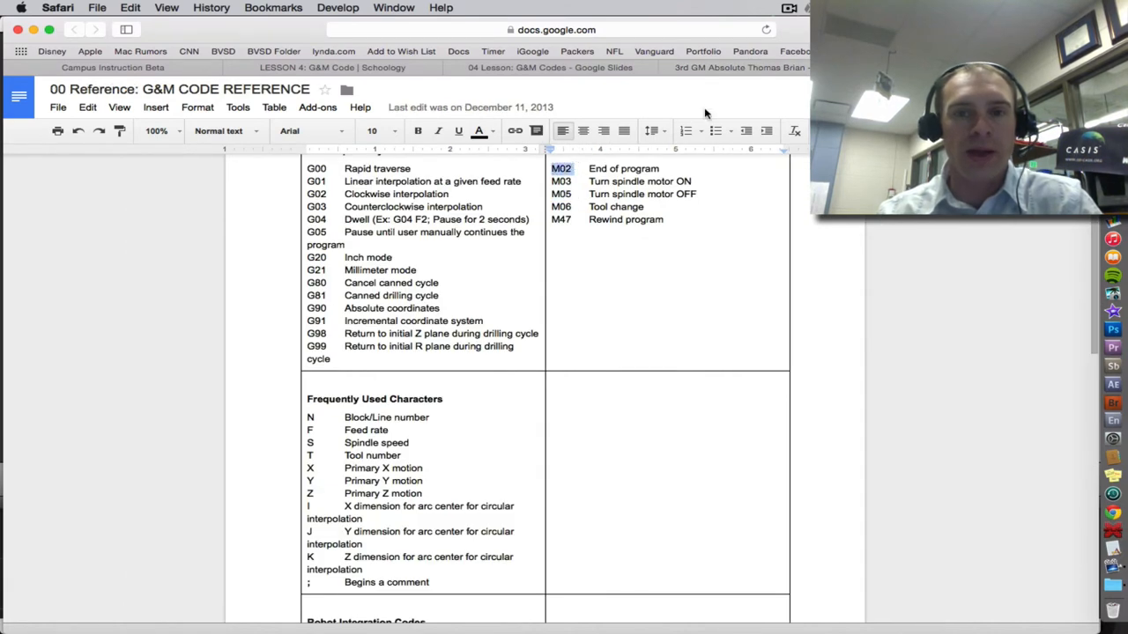
{"action": "left_click", "coordinate": [740, 67]}
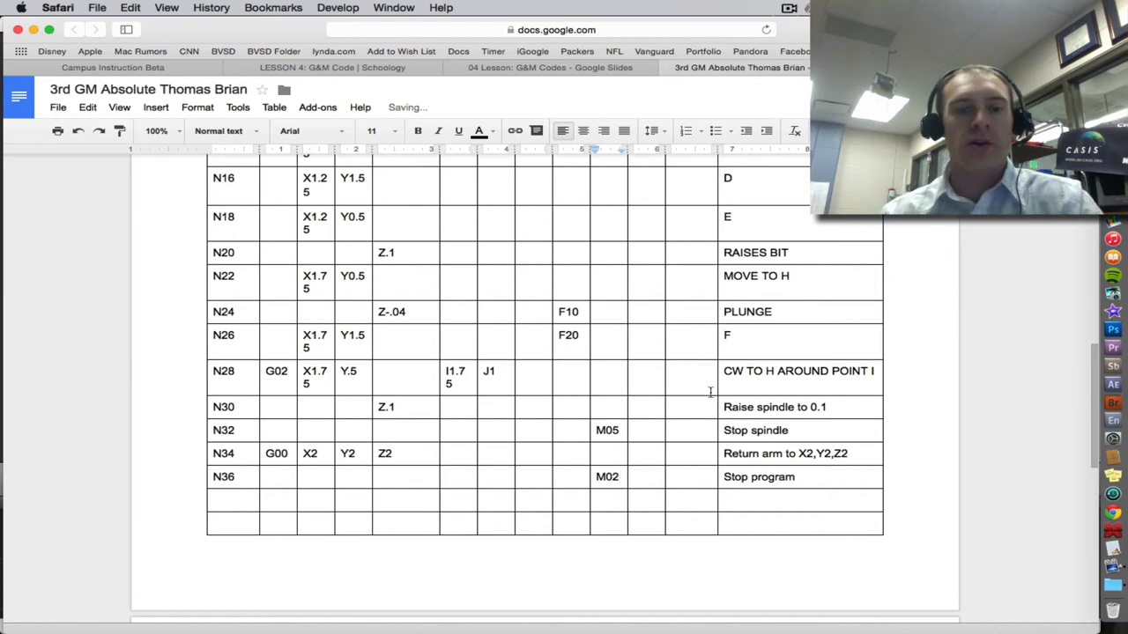
{"action": "scroll", "scroll_direction": "up", "scroll_amount": 3}
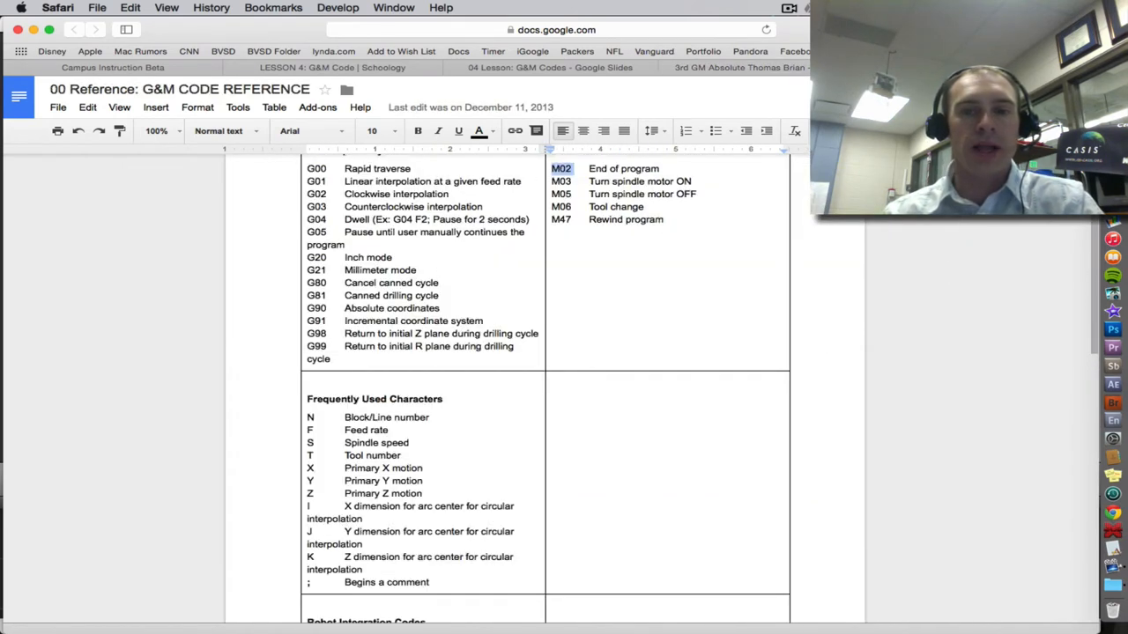
{"action": "left_click", "coordinate": [549, 68]}
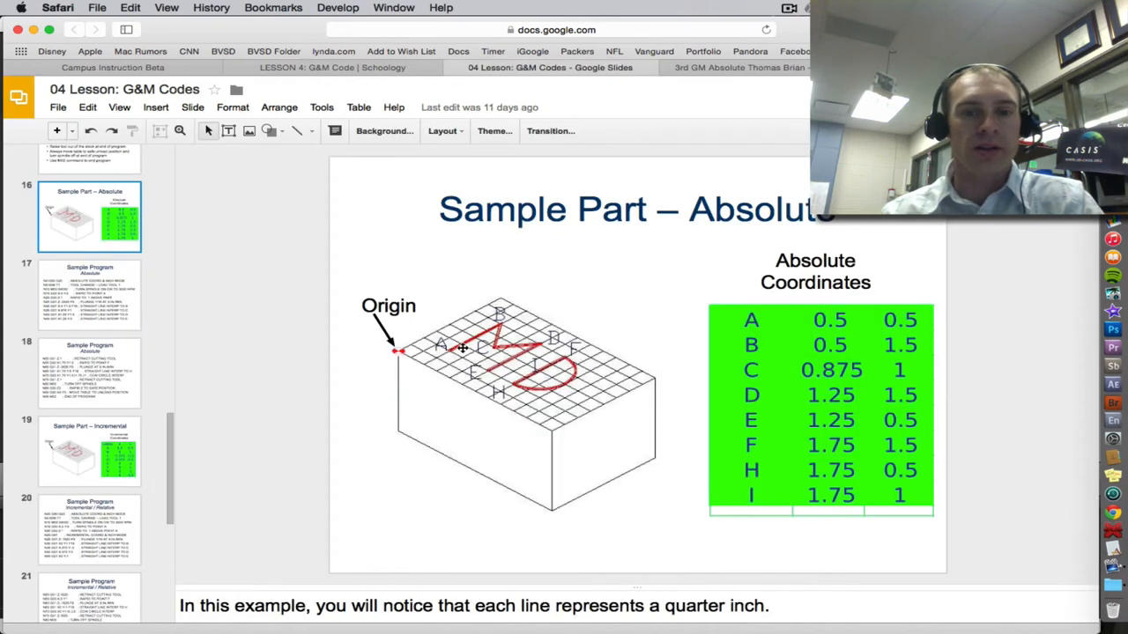
{"action": "mouse_move", "coordinate": [523, 385]}
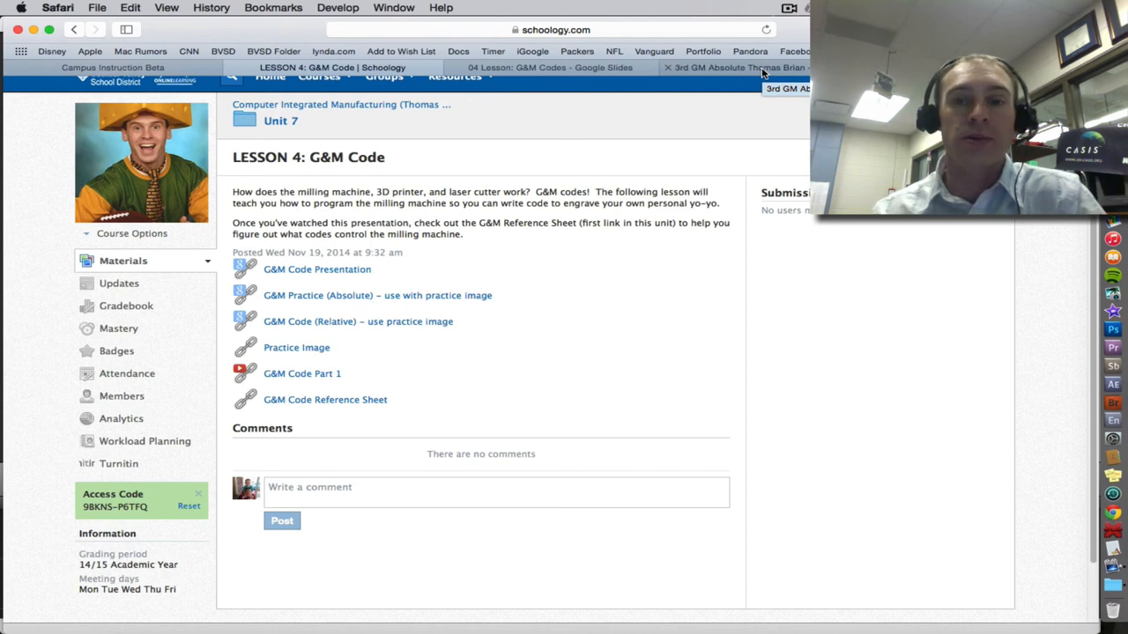
{"action": "left_click", "coordinate": [738, 68]}
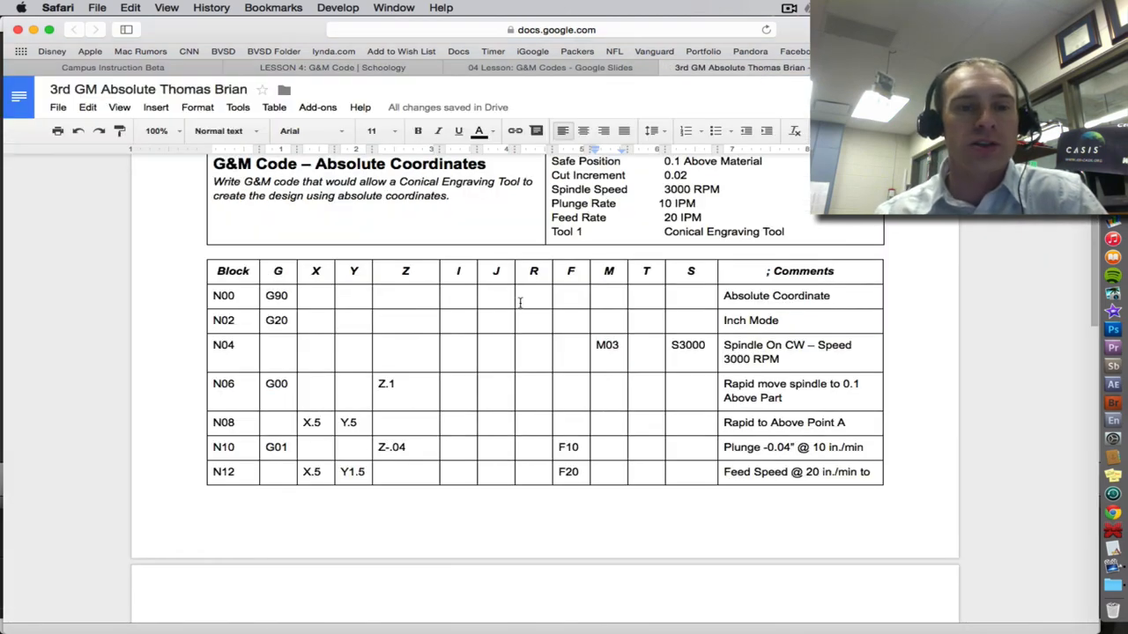
{"action": "scroll", "scroll_direction": "up", "scroll_amount": 3}
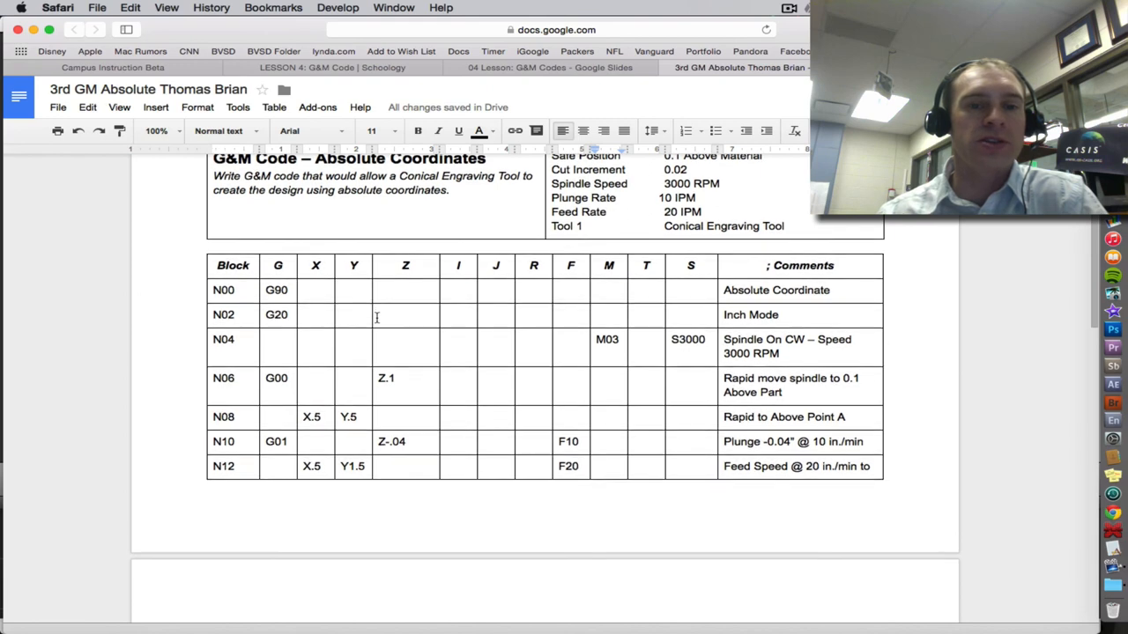
{"action": "scroll", "scroll_direction": "down", "scroll_amount": 3}
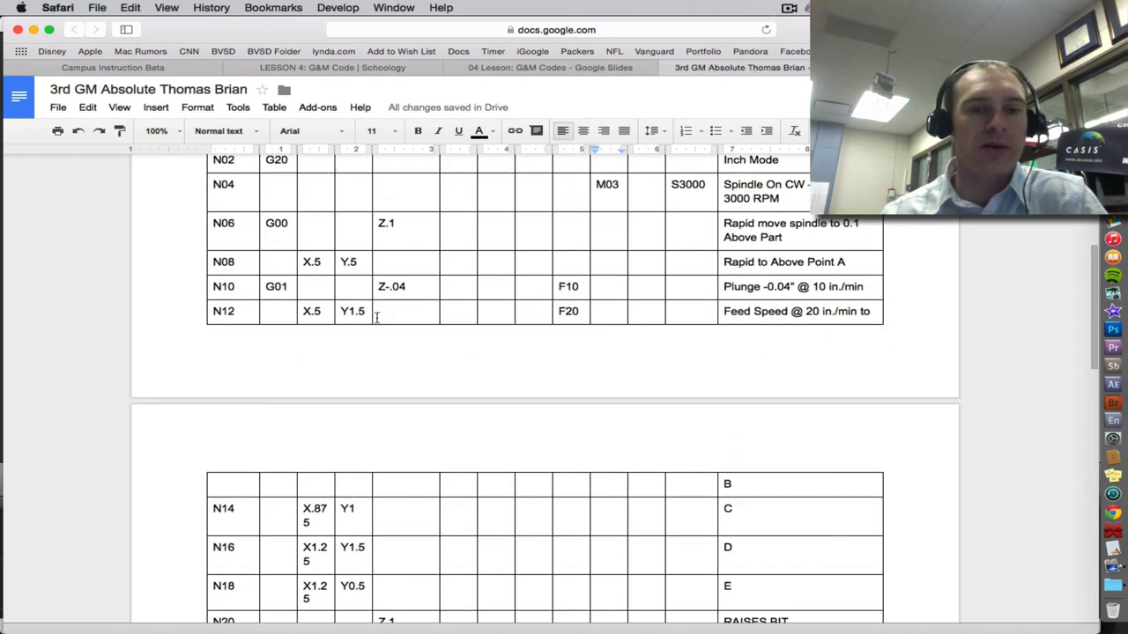
{"action": "scroll", "scroll_direction": "up", "scroll_amount": 3}
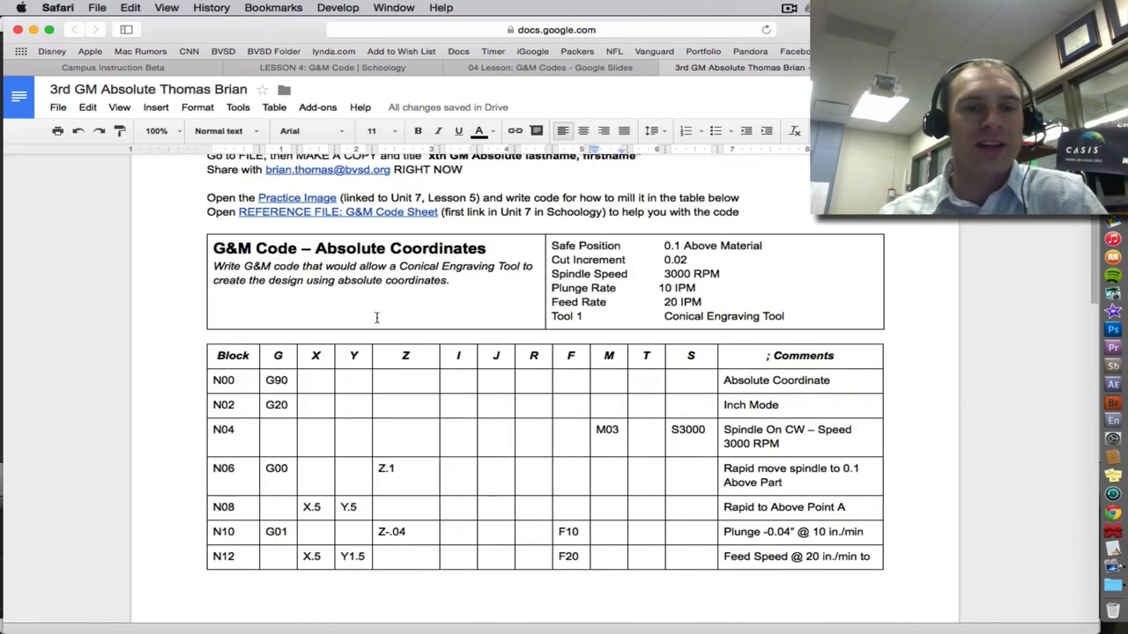